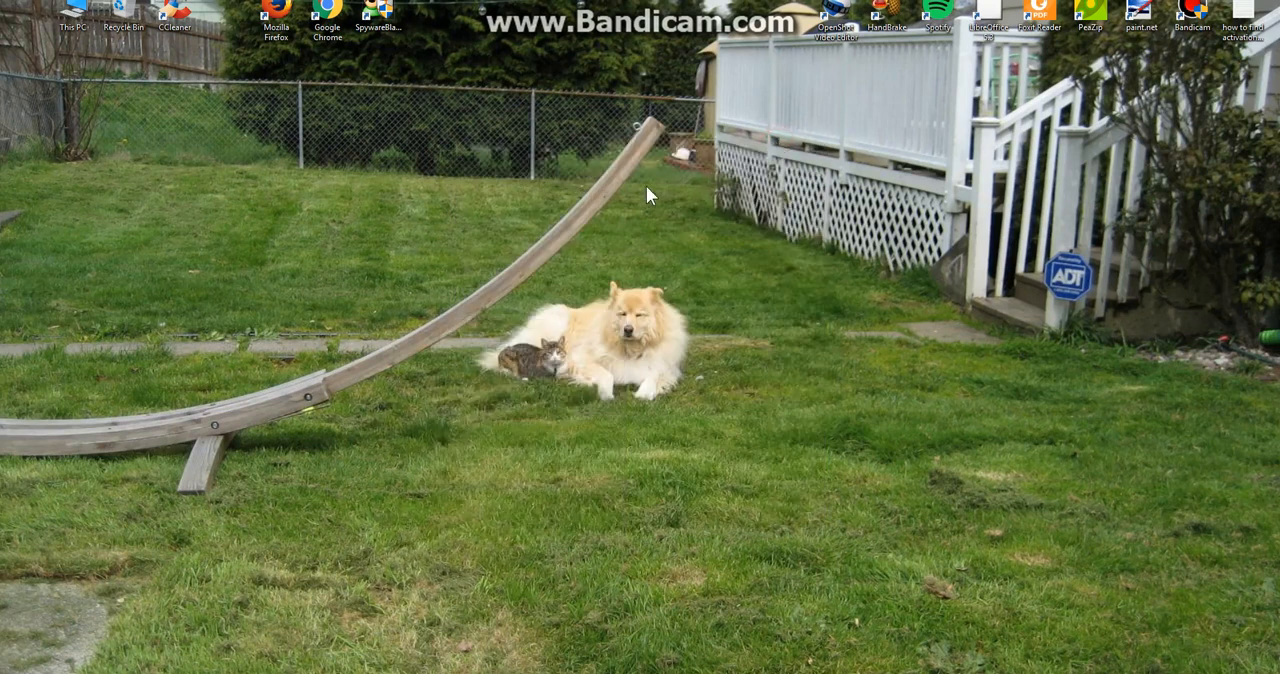
mouse_move(432, 304)
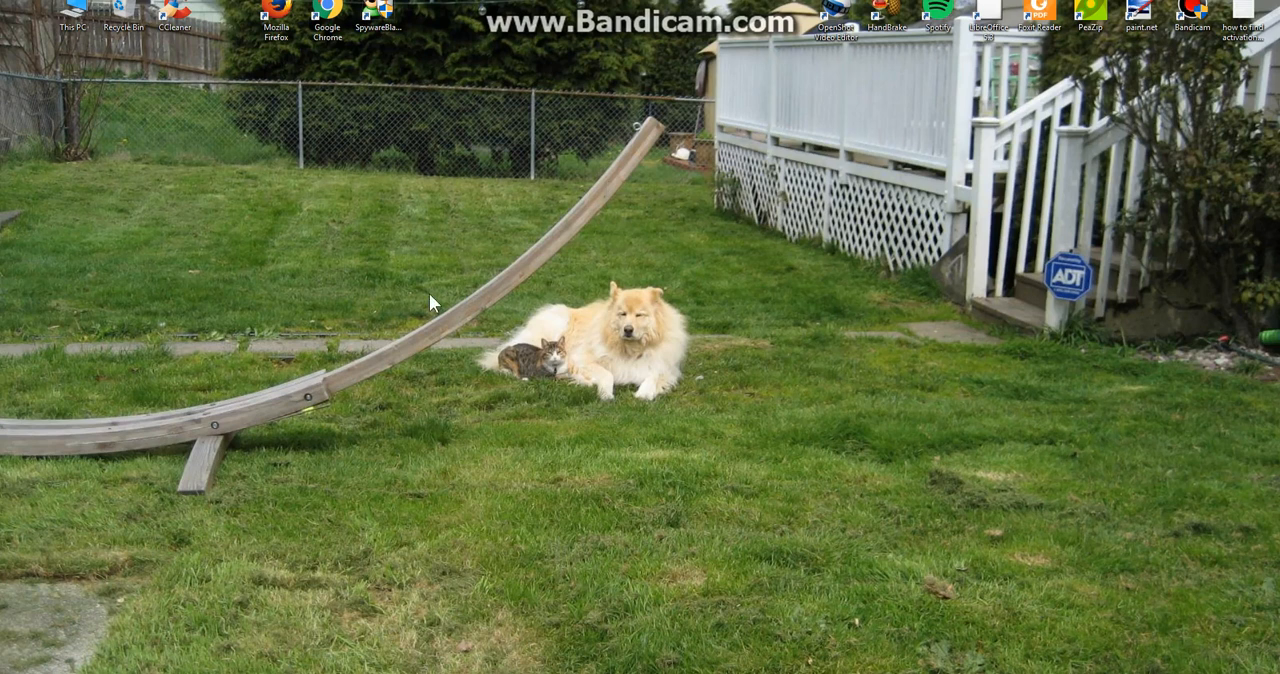
mouse_move(380, 530)
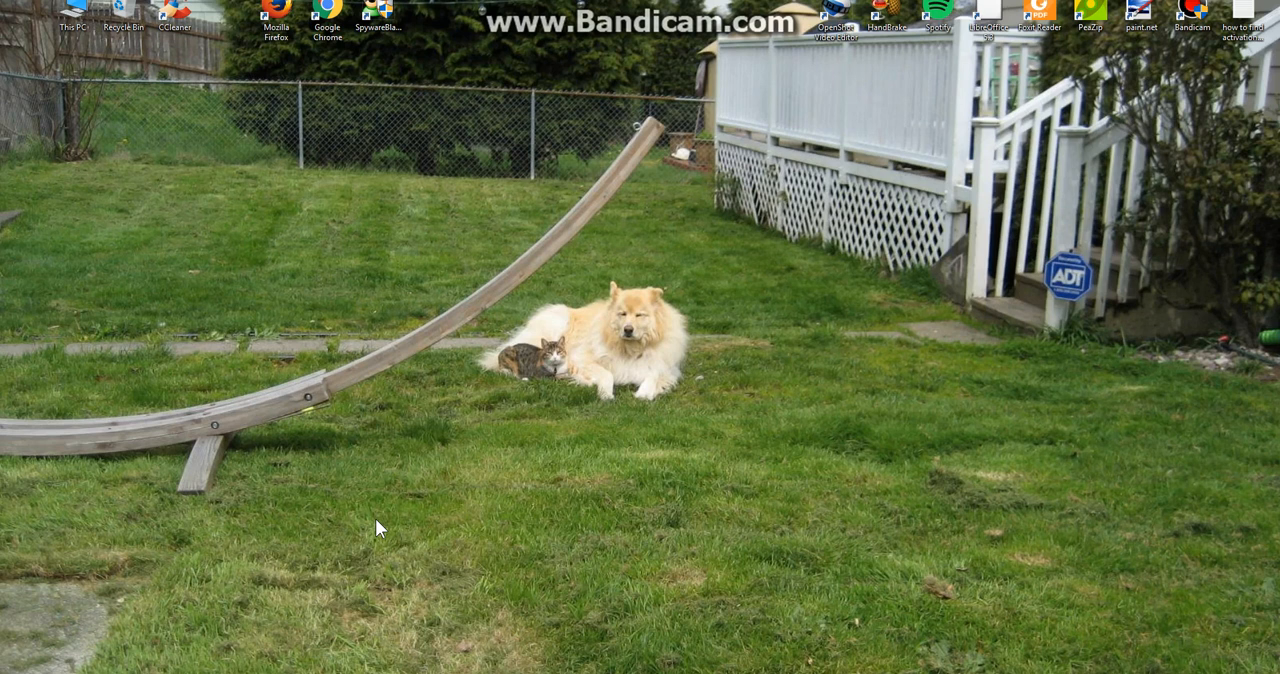
mouse_move(748, 318)
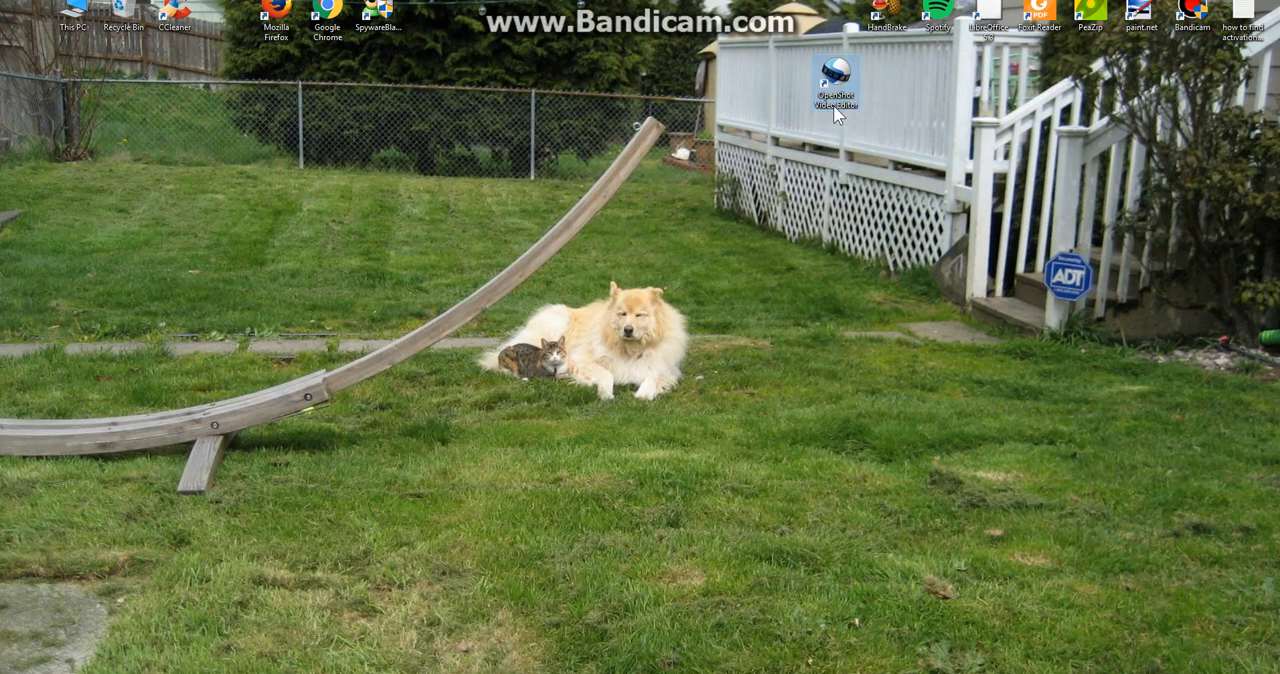
mouse_move(836, 96)
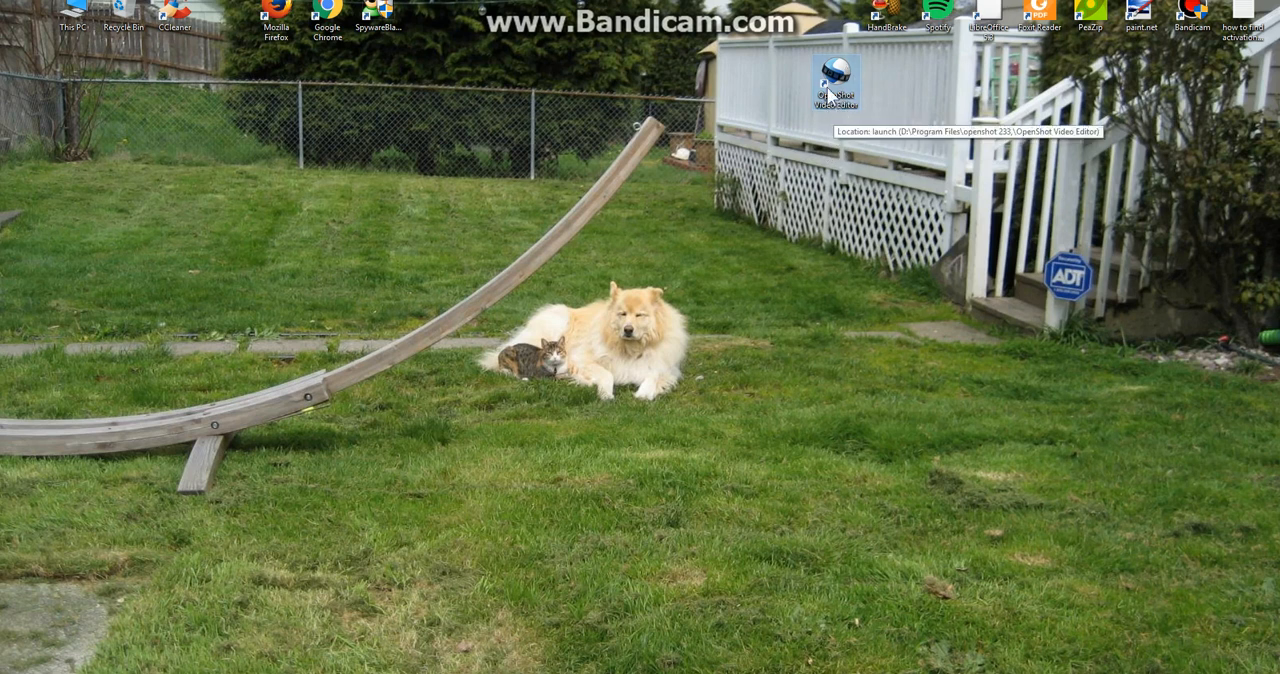
mouse_move(836, 136)
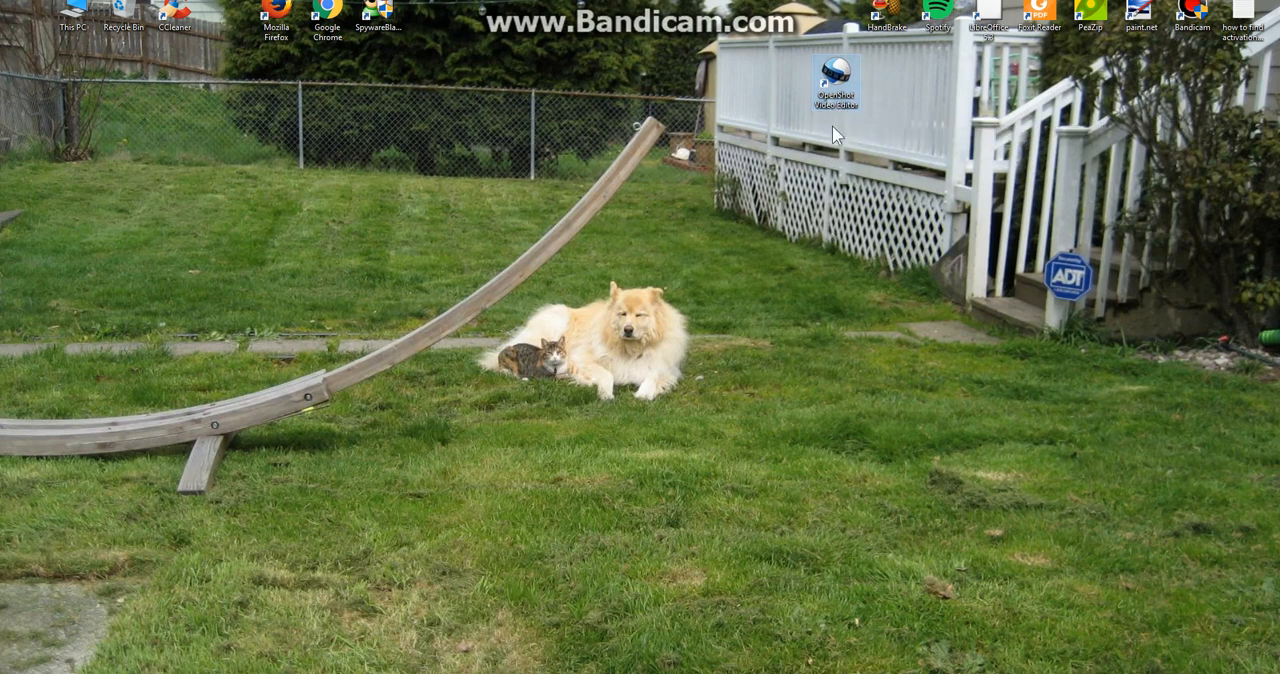
Launch OpenShot Video Editor into an empty untitled project
left_click(836, 78)
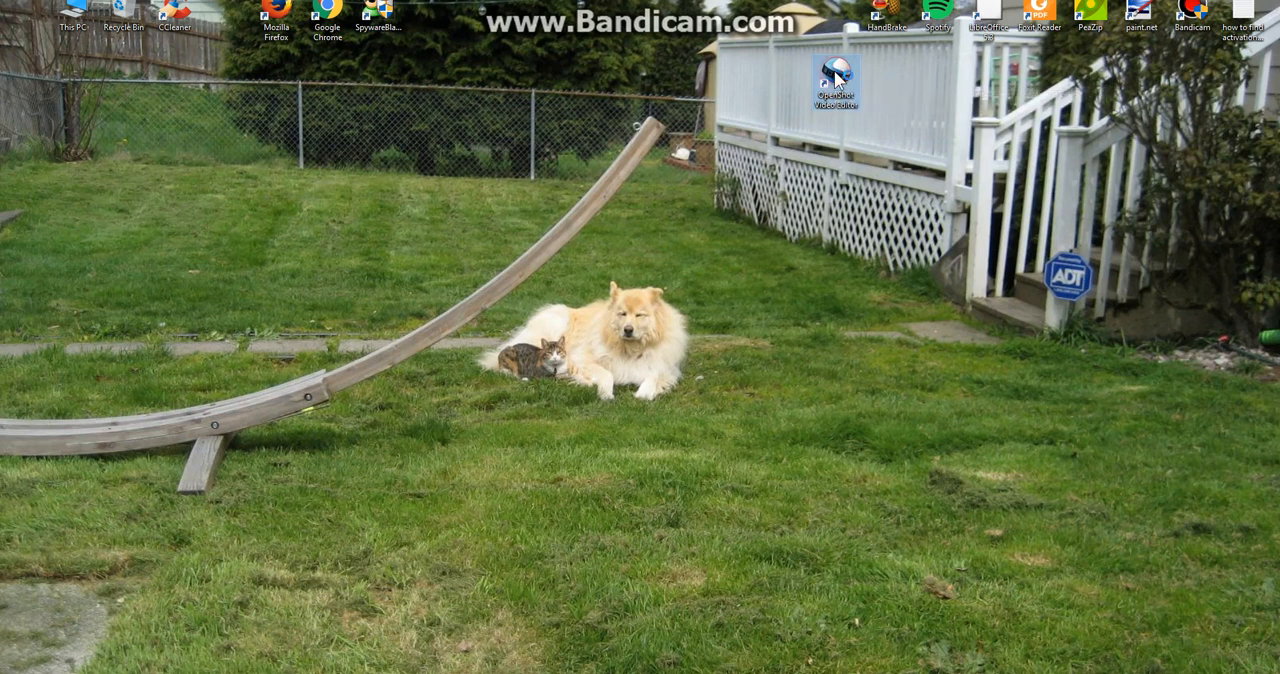
double_click(836, 76)
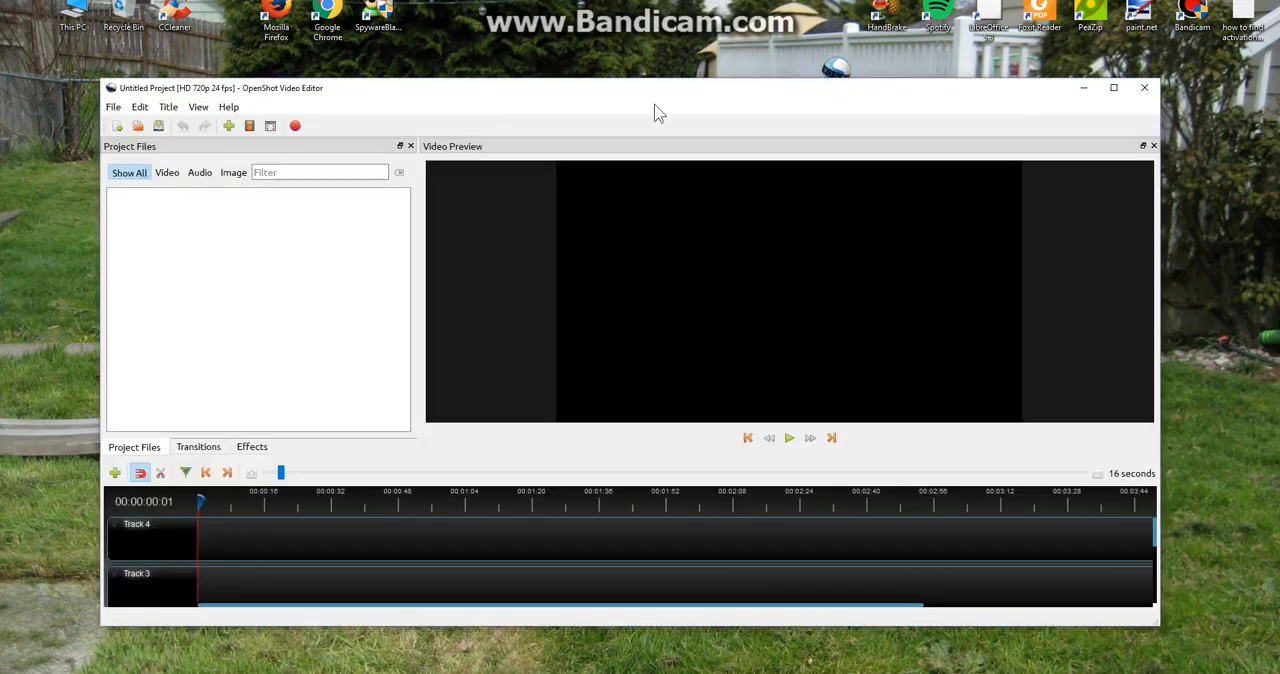
mouse_move(250, 124)
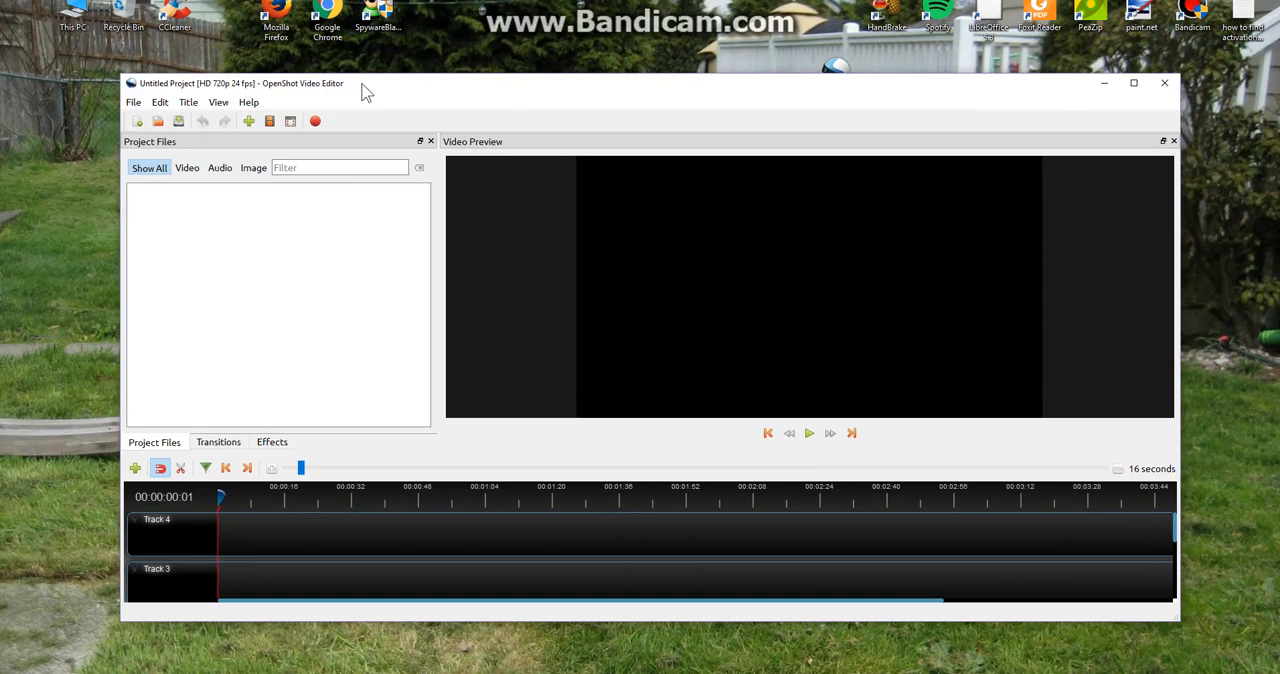
mouse_move(362, 88)
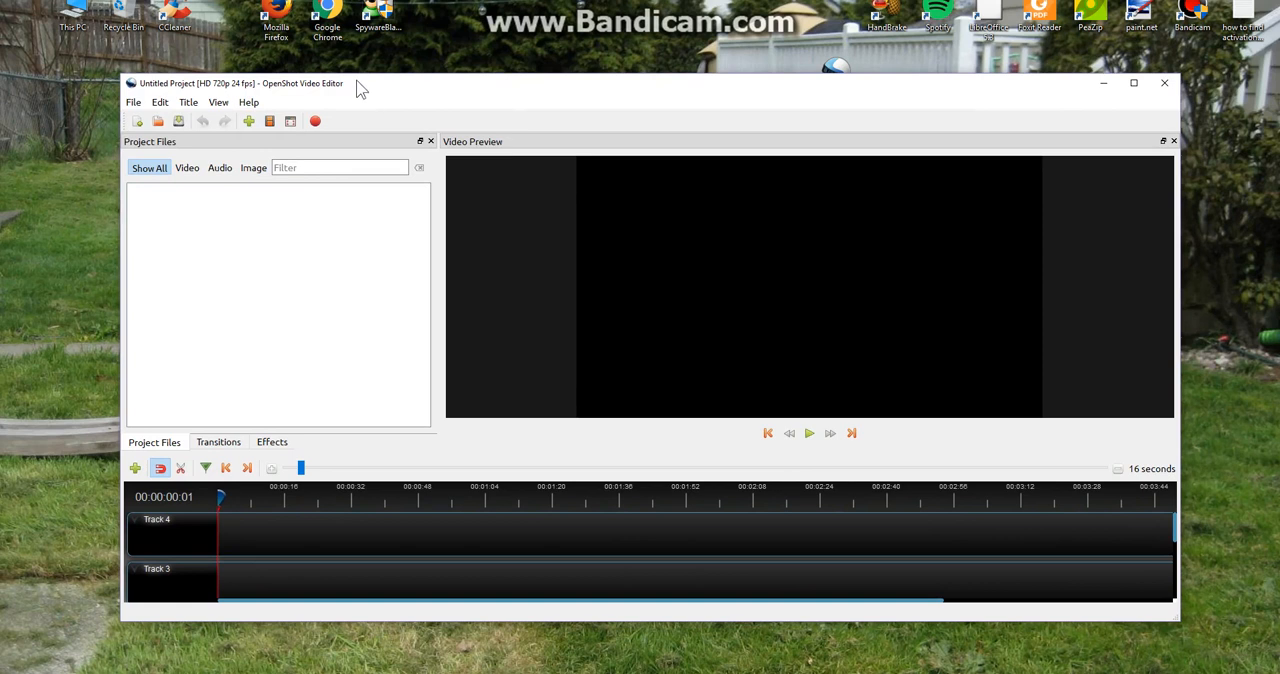
mouse_move(344, 92)
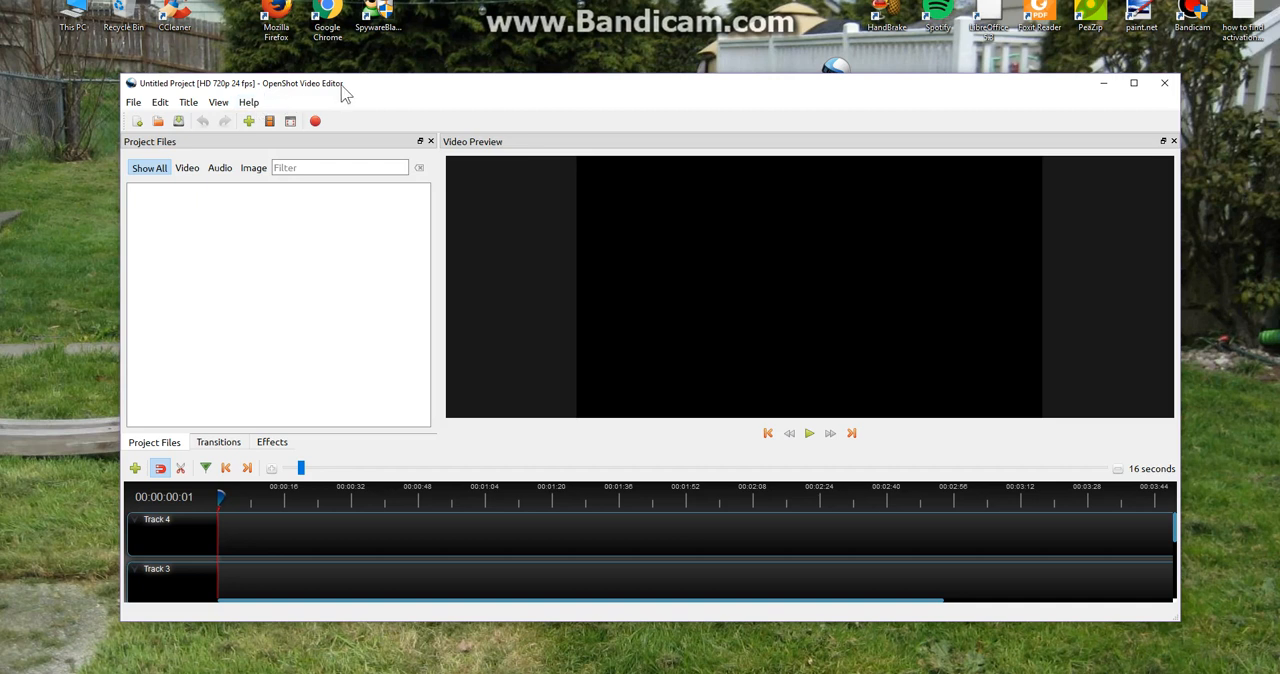
mouse_move(360, 90)
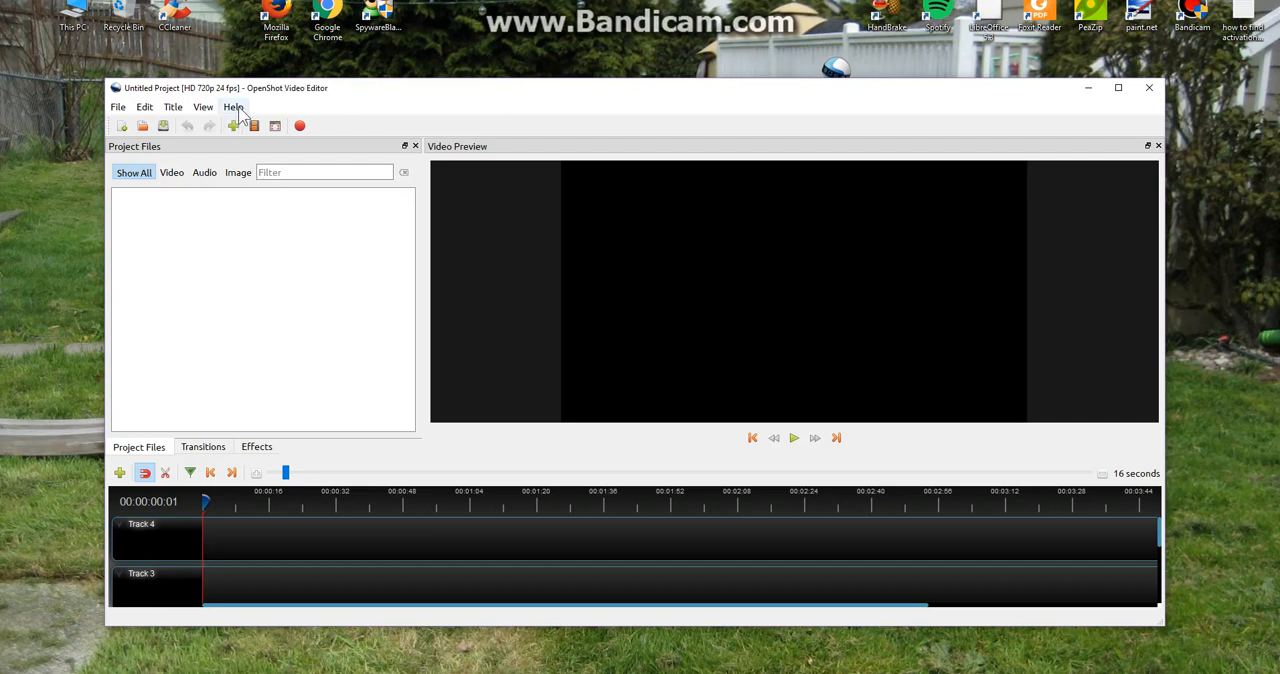
Show the About OpenShot dialog reporting version 2.3.3 via the Help menu
left_click(232, 108)
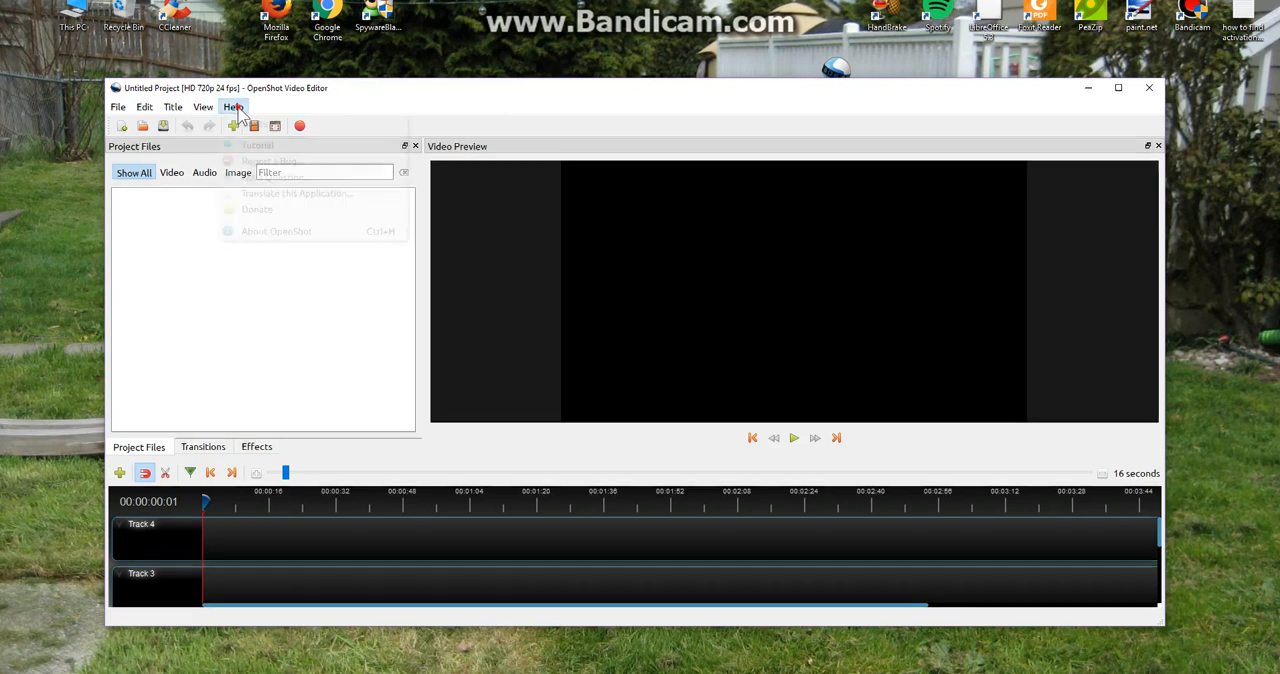
left_click(276, 232)
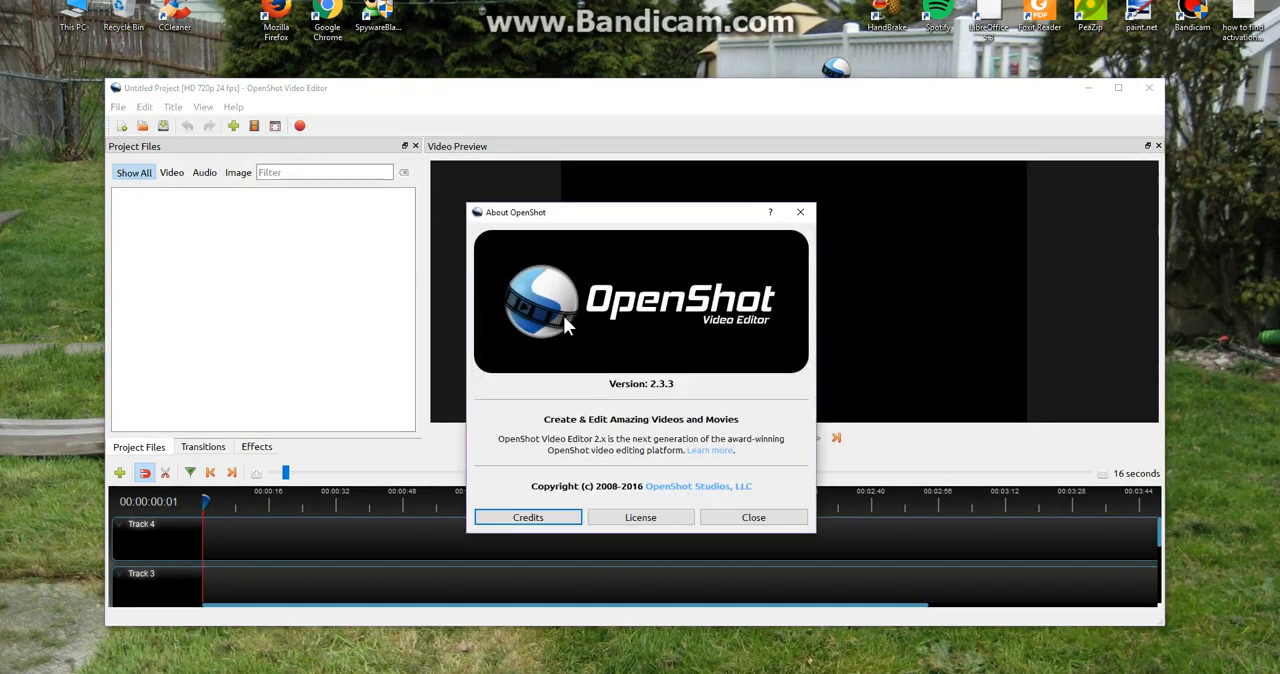
mouse_move(658, 398)
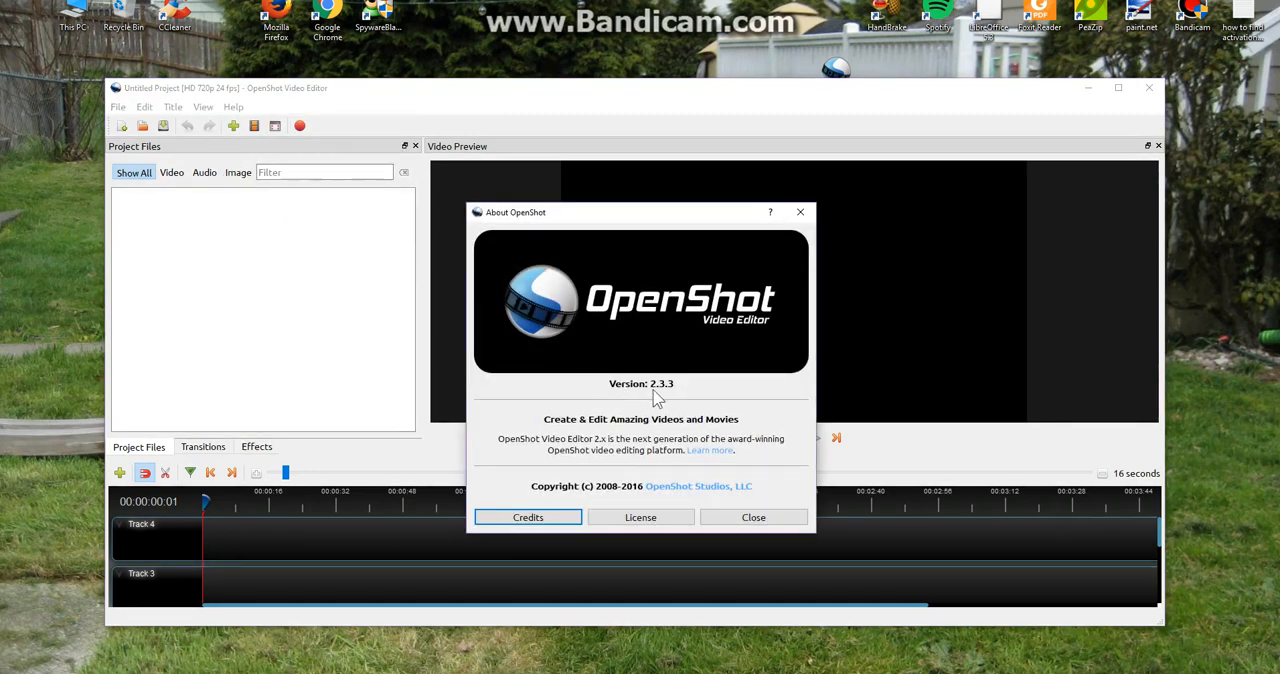
mouse_move(684, 408)
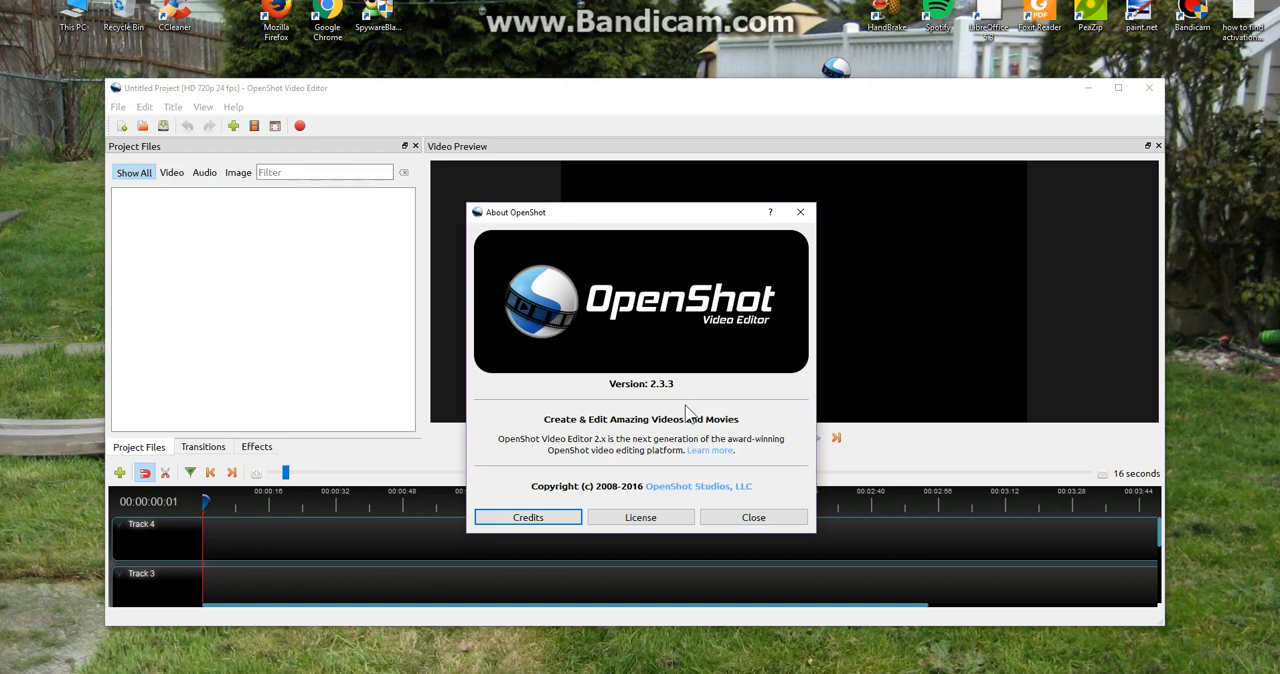
mouse_move(668, 402)
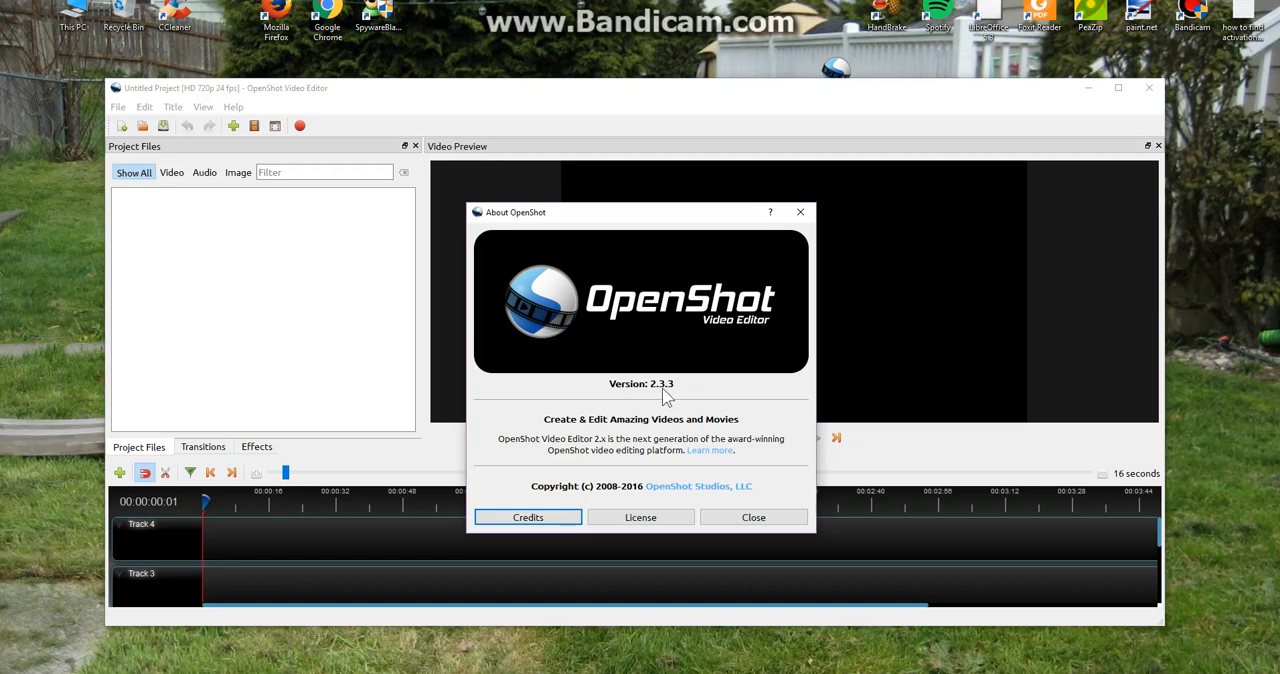
mouse_move(668, 400)
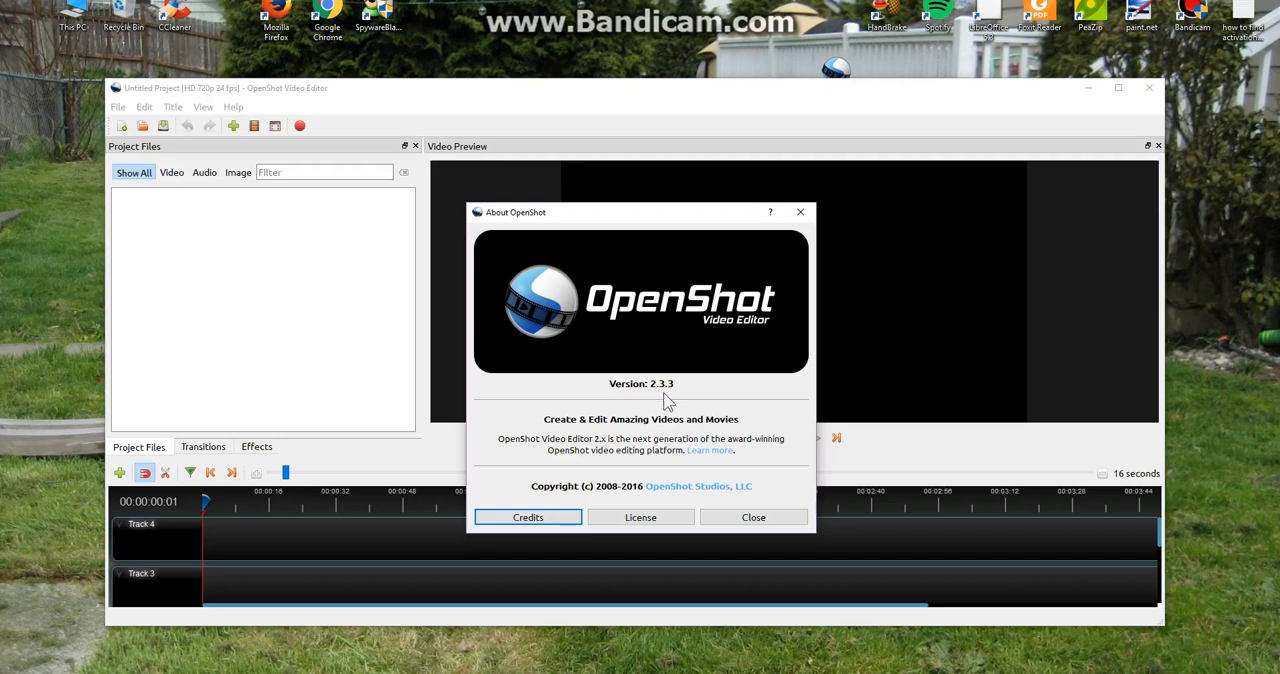
mouse_move(736, 346)
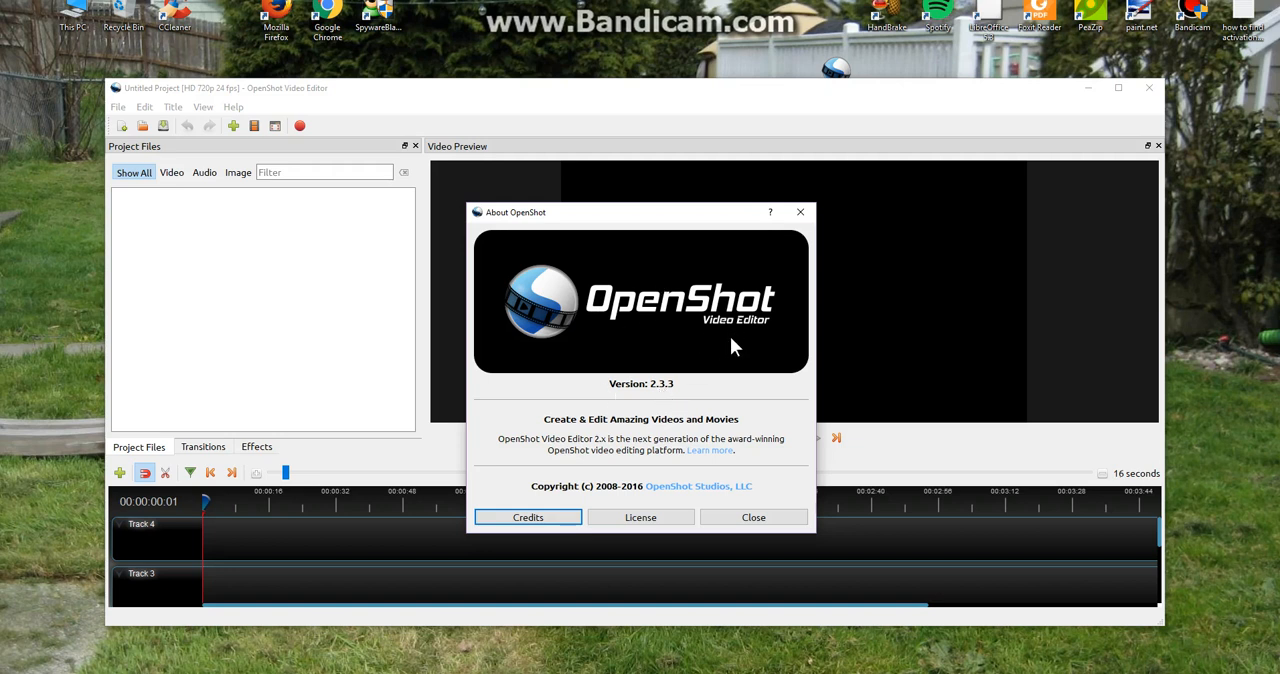
mouse_move(724, 536)
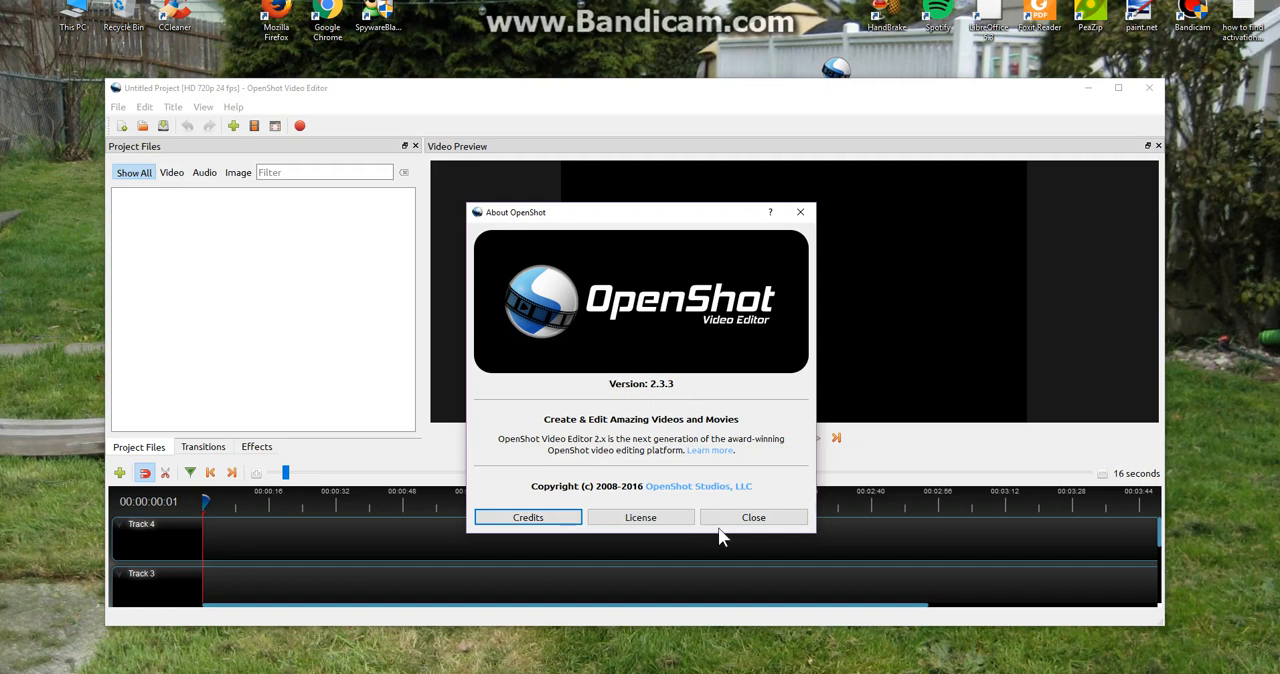
Close the About dialog and import the Canon May 2017 MVI_*.AVI clips into Project Files
left_click(752, 516)
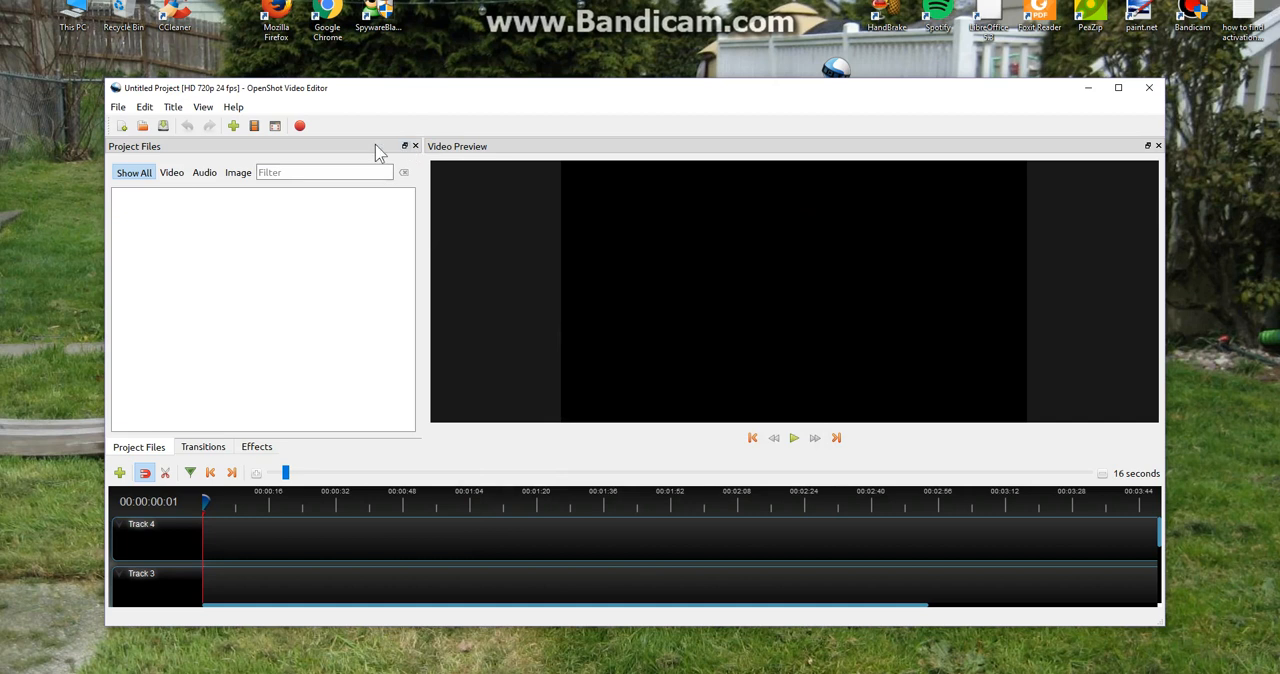
mouse_move(208, 546)
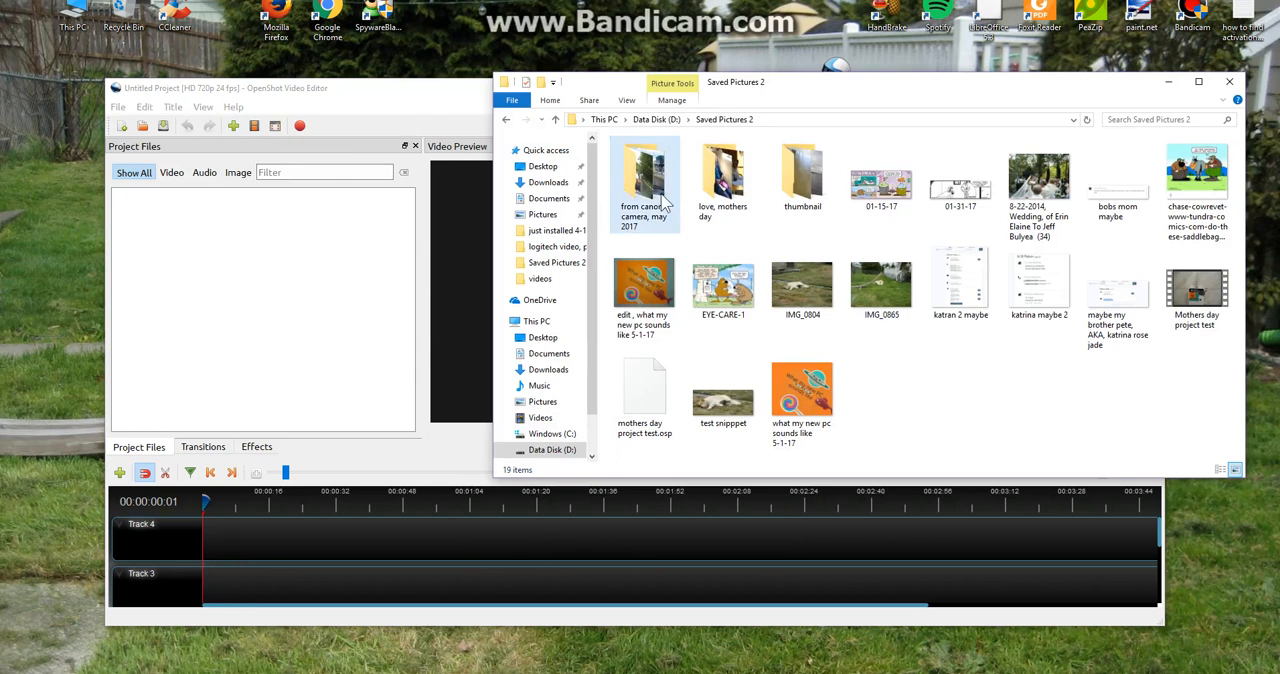
double_click(644, 176)
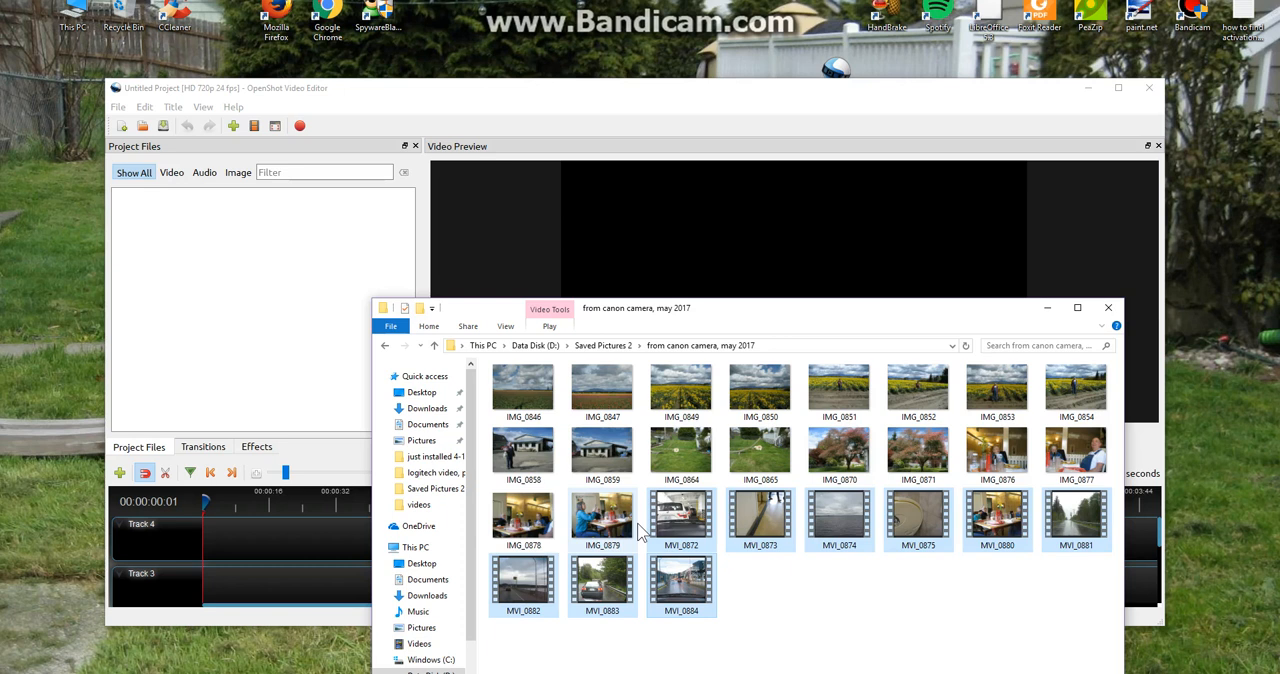
left_click(602, 450)
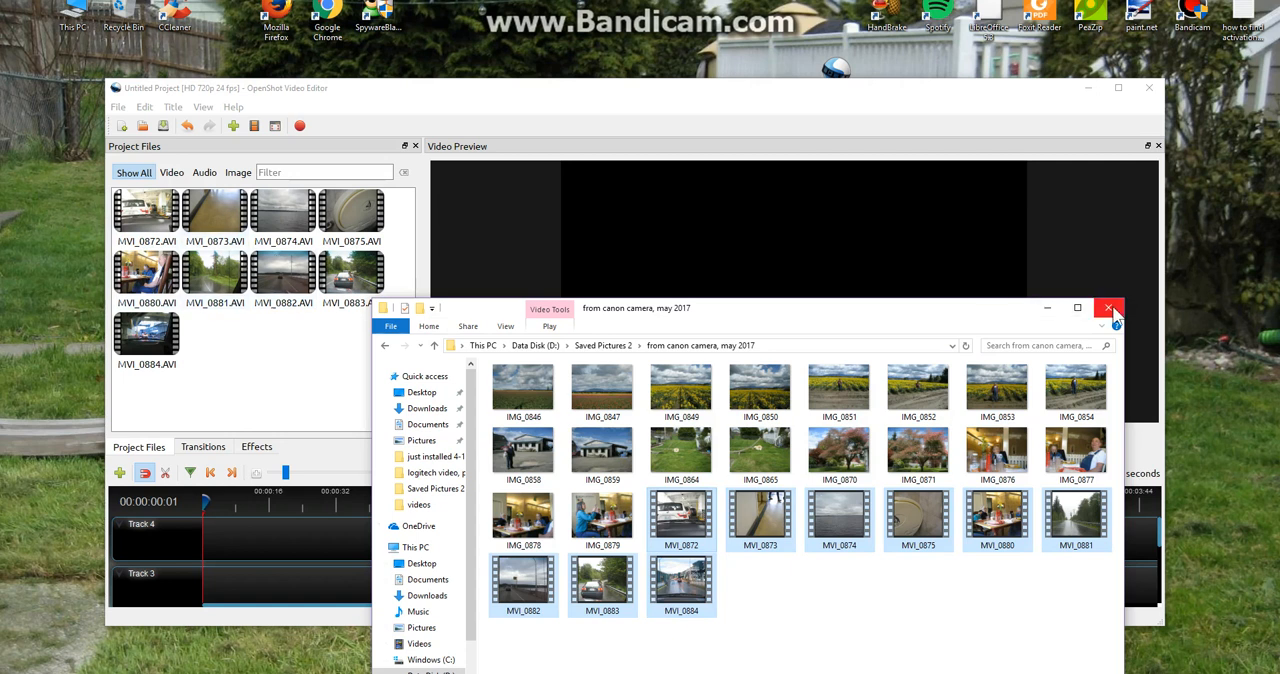
left_click(1108, 308)
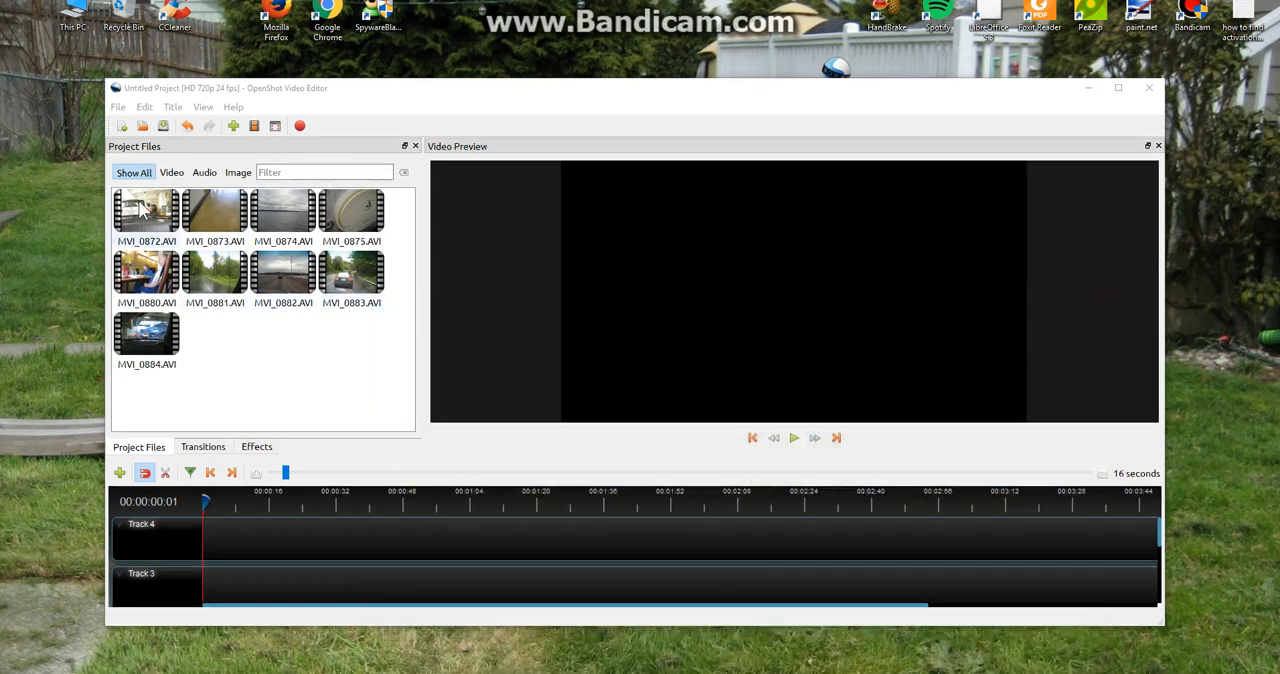
left_click(146, 210)
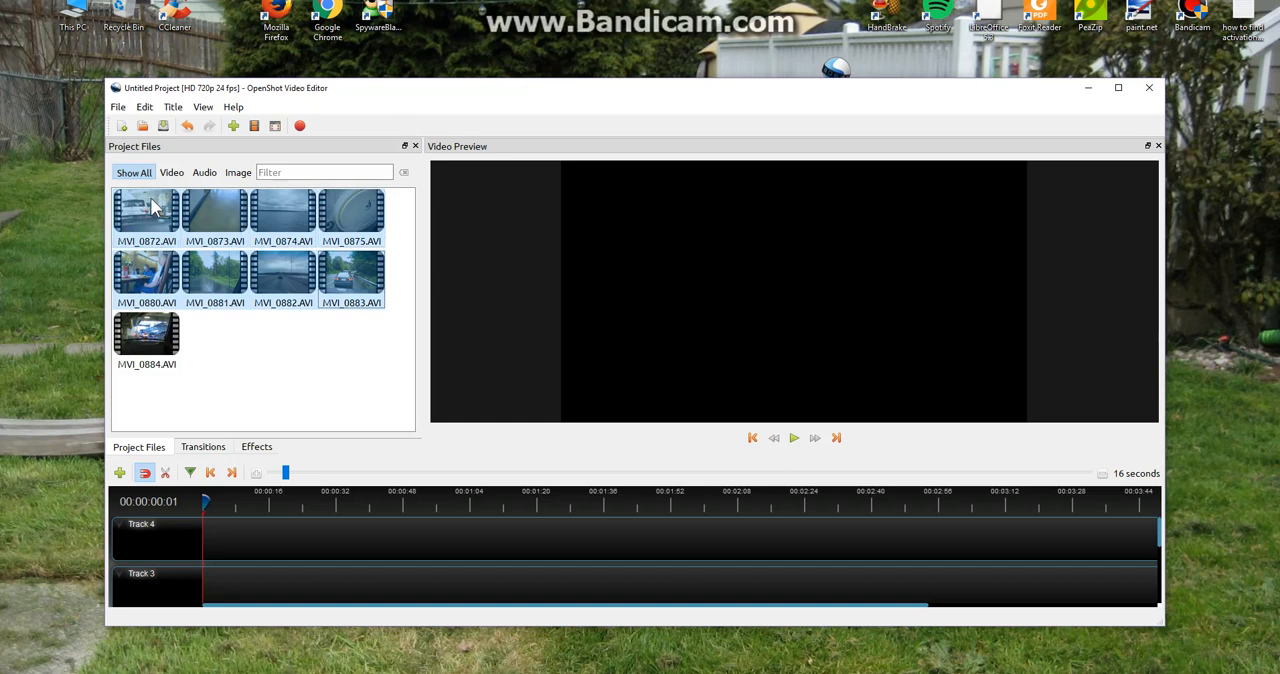
left_click_drag(148, 210, 264, 584)
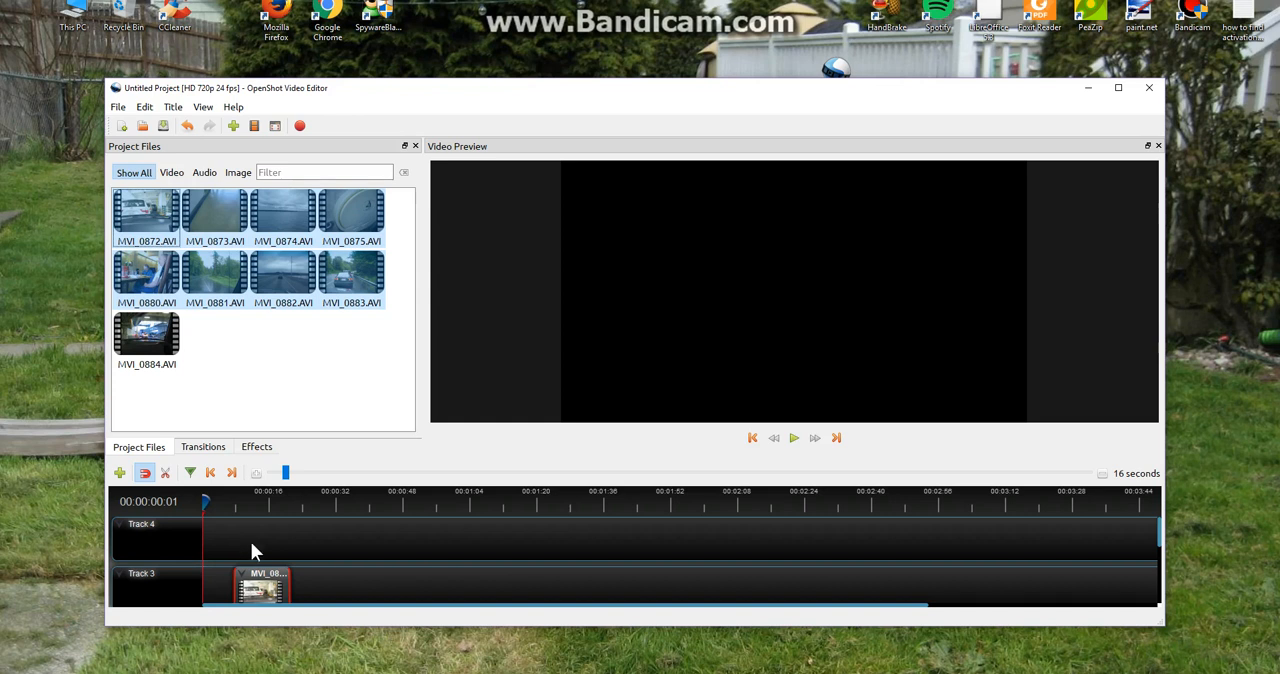
left_click_drag(262, 584, 250, 540)
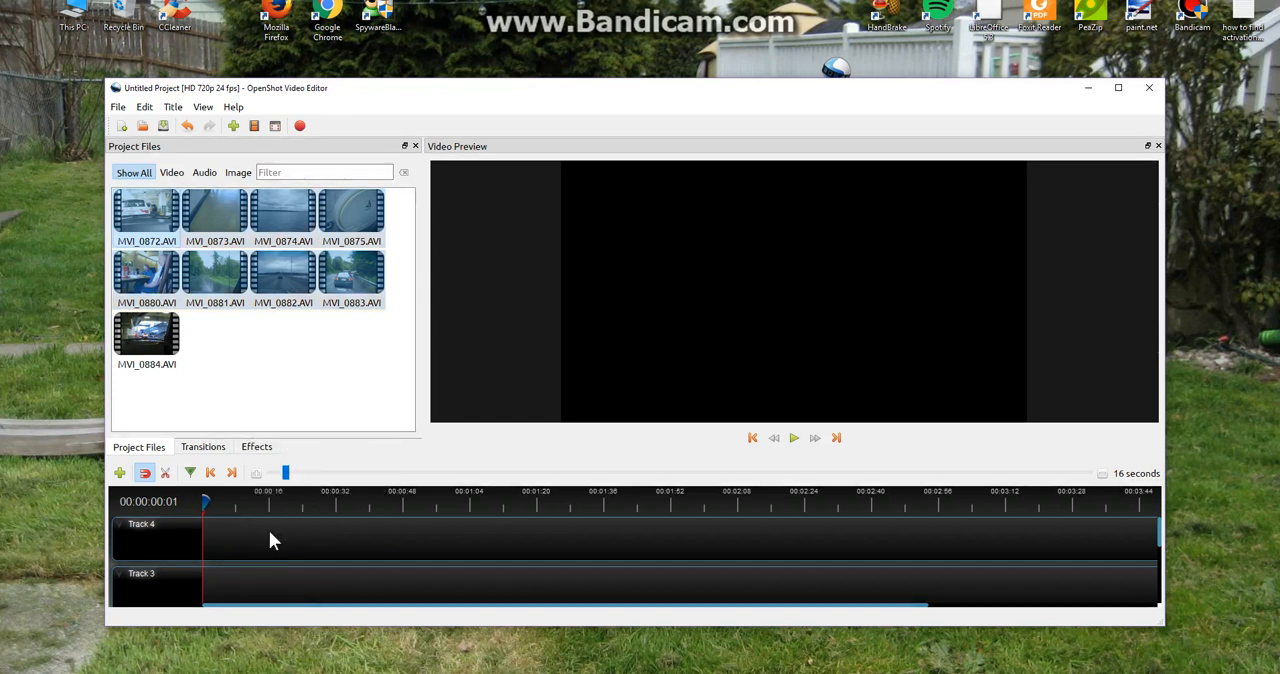
left_click(146, 210)
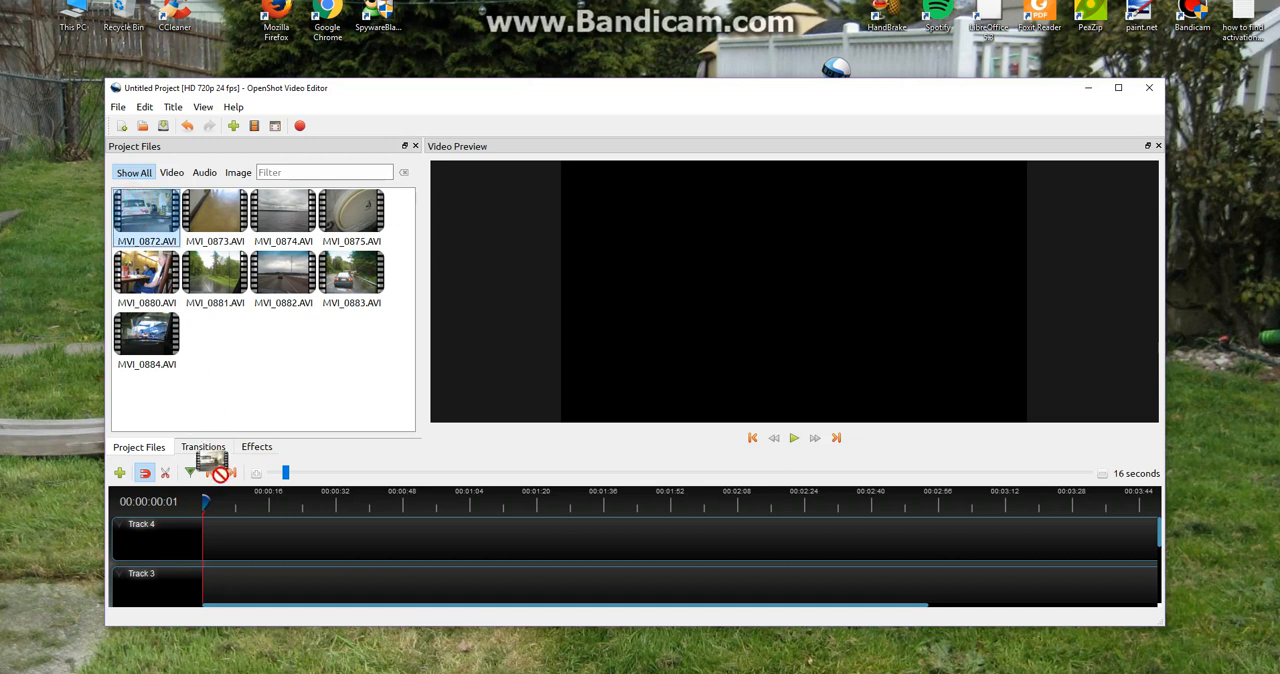
Place clips MVI_0872 through MVI_0881 end to end on the top track and add a third track
left_click_drag(216, 210, 250, 540)
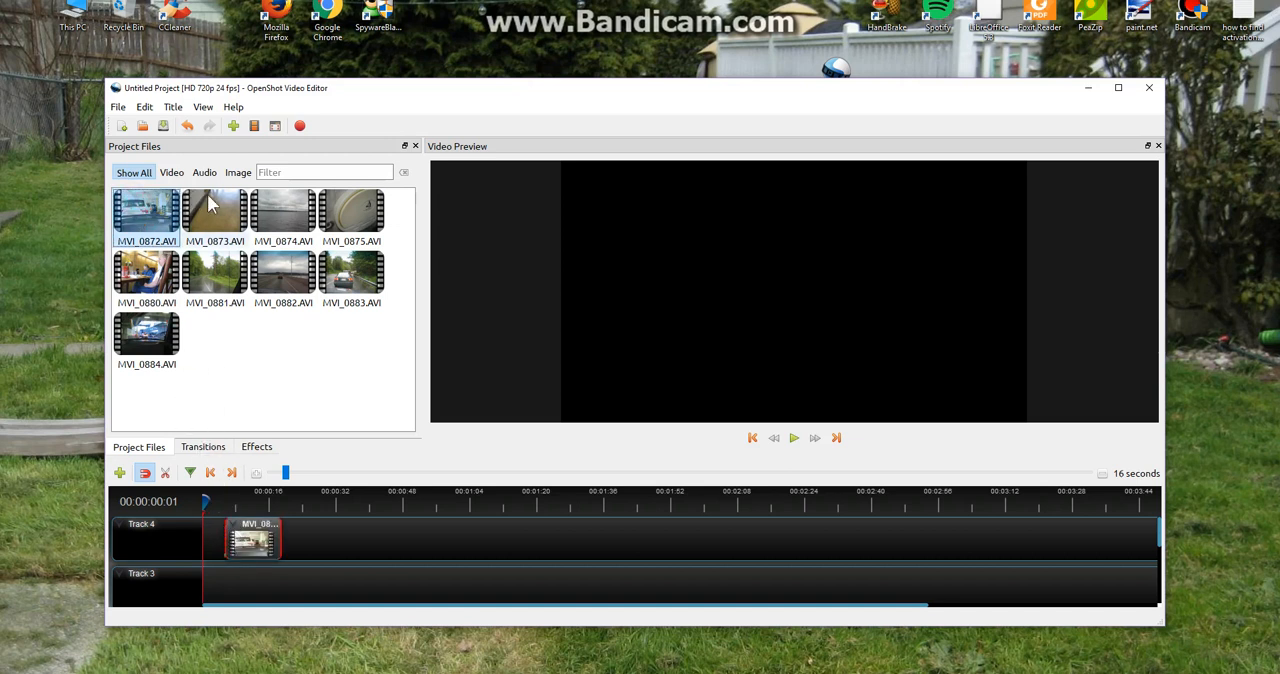
left_click_drag(216, 210, 340, 540)
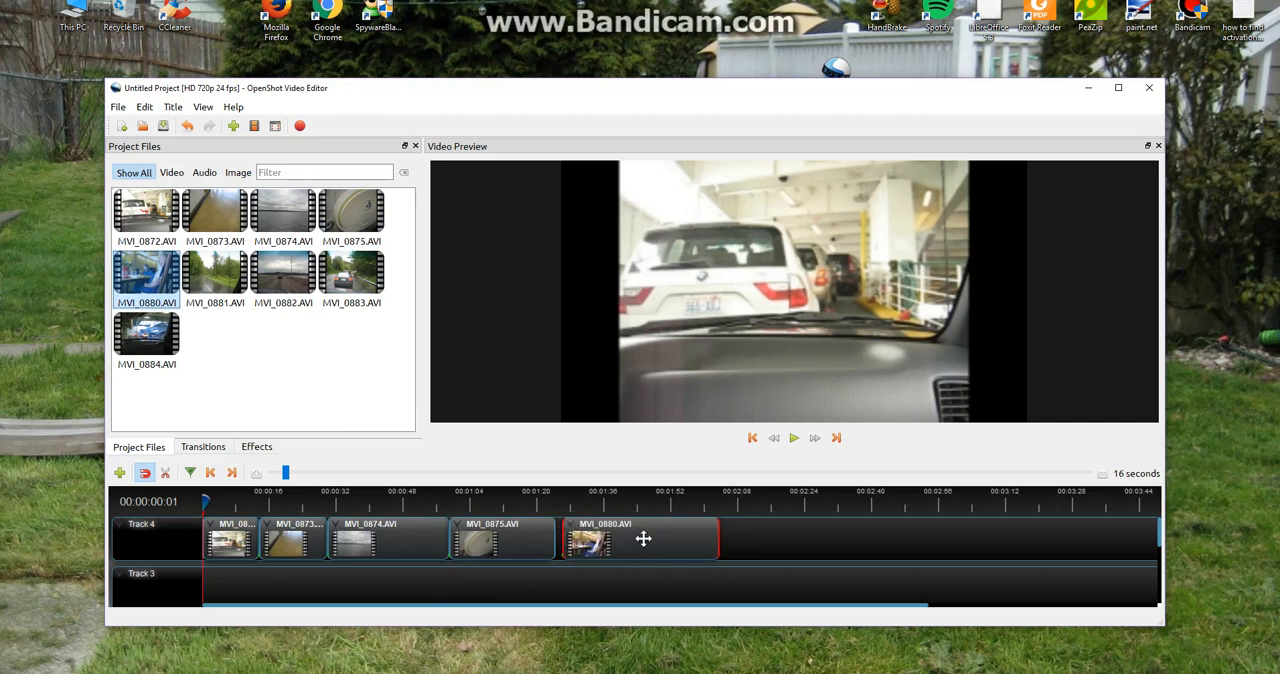
left_click(630, 540)
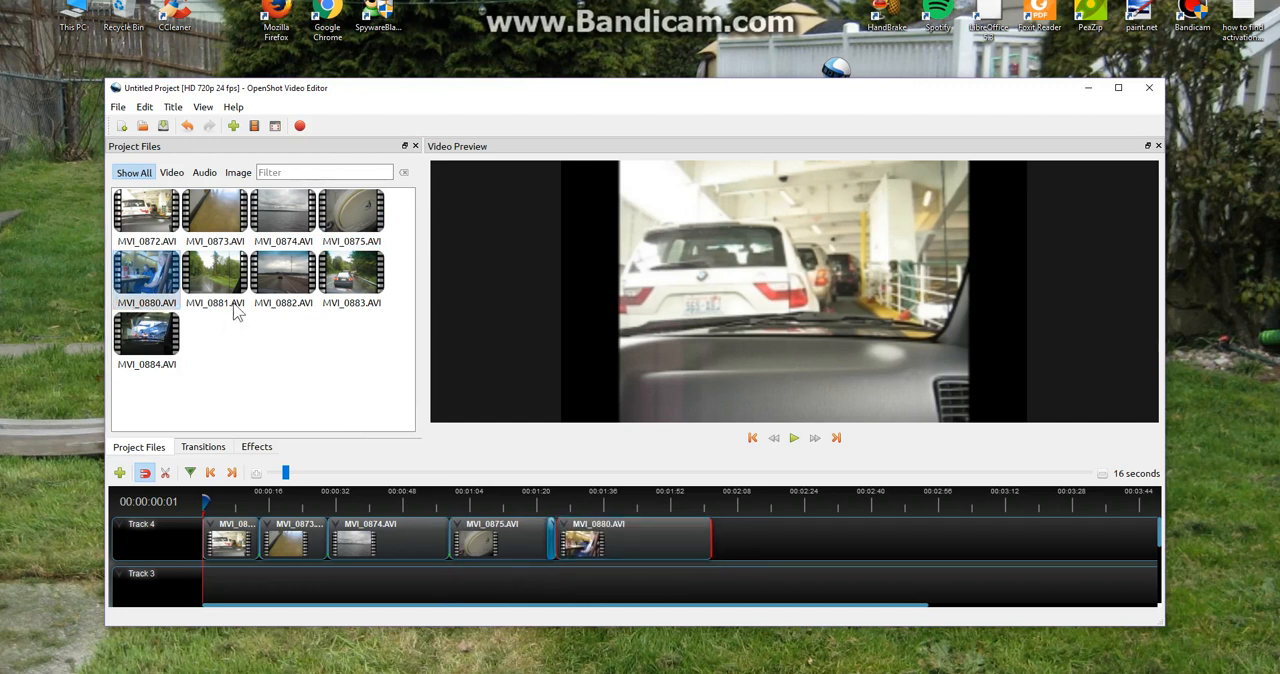
left_click_drag(216, 276, 750, 540)
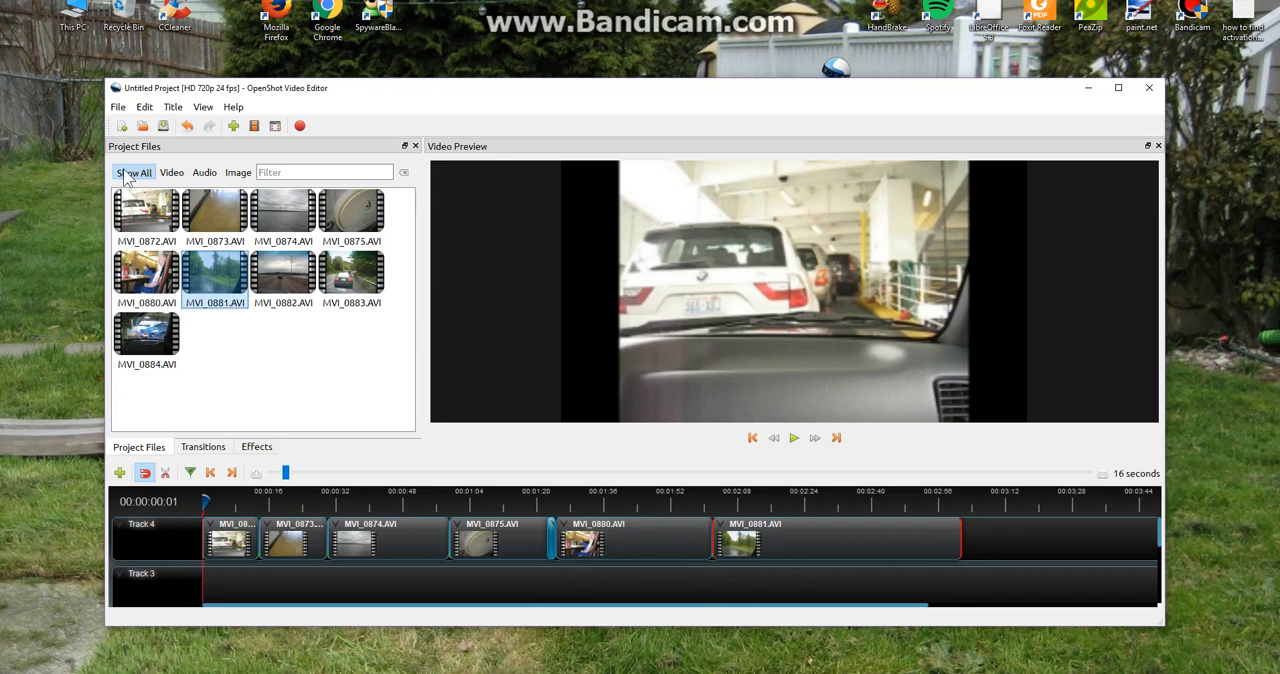
mouse_move(256, 500)
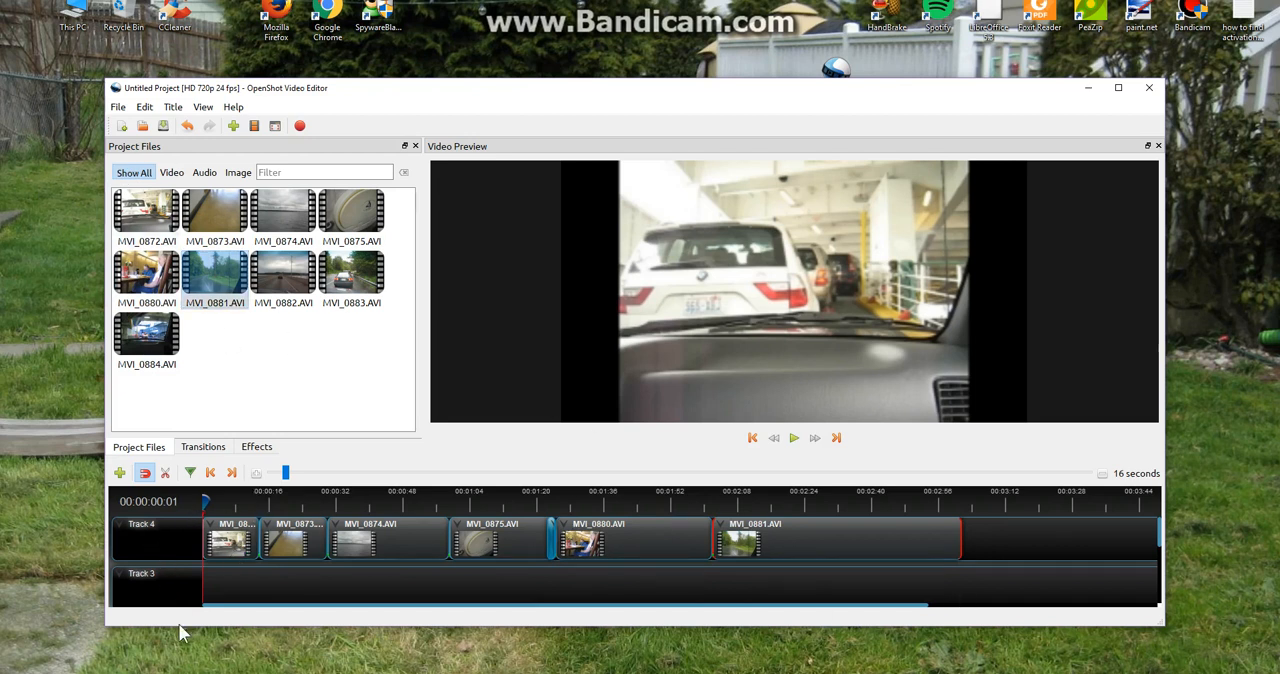
left_click(118, 472)
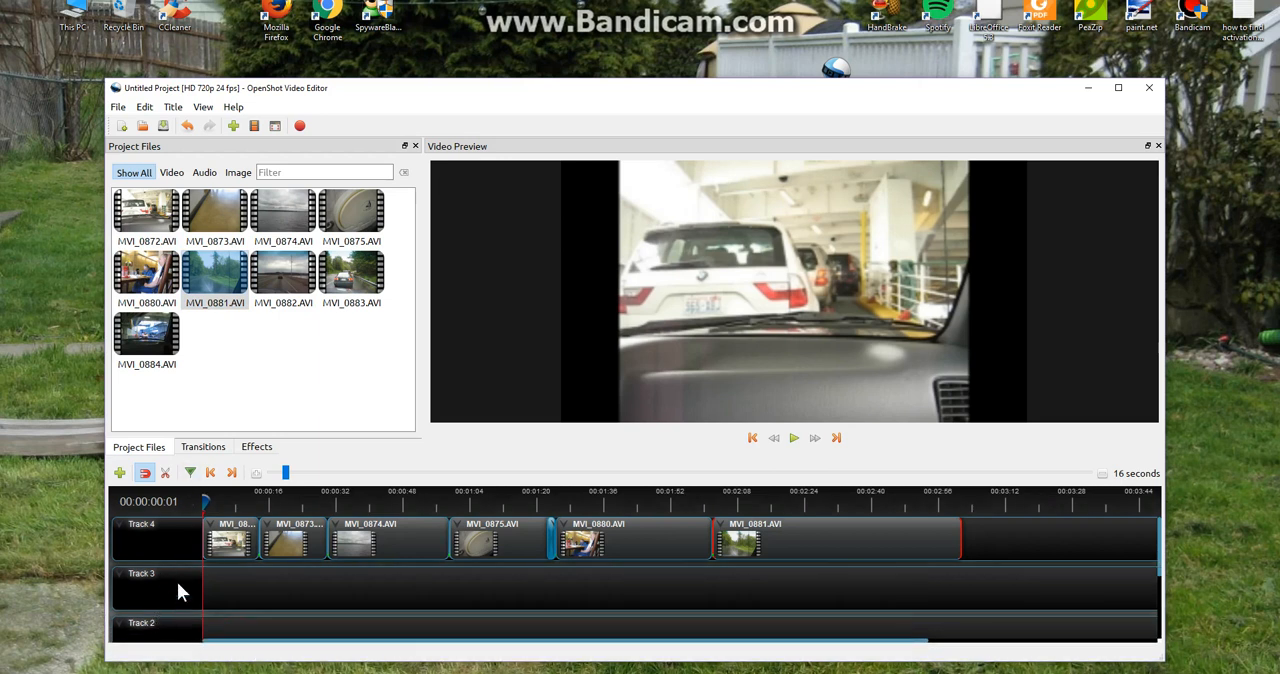
mouse_move(528, 592)
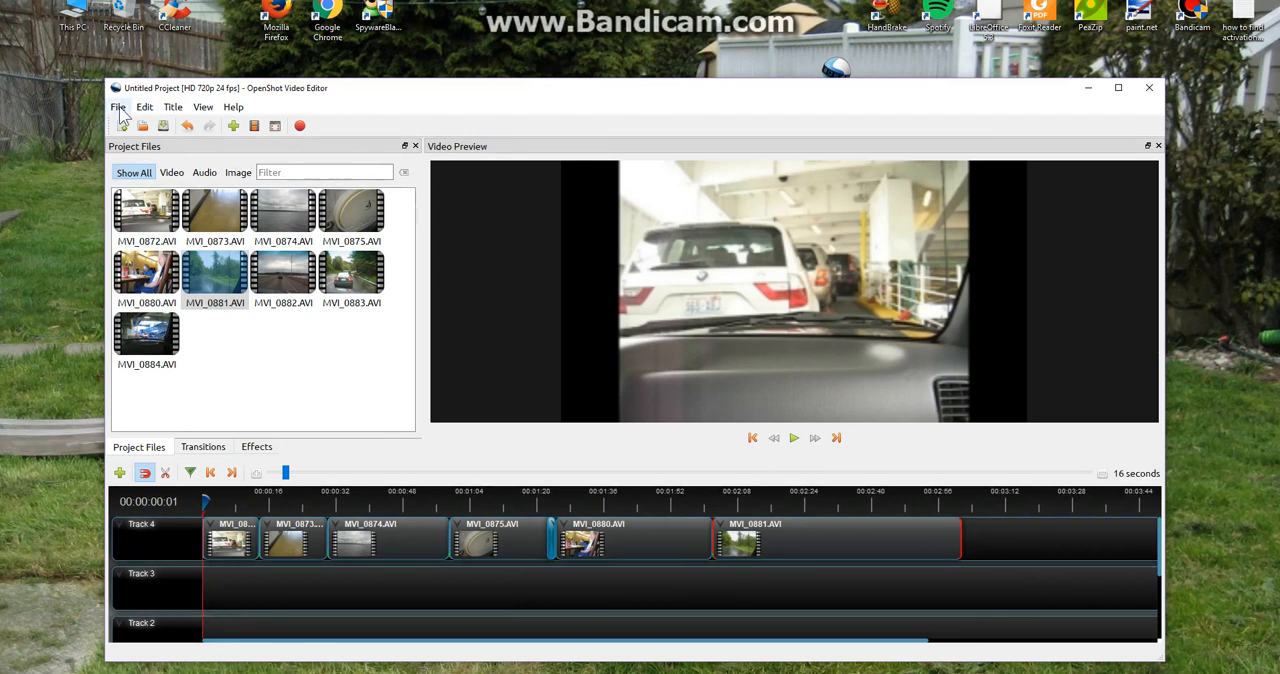
Save the project as 'moms day 1' in D:\Saved Pictures 2
left_click(118, 108)
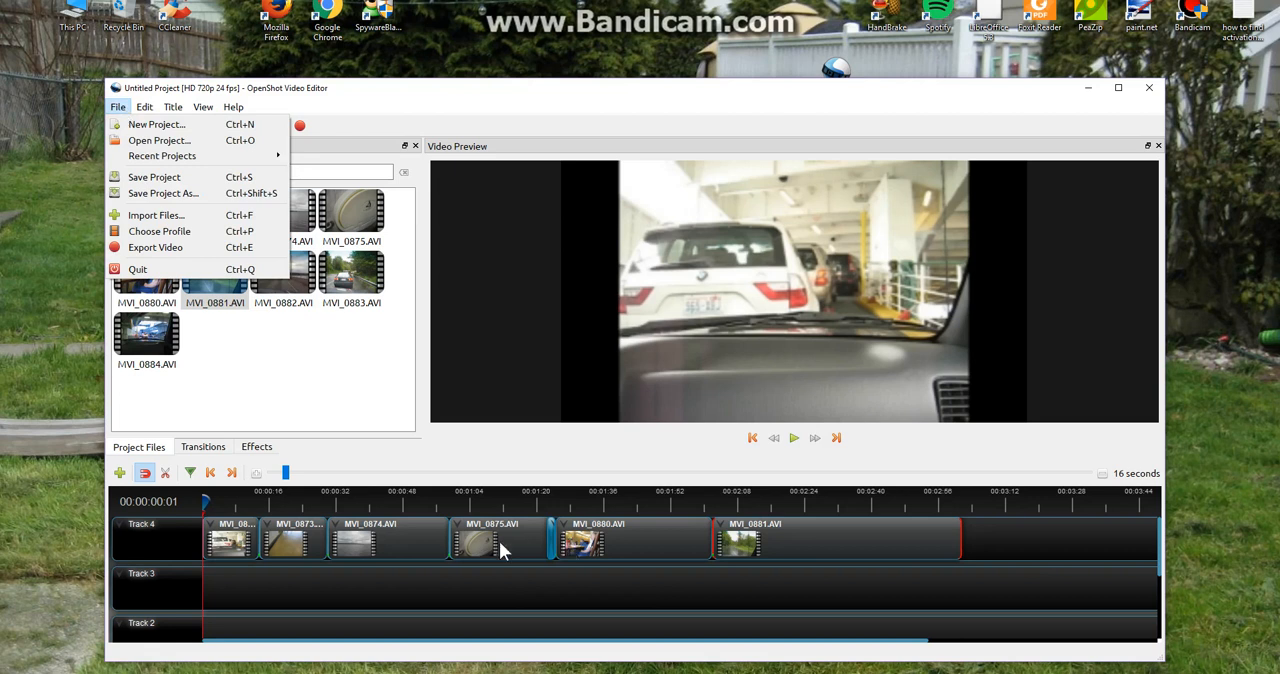
mouse_move(168, 192)
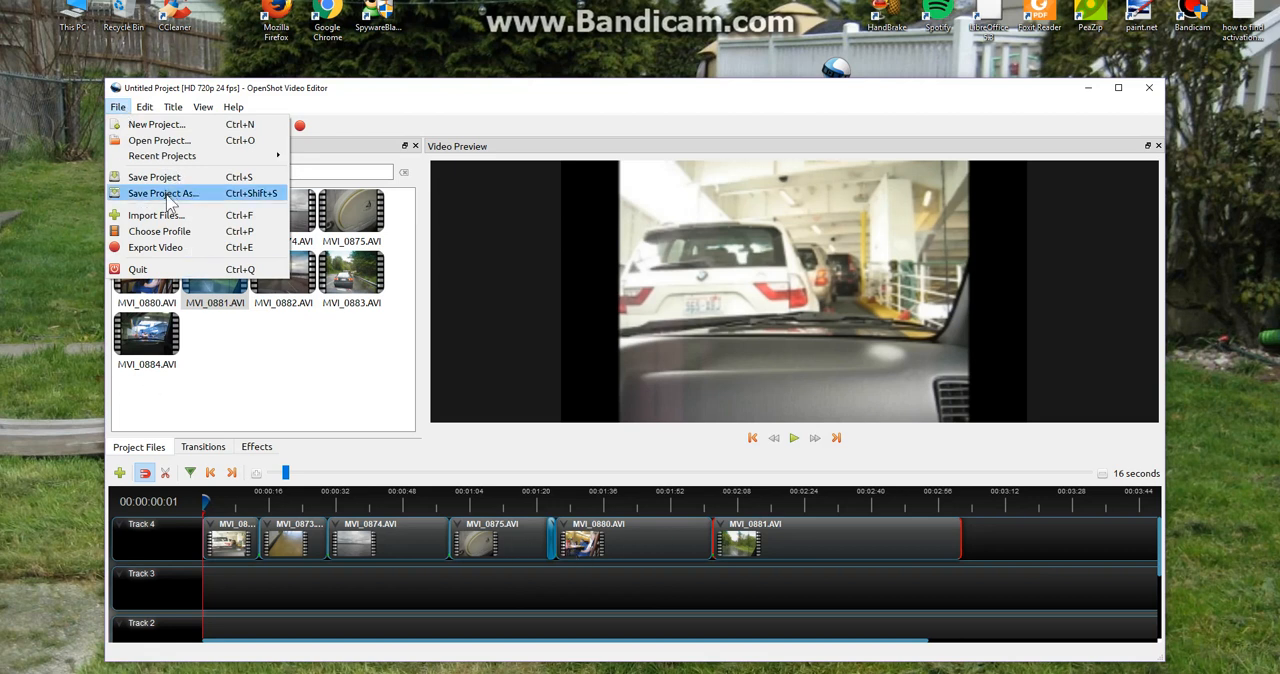
left_click(162, 192)
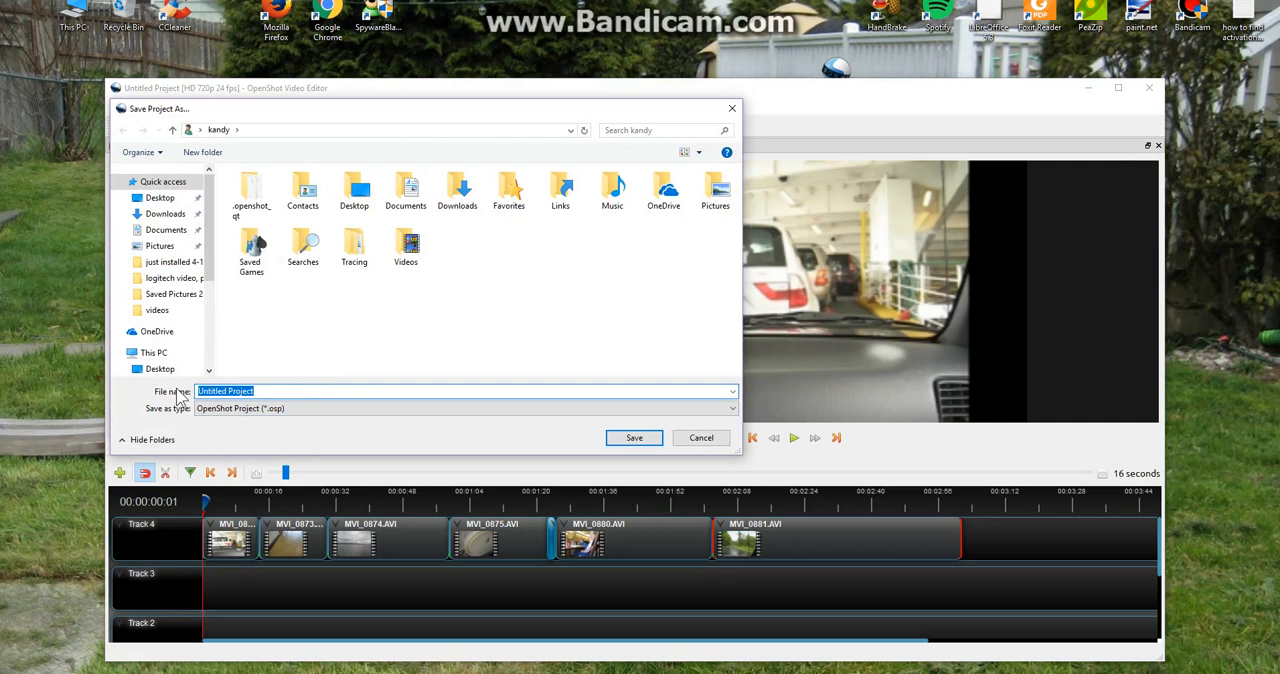
type("moms")
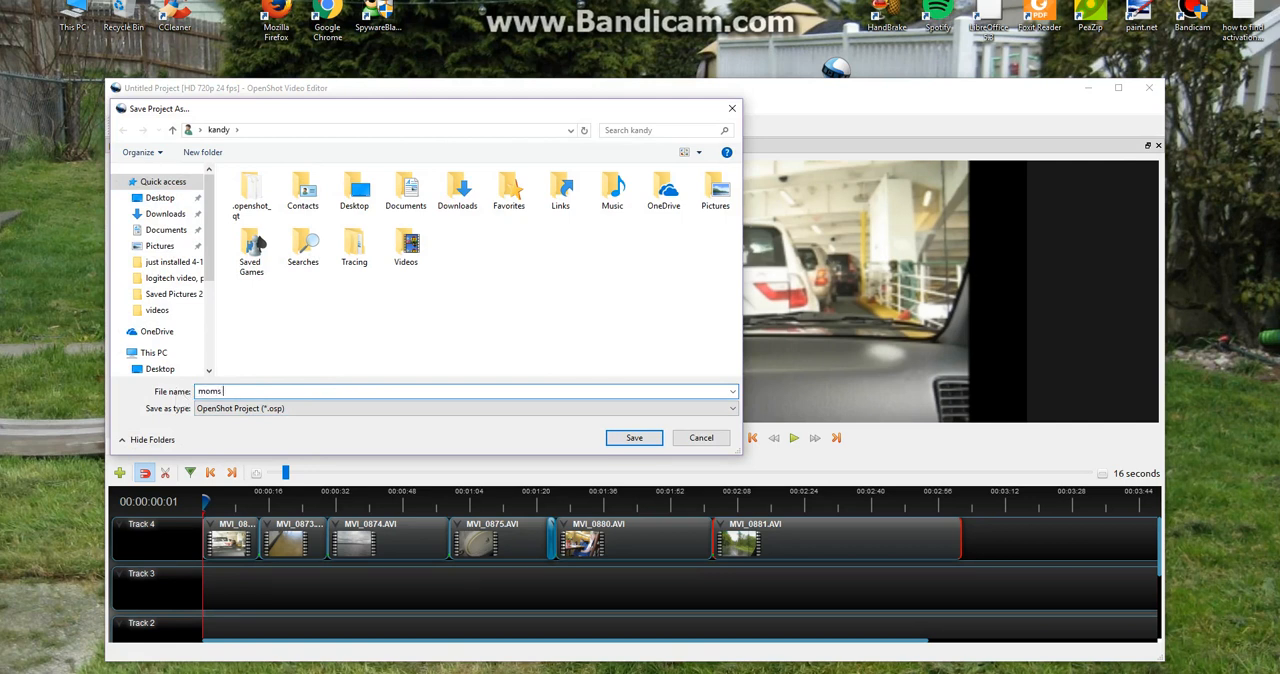
type("day 1")
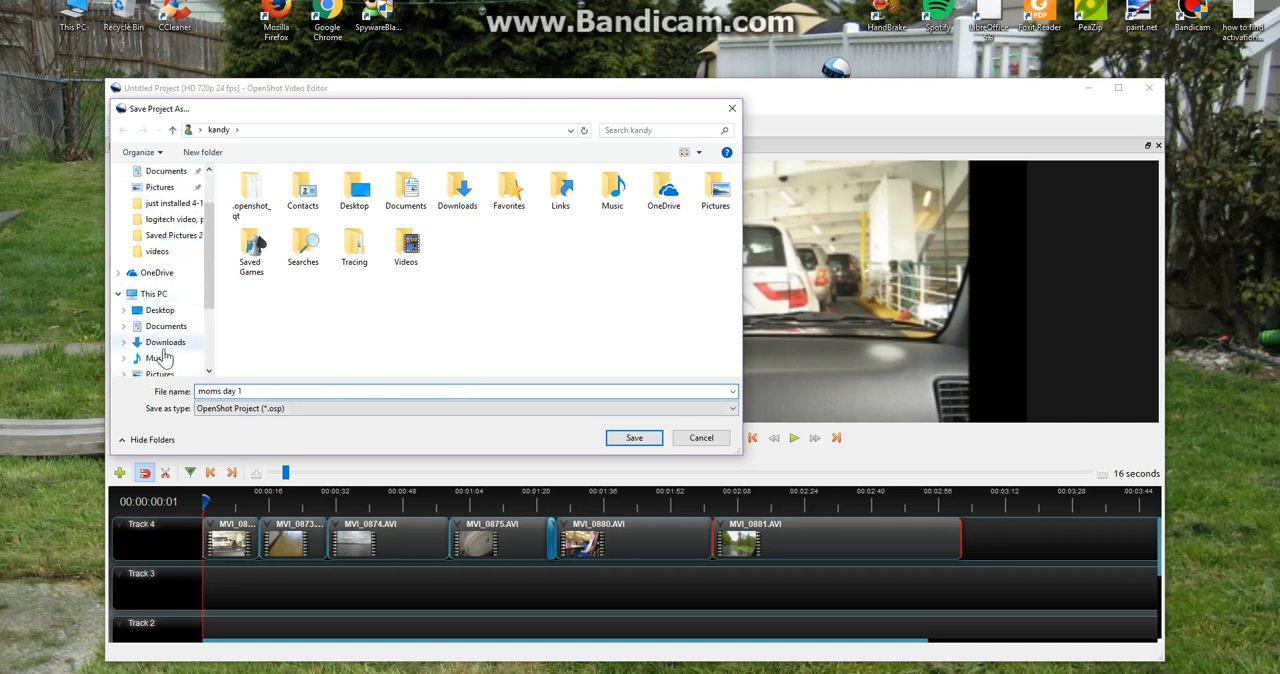
left_click(168, 342)
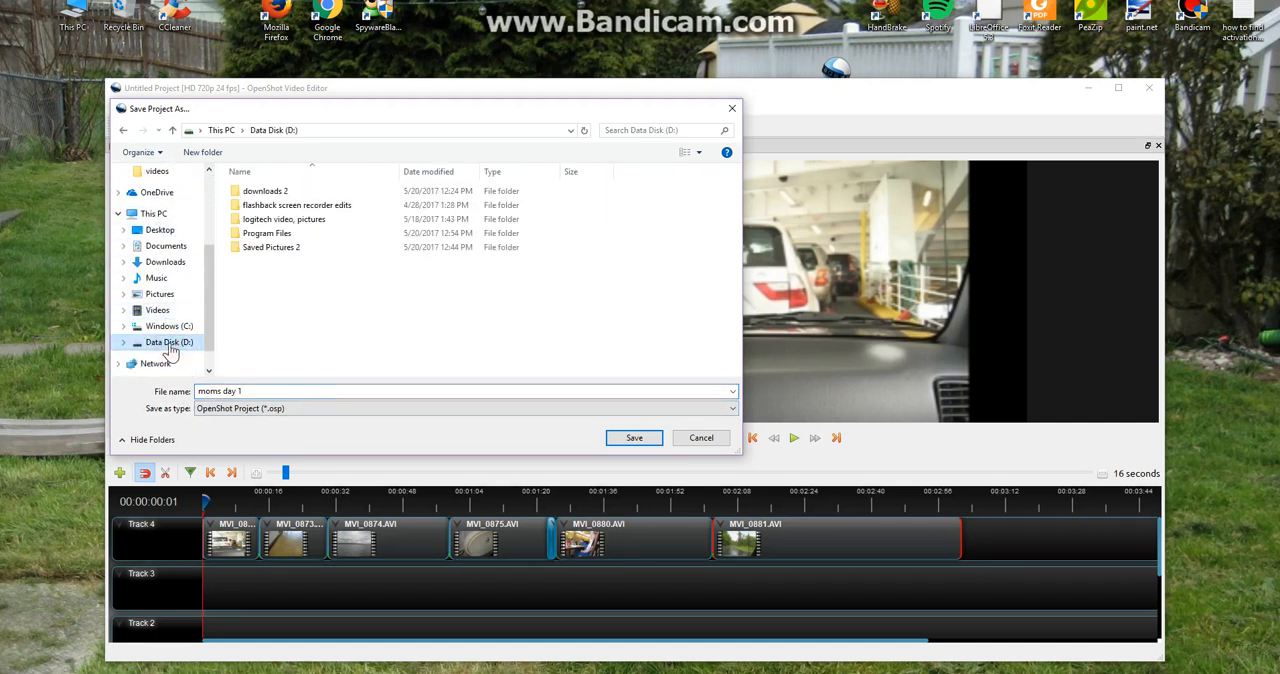
double_click(270, 248)
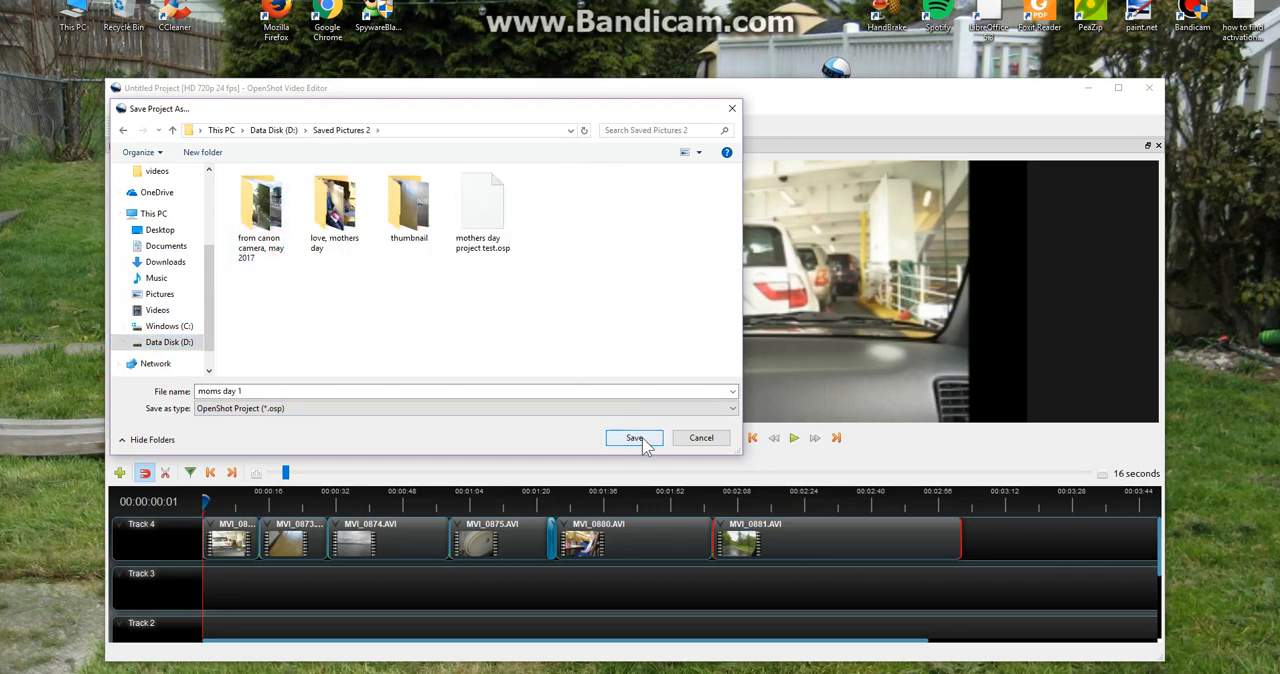
left_click(634, 438)
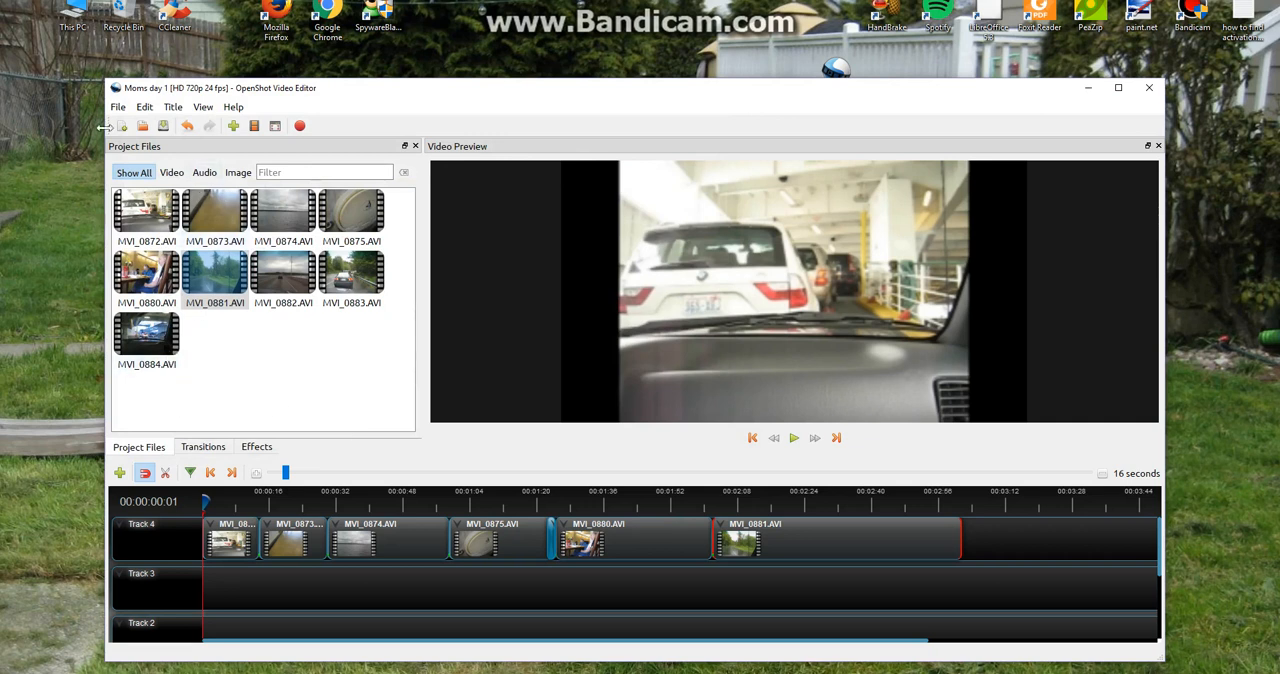
mouse_move(120, 110)
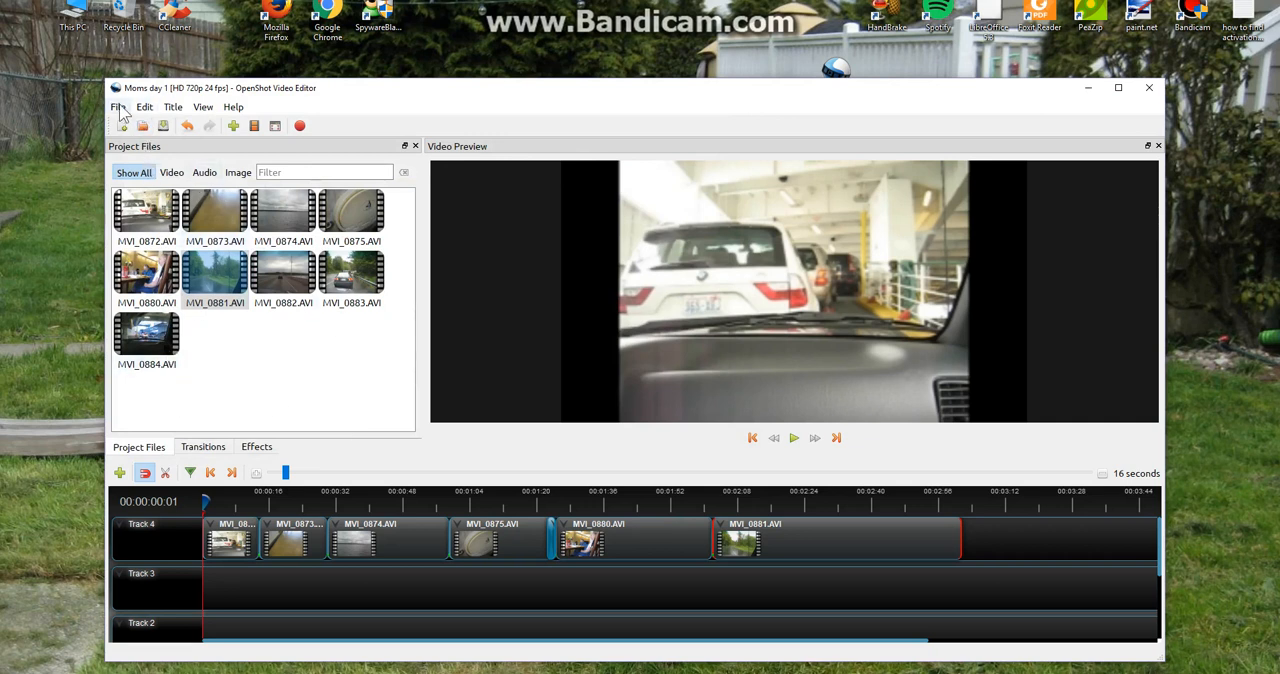
In Preferences General settings, re-enter 'blender' as the Blender command path
left_click(144, 108)
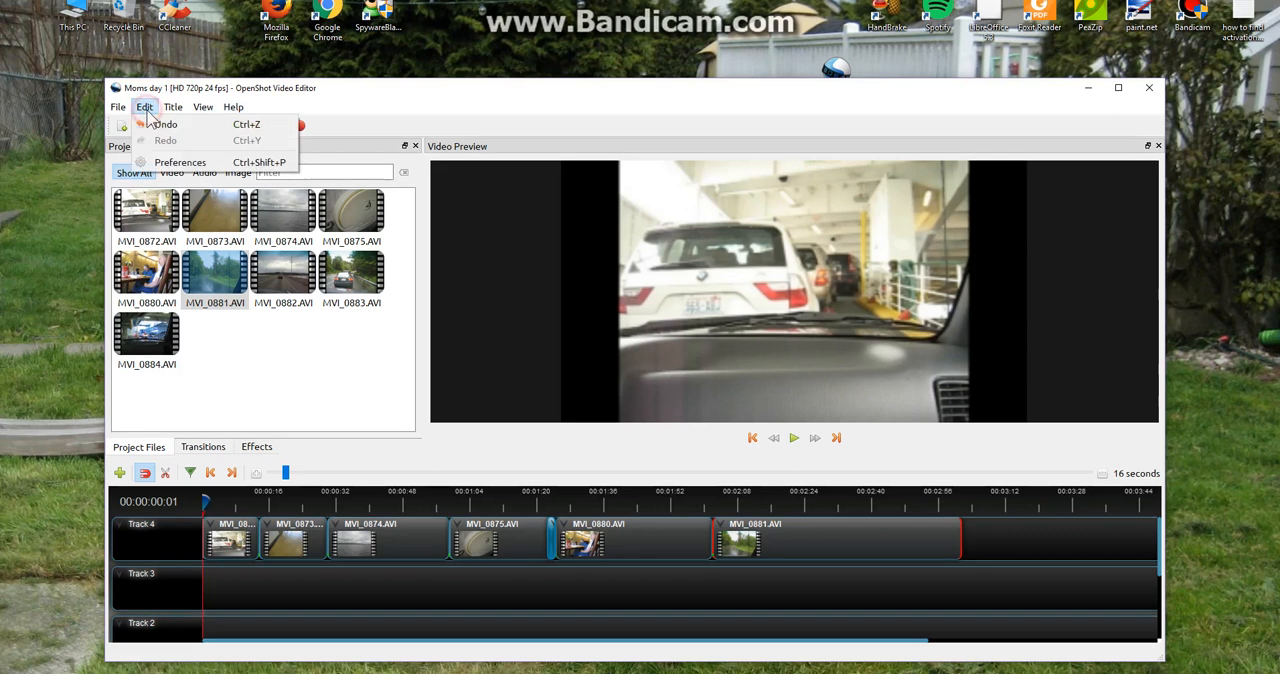
left_click(180, 162)
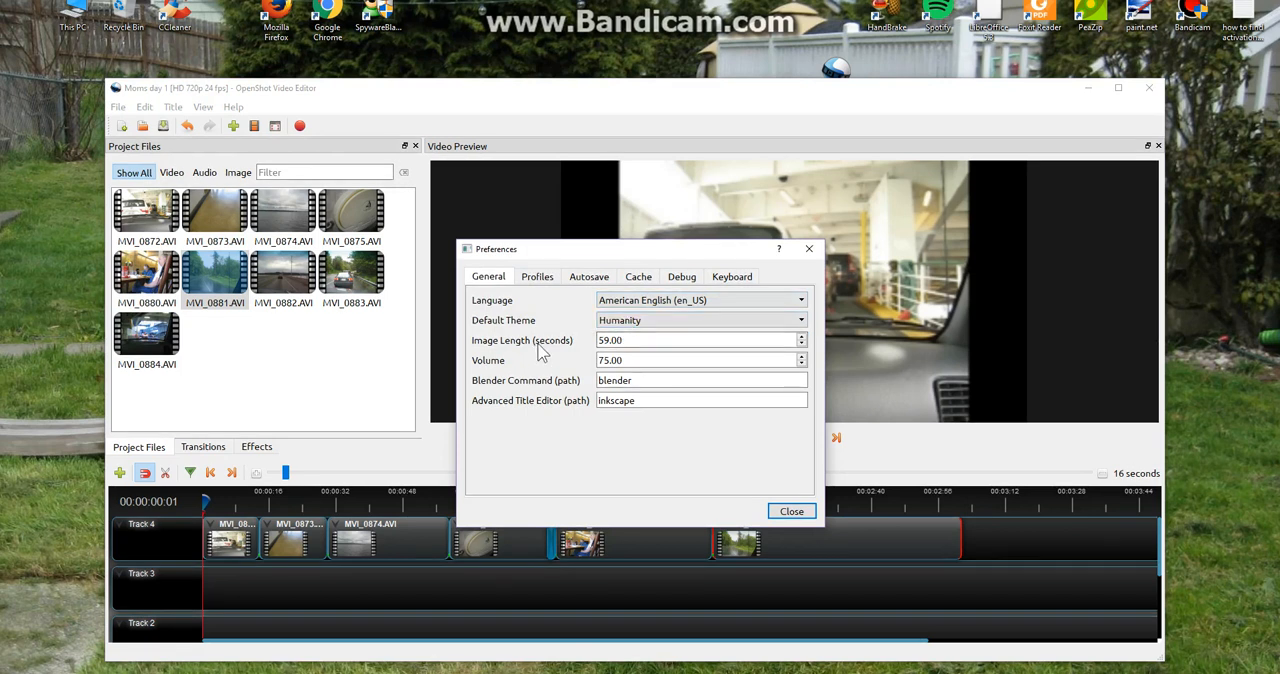
left_click(700, 340)
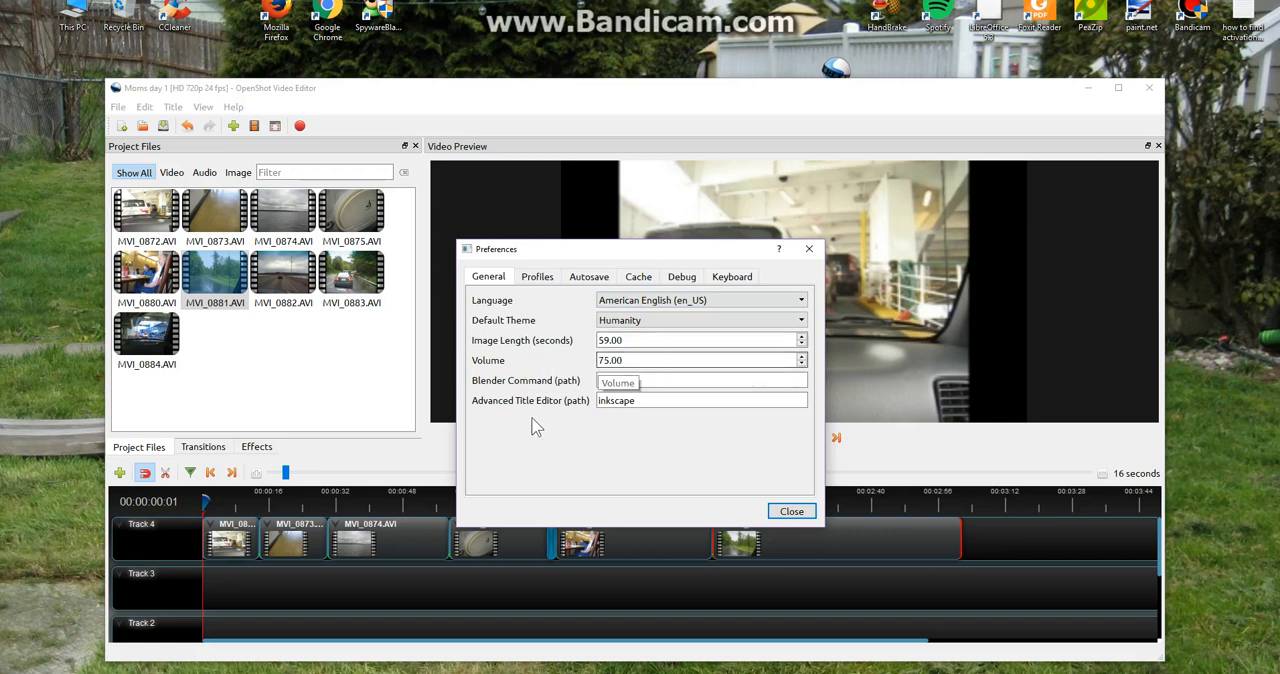
type("blender")
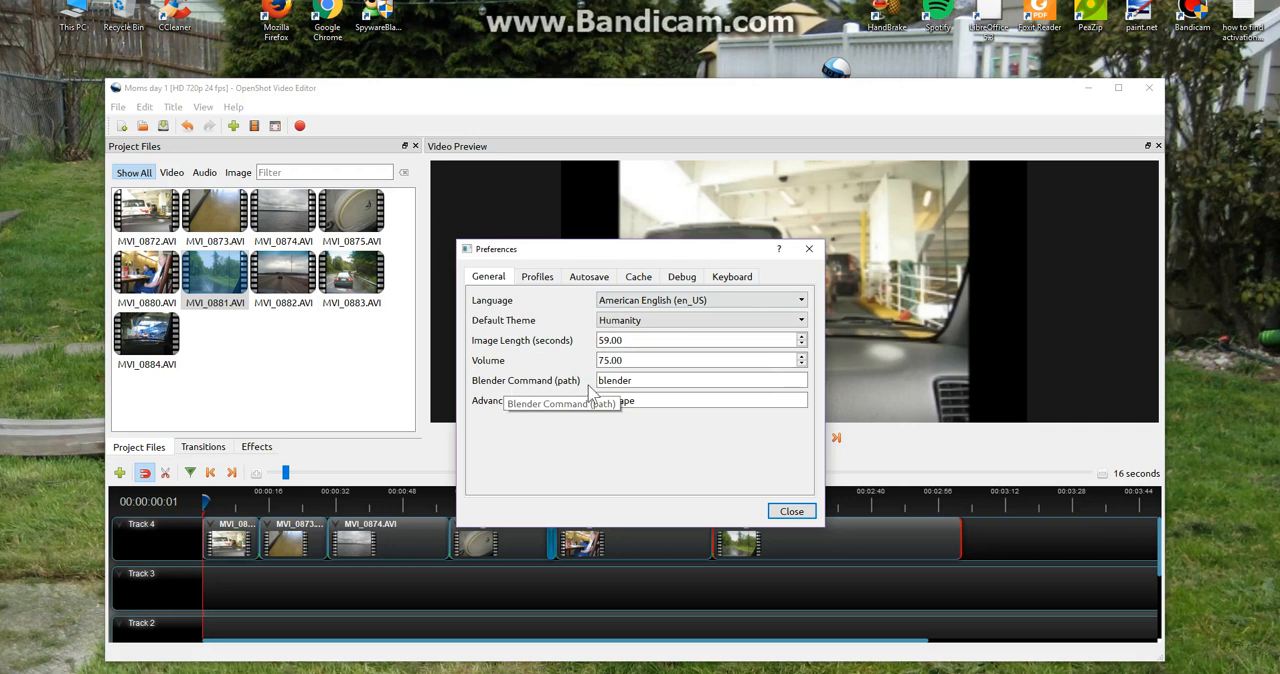
left_click(700, 400)
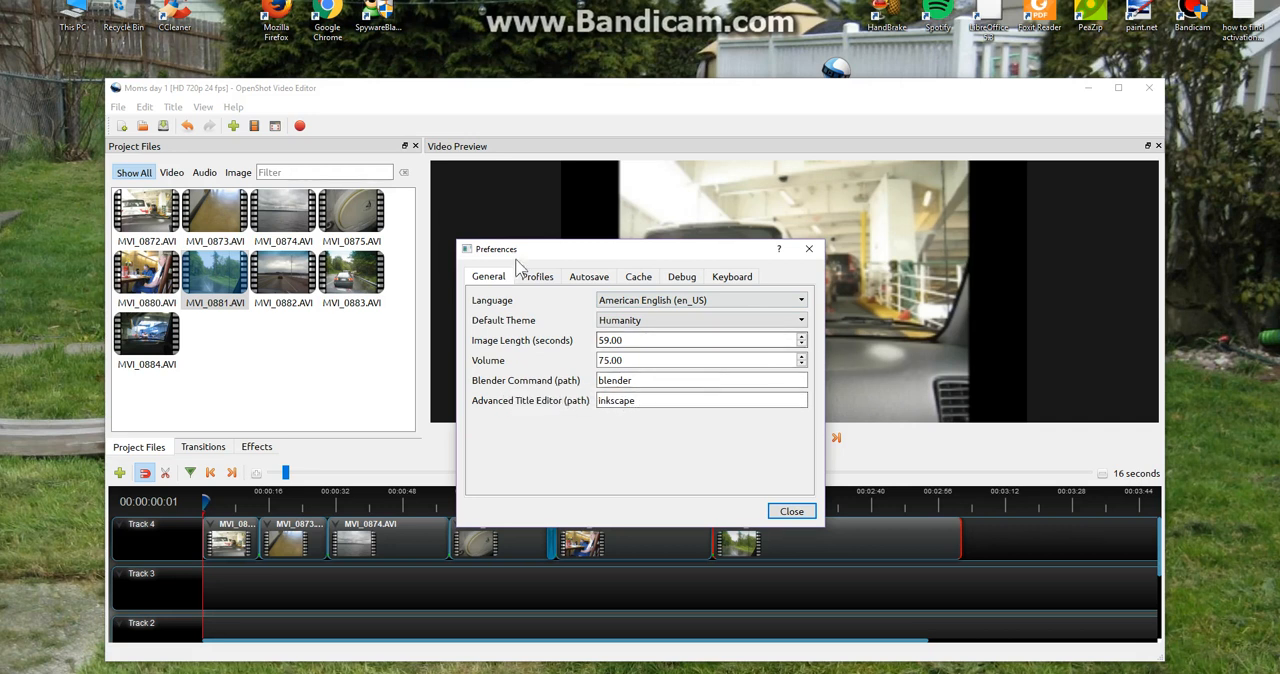
Review the Profiles default of HD 720p 24 fps, then show the Autosave settings
left_click(536, 276)
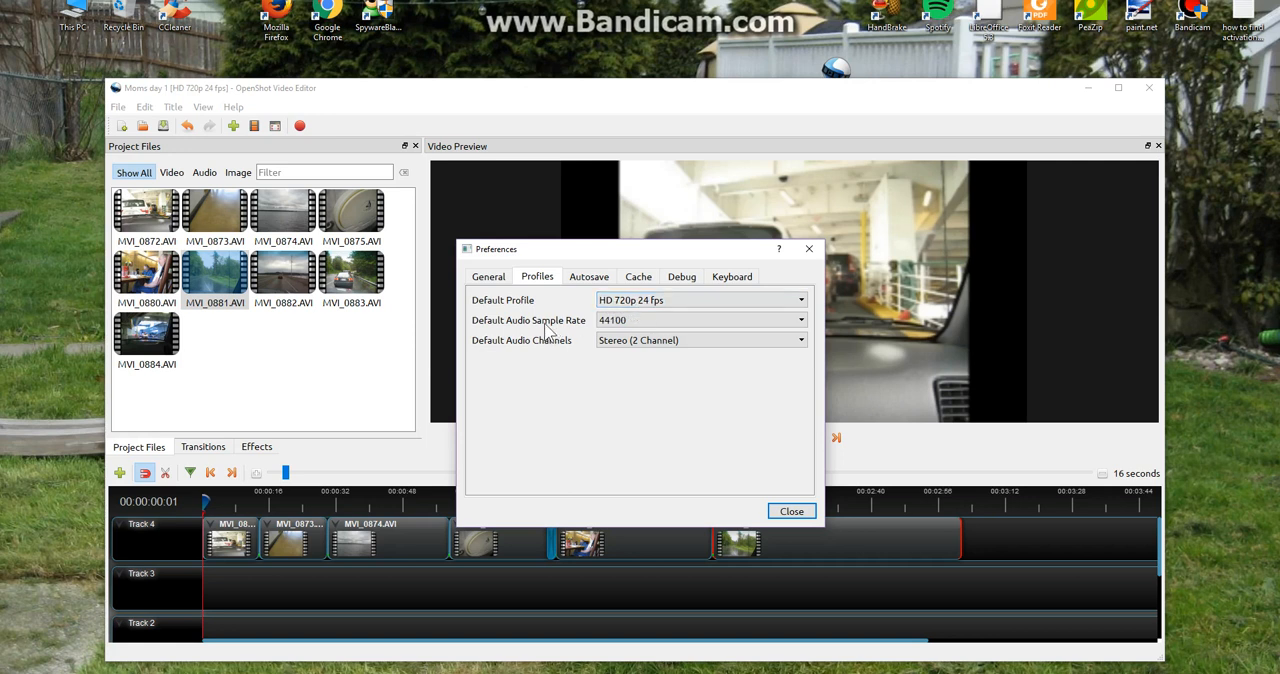
mouse_move(560, 332)
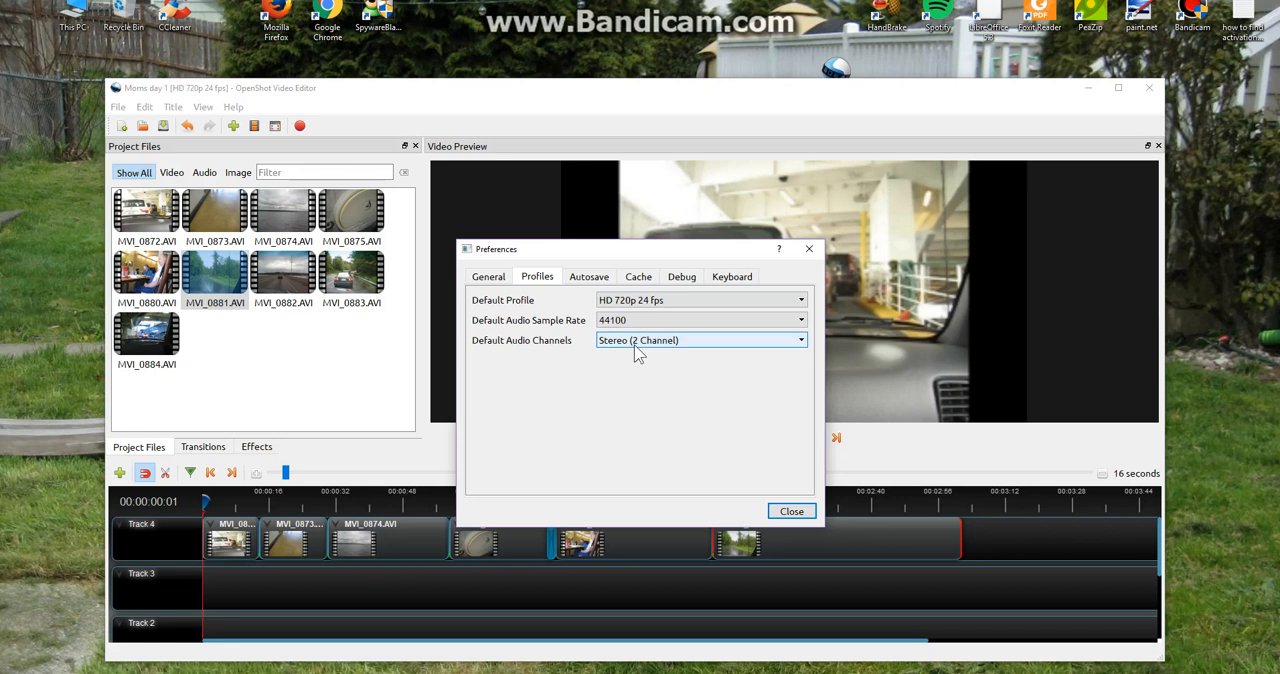
left_click(700, 340)
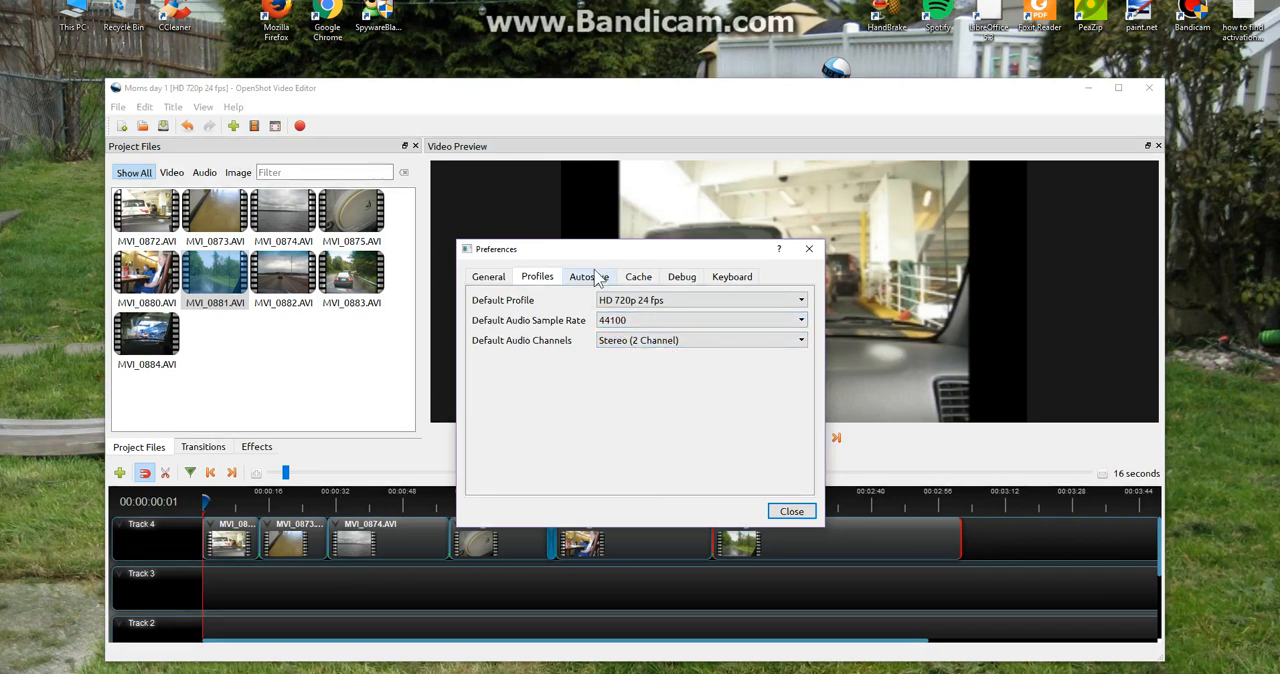
left_click(588, 276)
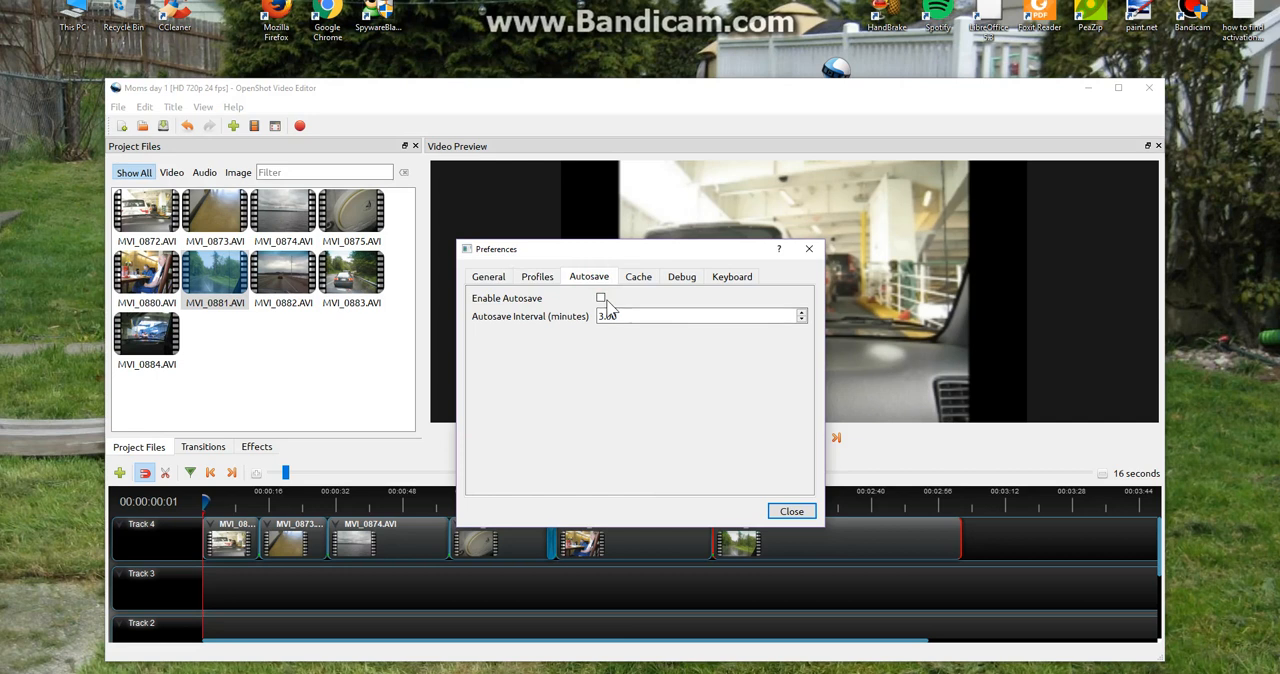
Review the Cache settings: disk mode, 500 MB limit, JPG format
left_click(638, 276)
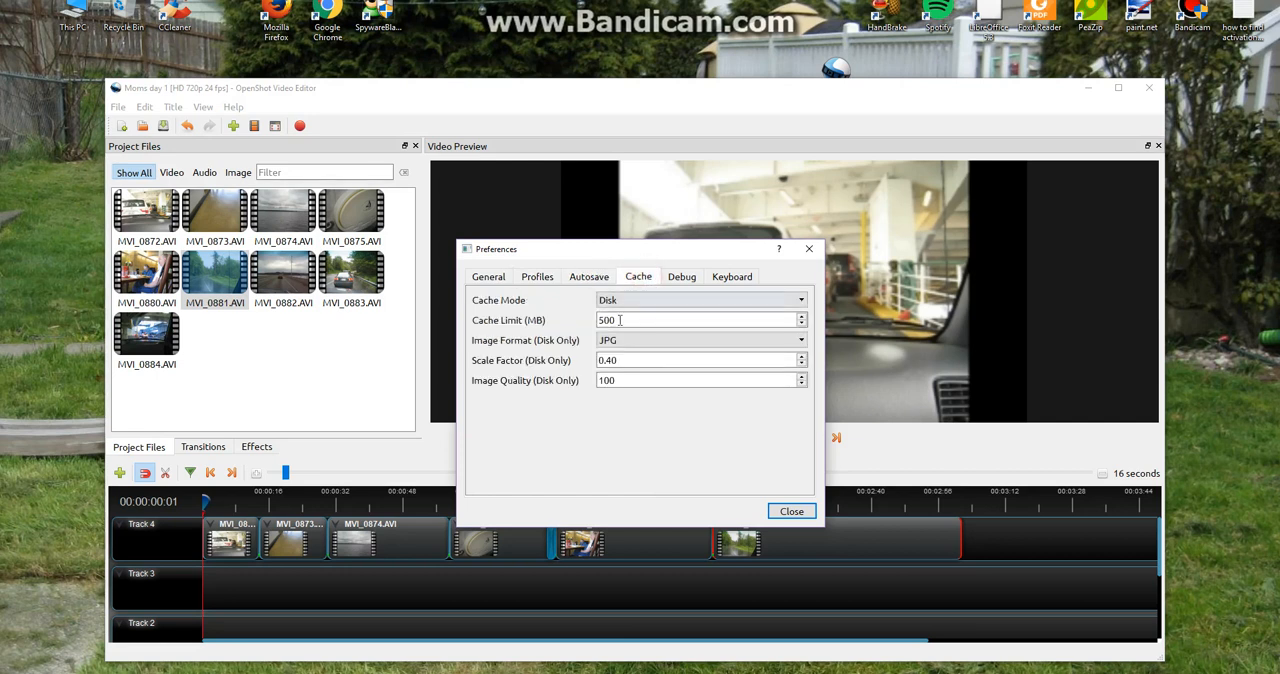
left_click(700, 300)
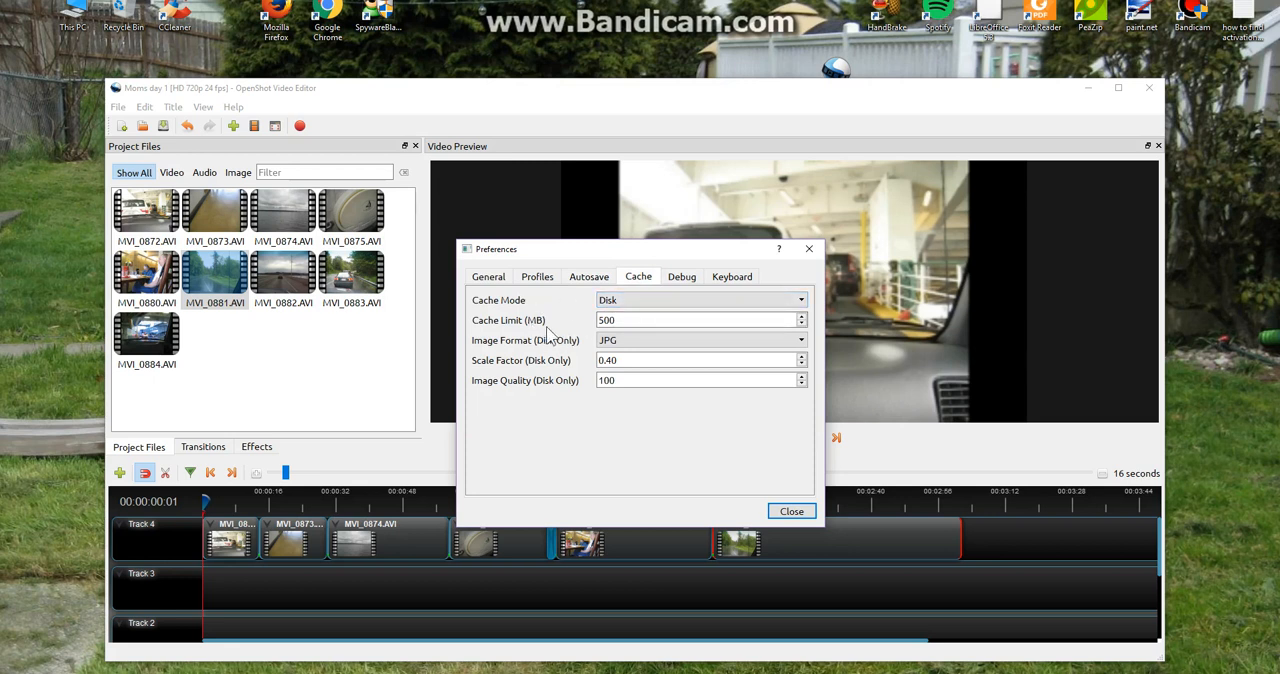
left_click(700, 320)
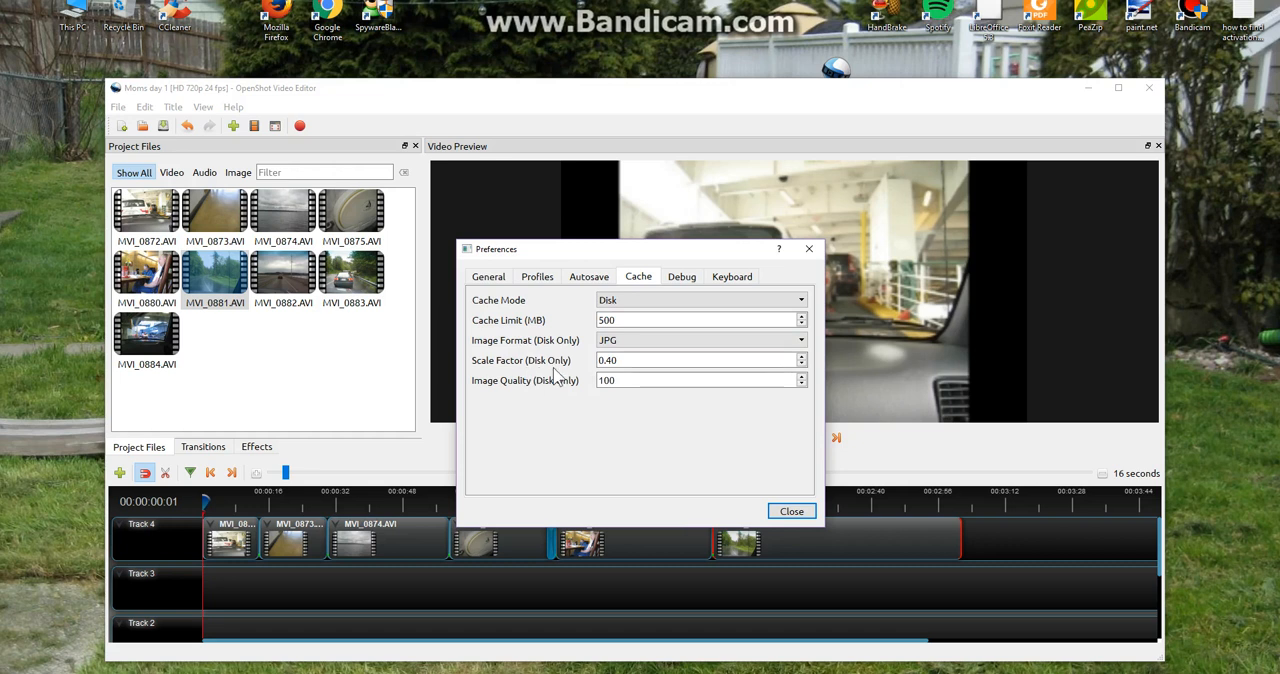
mouse_move(558, 390)
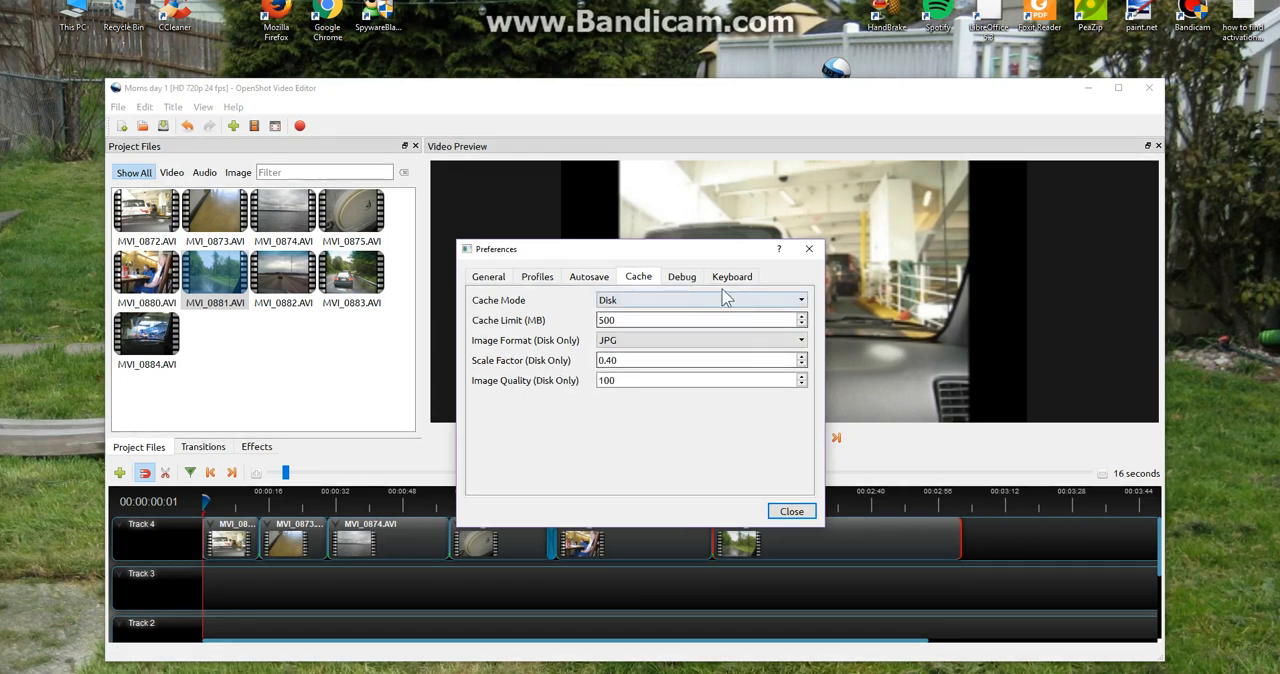
Review the Debug and Keyboard shortcut settings, then close Preferences
left_click(680, 276)
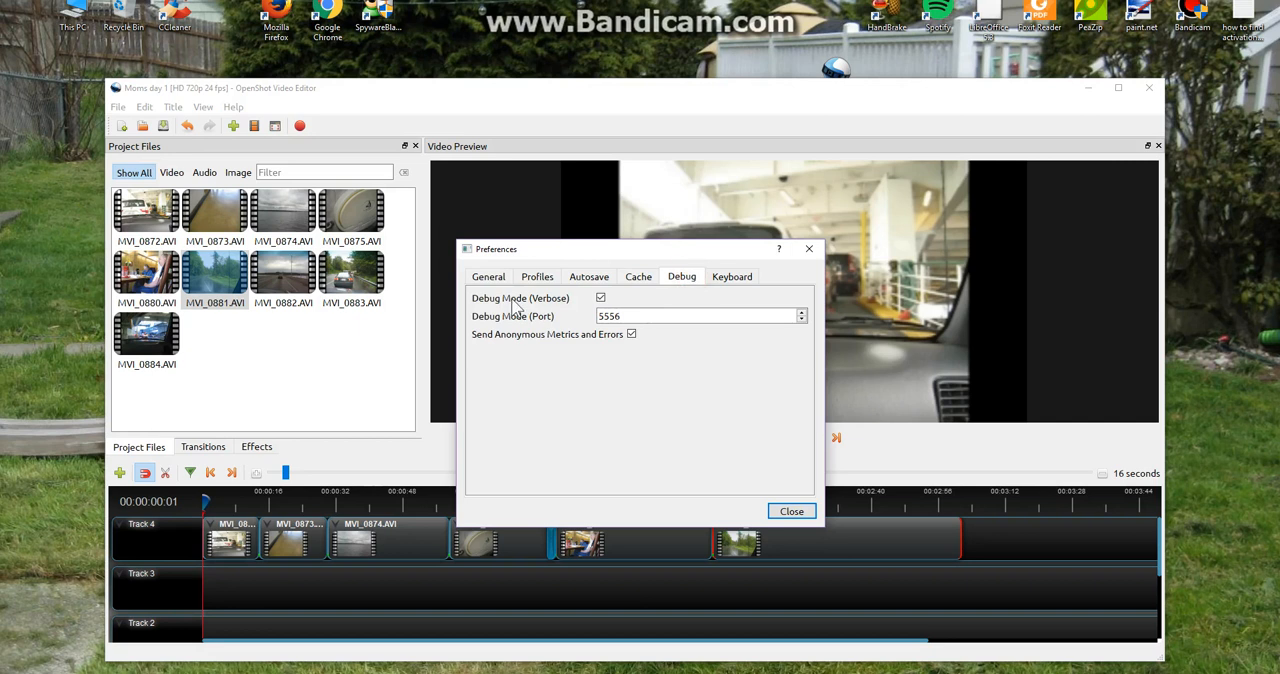
mouse_move(524, 340)
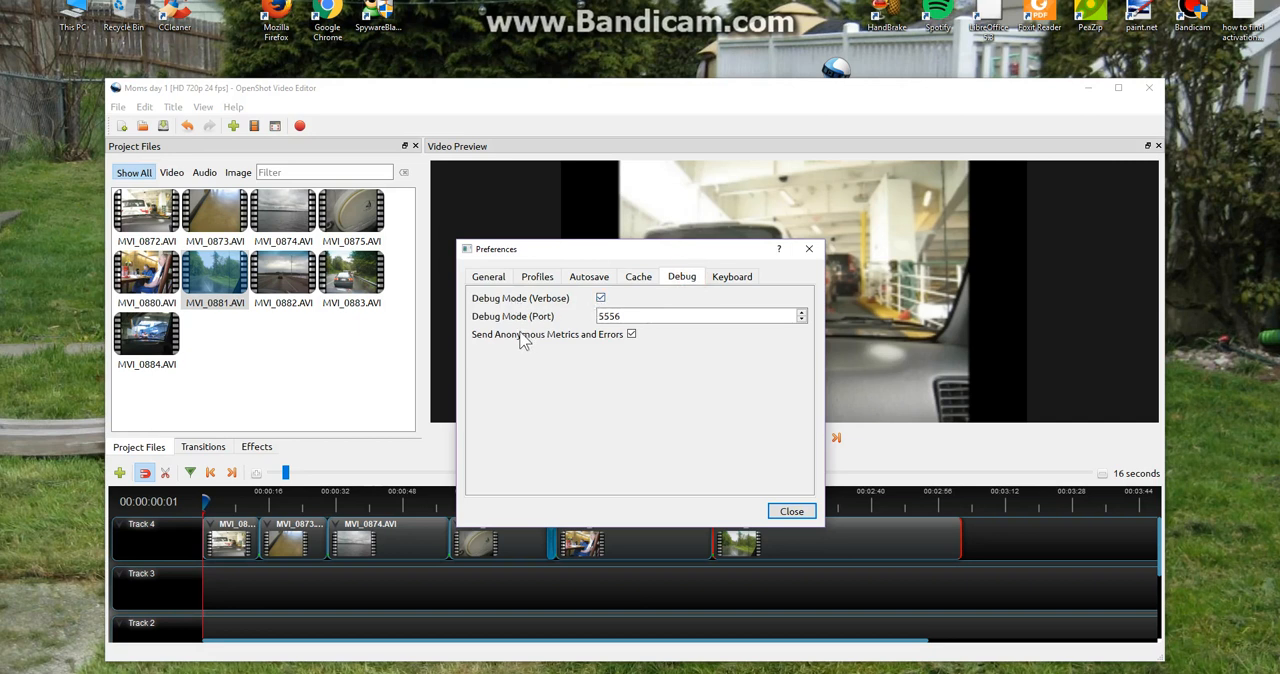
mouse_move(518, 328)
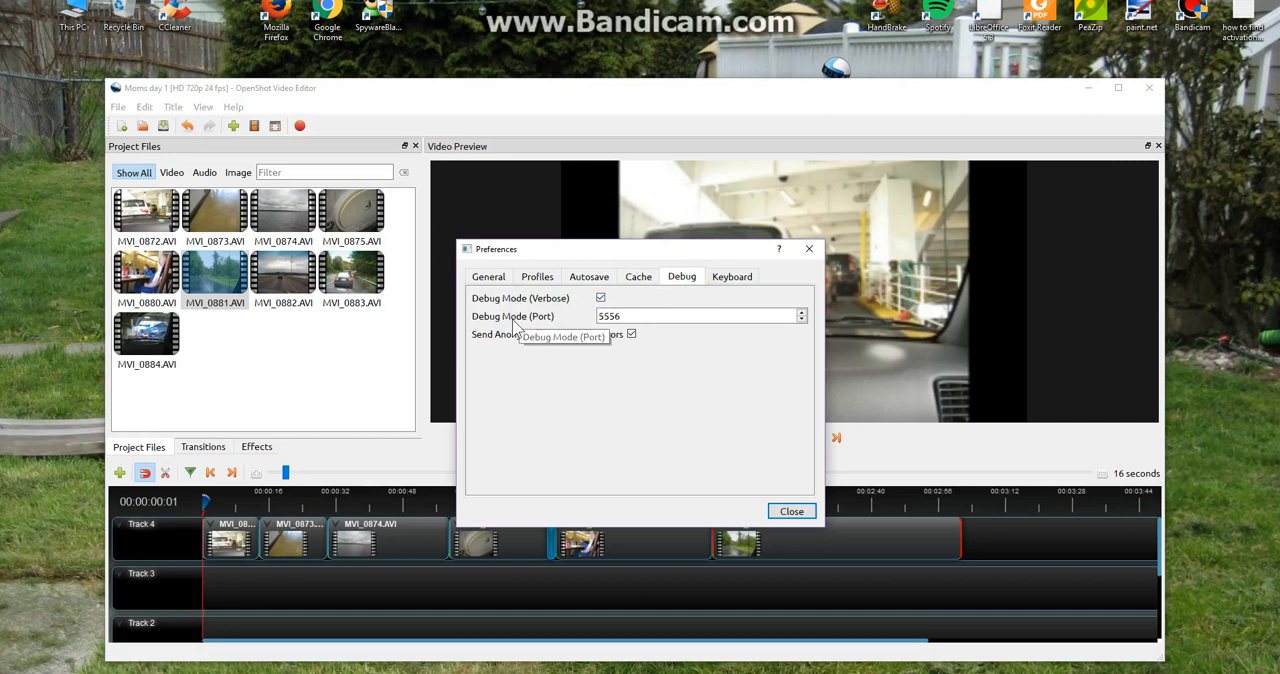
mouse_move(490, 348)
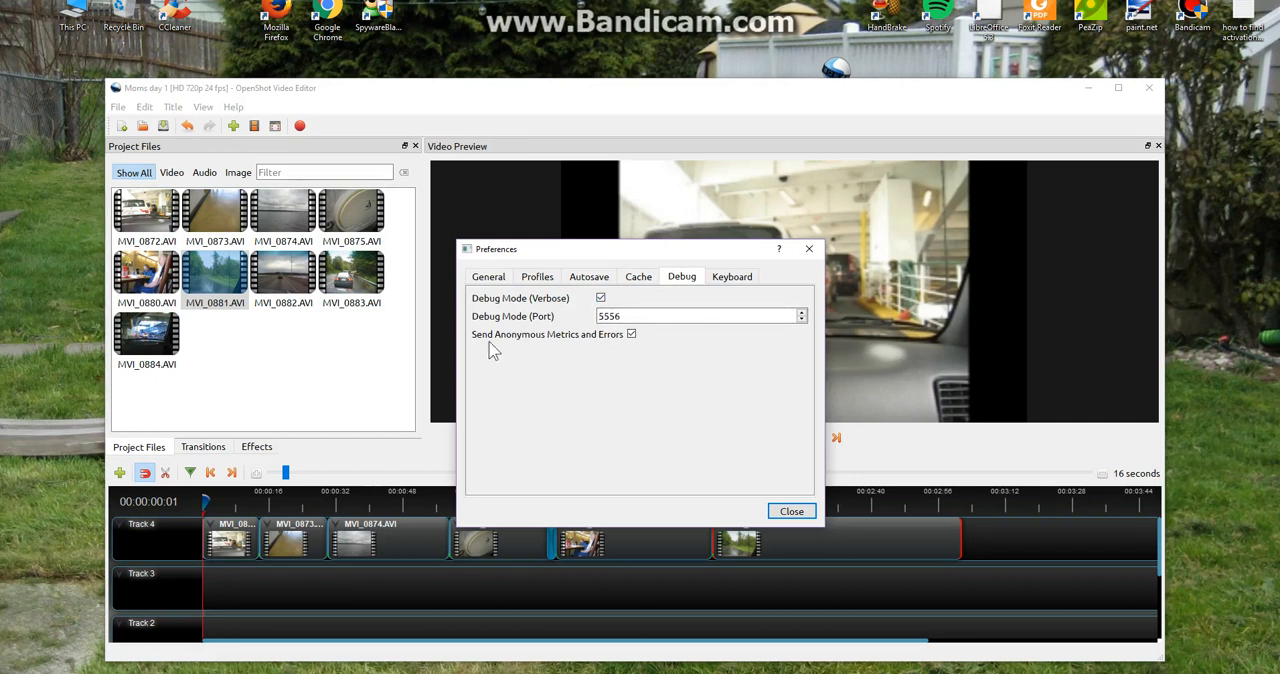
mouse_move(624, 348)
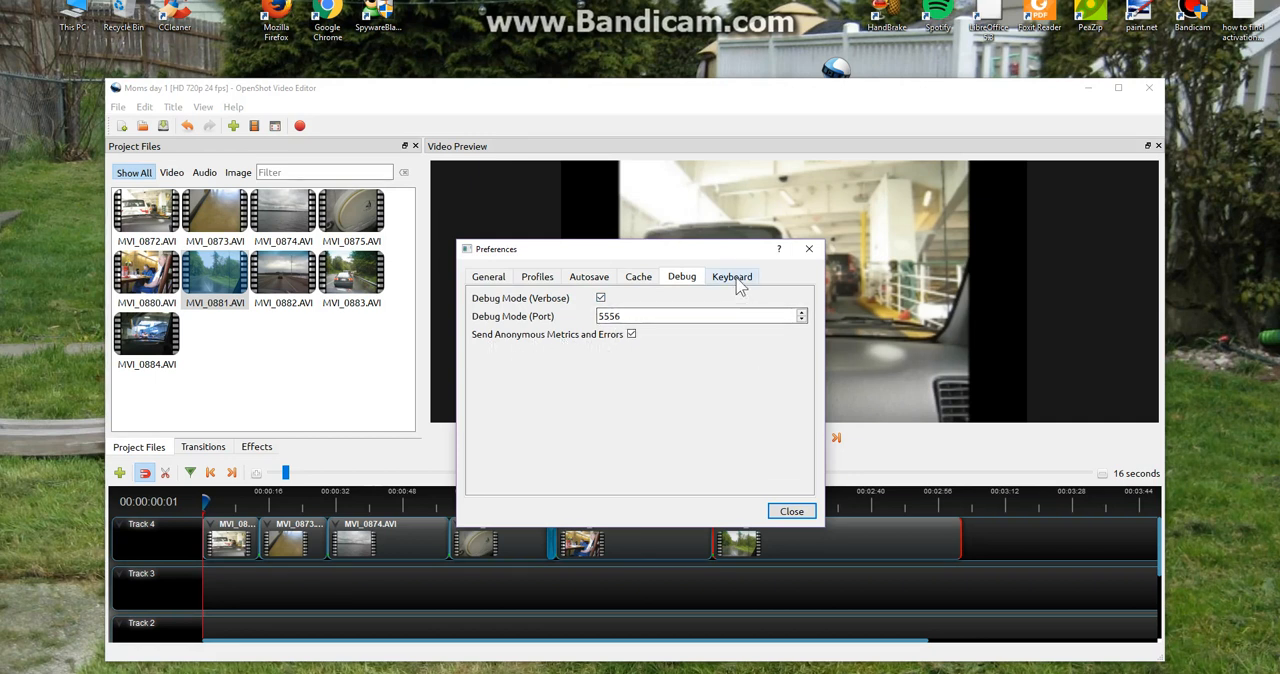
left_click(732, 276)
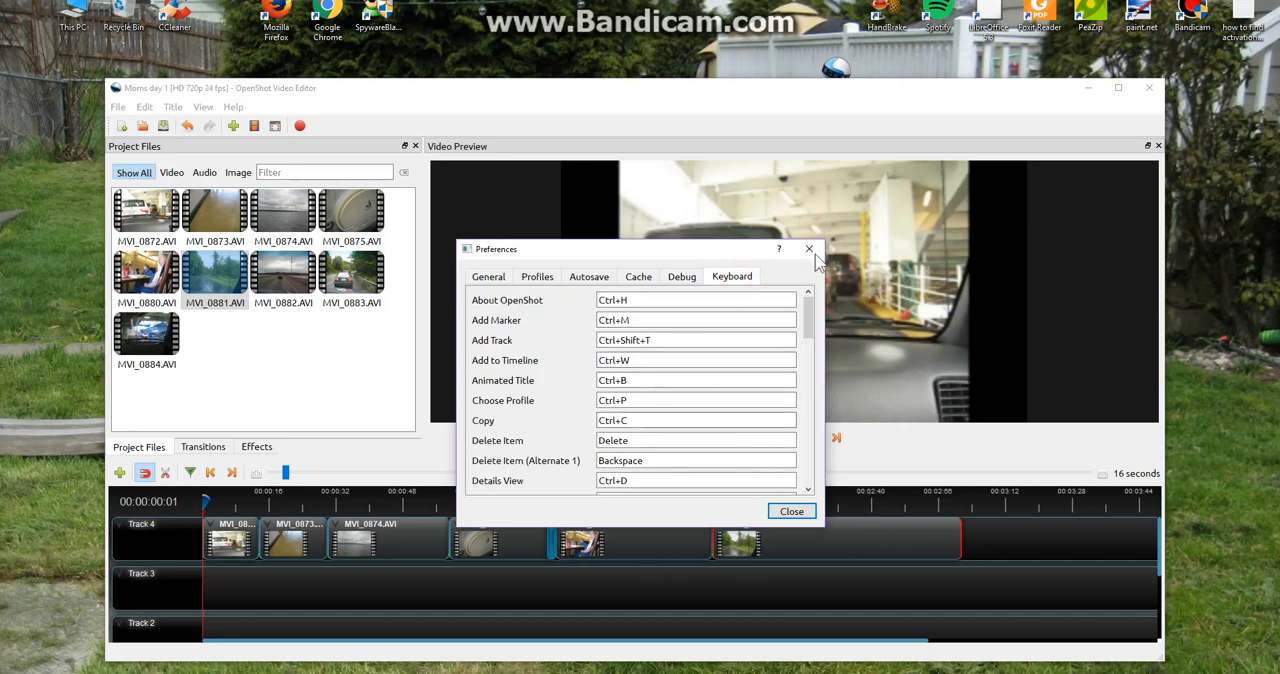
left_click(792, 512)
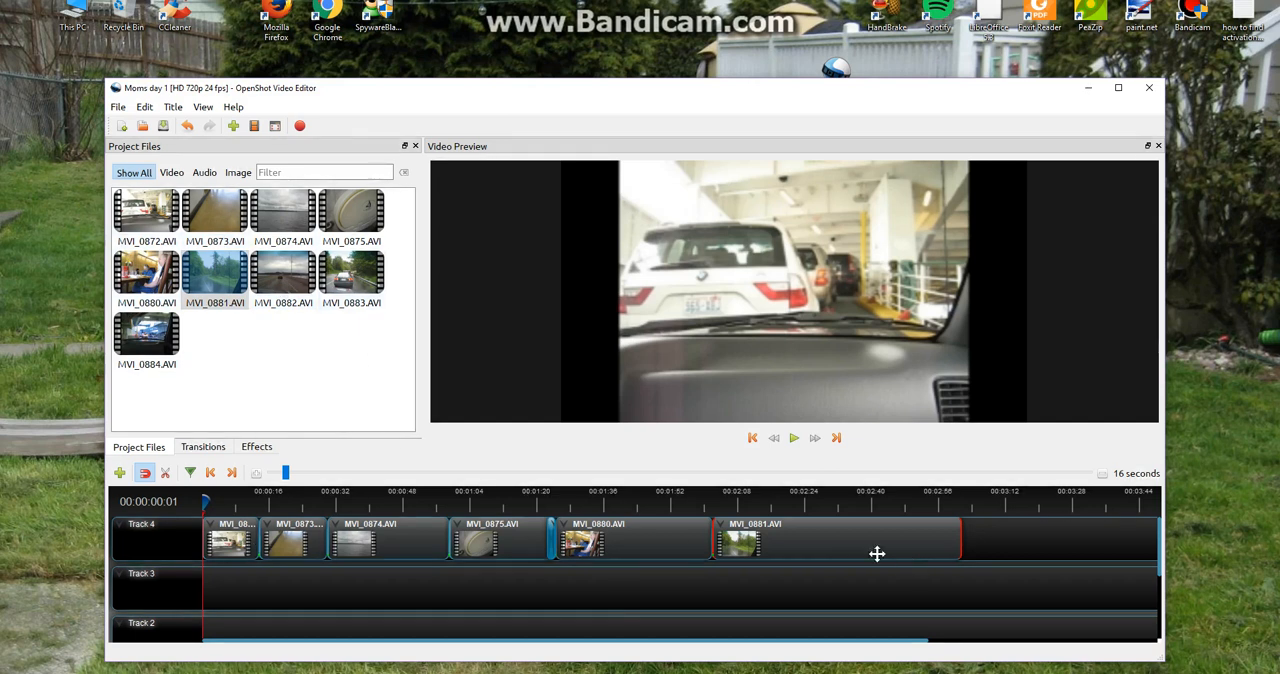
Bring up Export Video for Moms day 1 as MP4 HD 720p 24 fps with Low quality
left_click(118, 108)
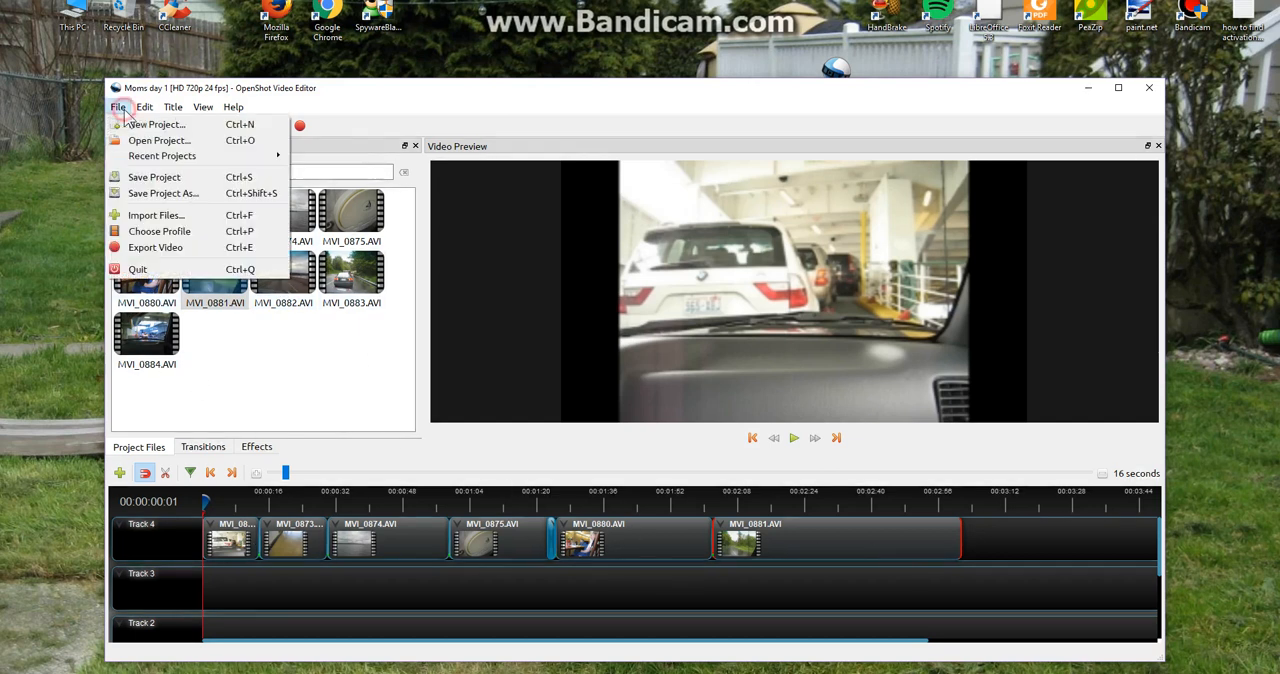
mouse_move(156, 248)
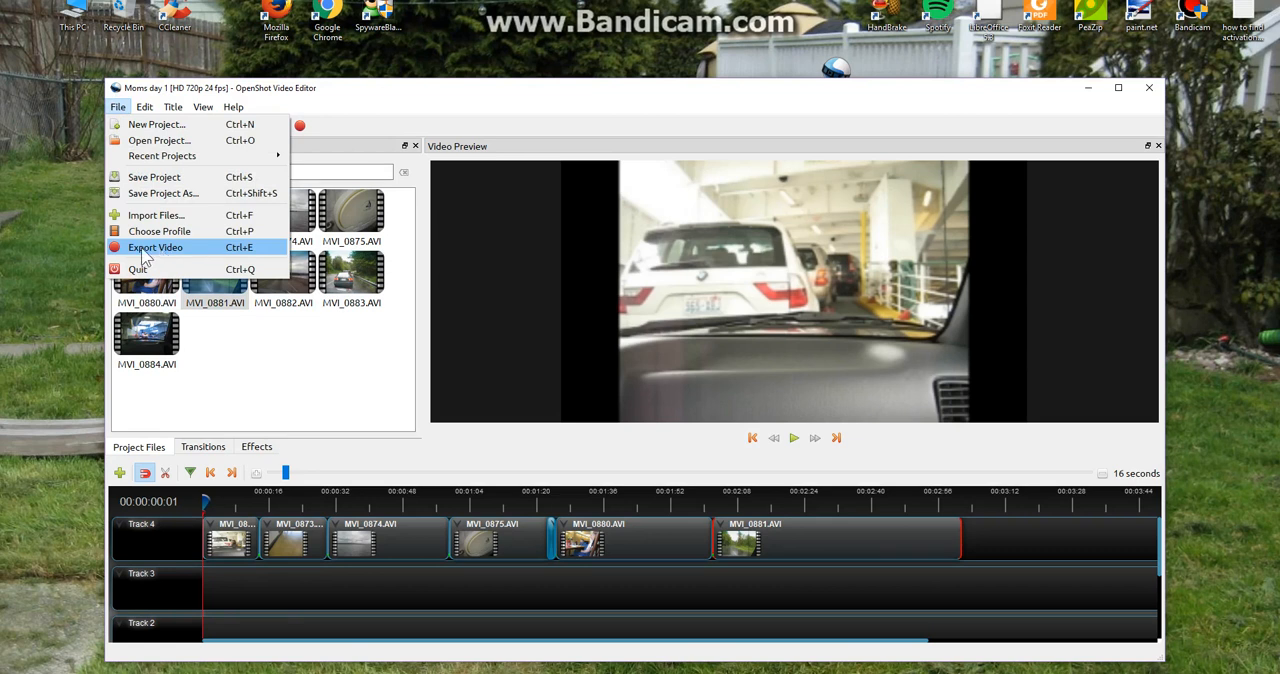
left_click(156, 248)
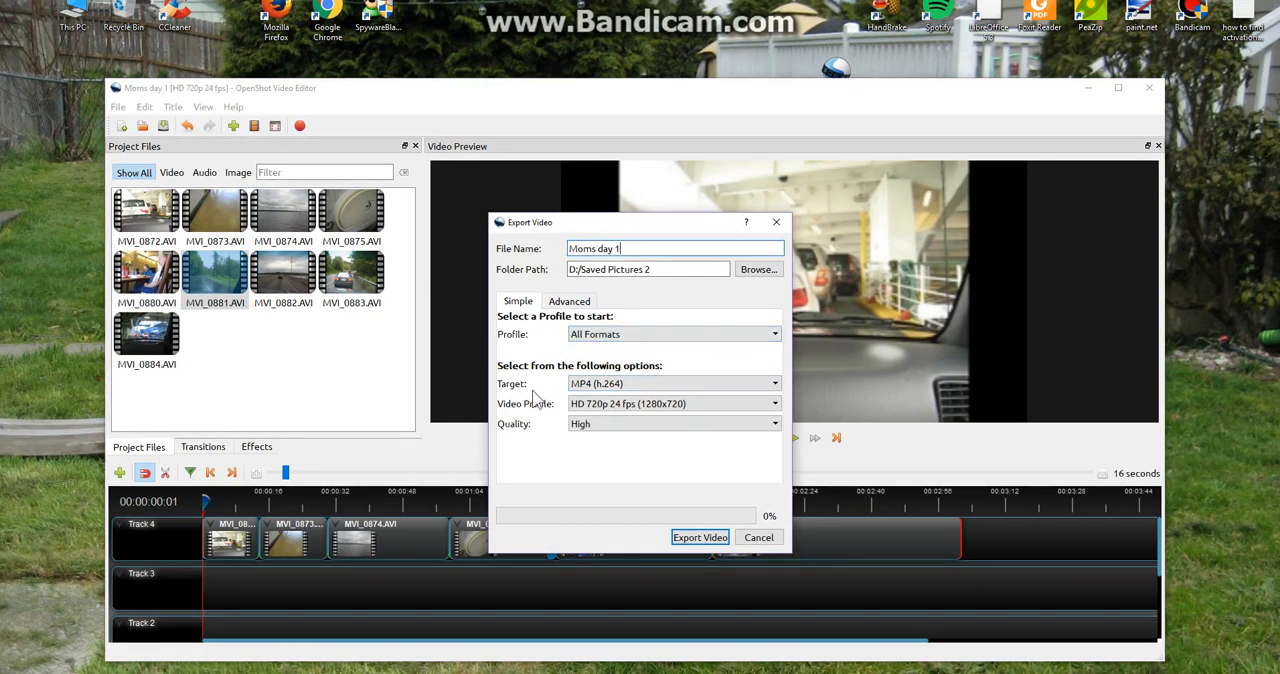
mouse_move(556, 416)
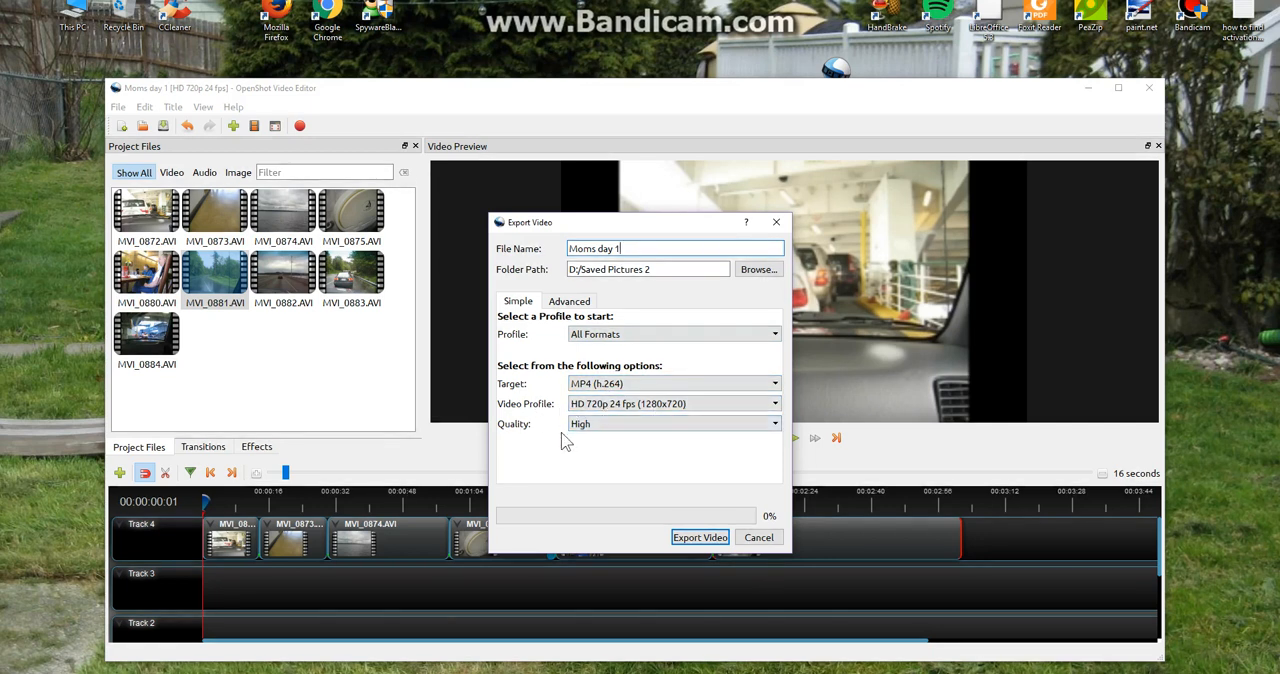
mouse_move(516, 440)
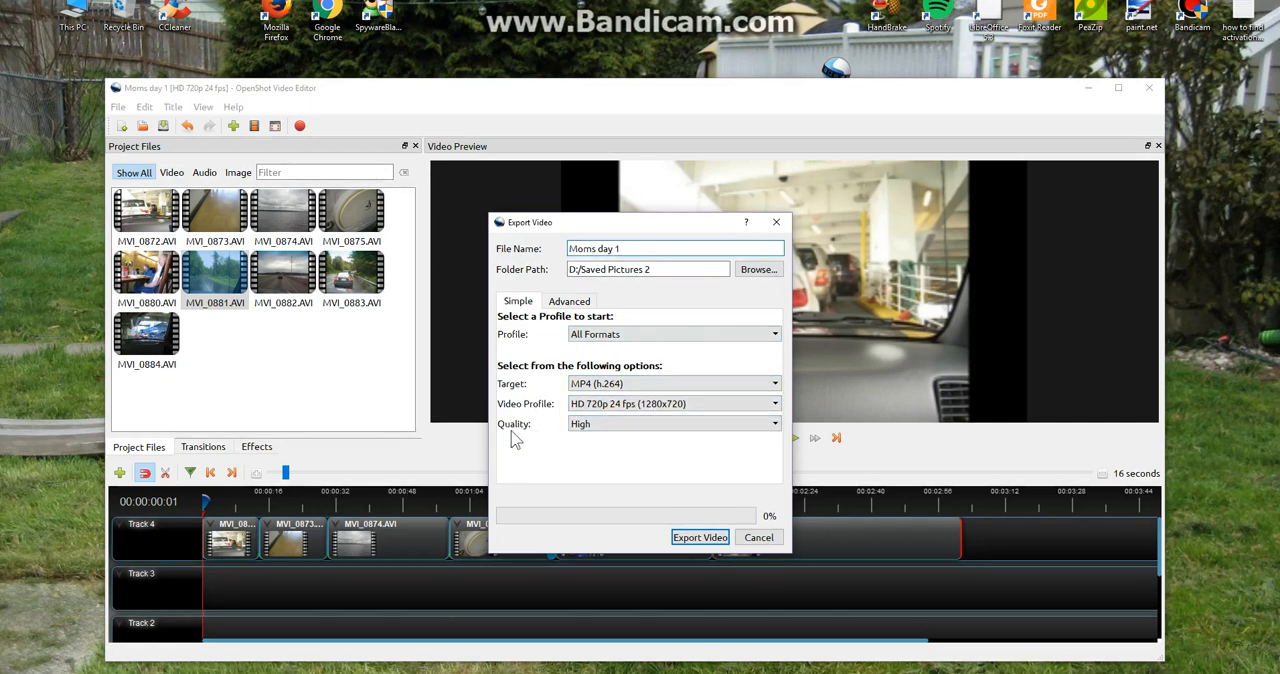
left_click(672, 424)
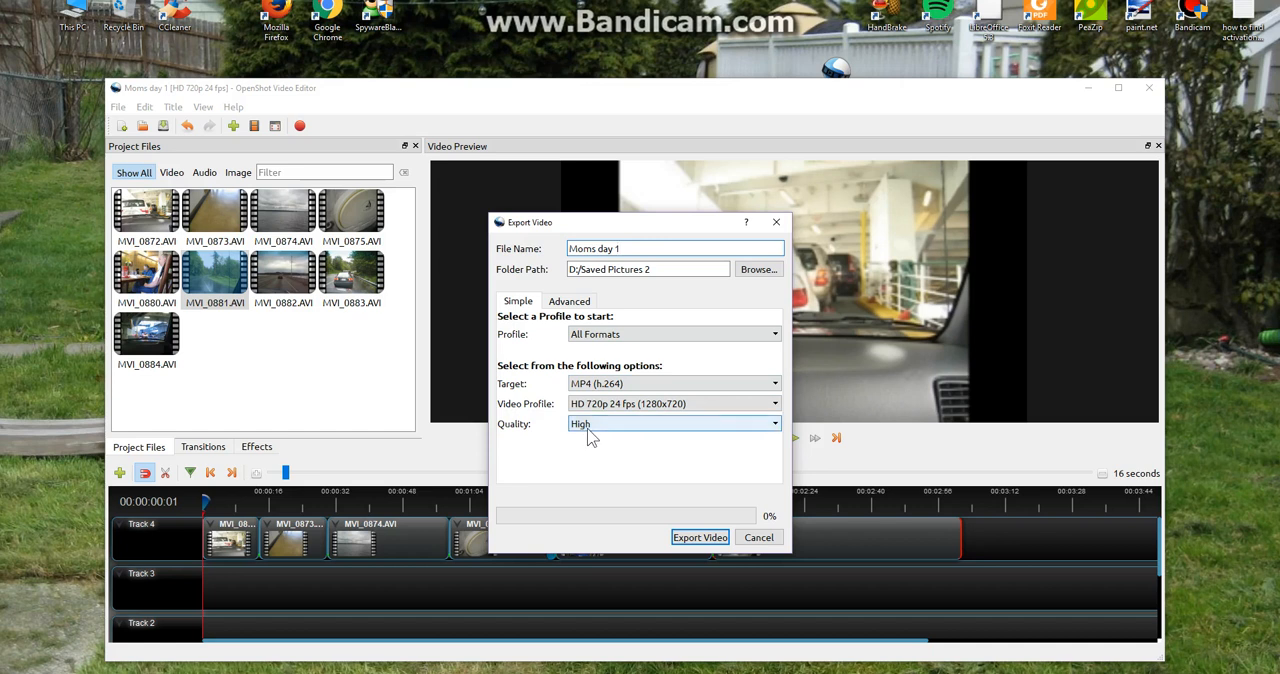
left_click(672, 424)
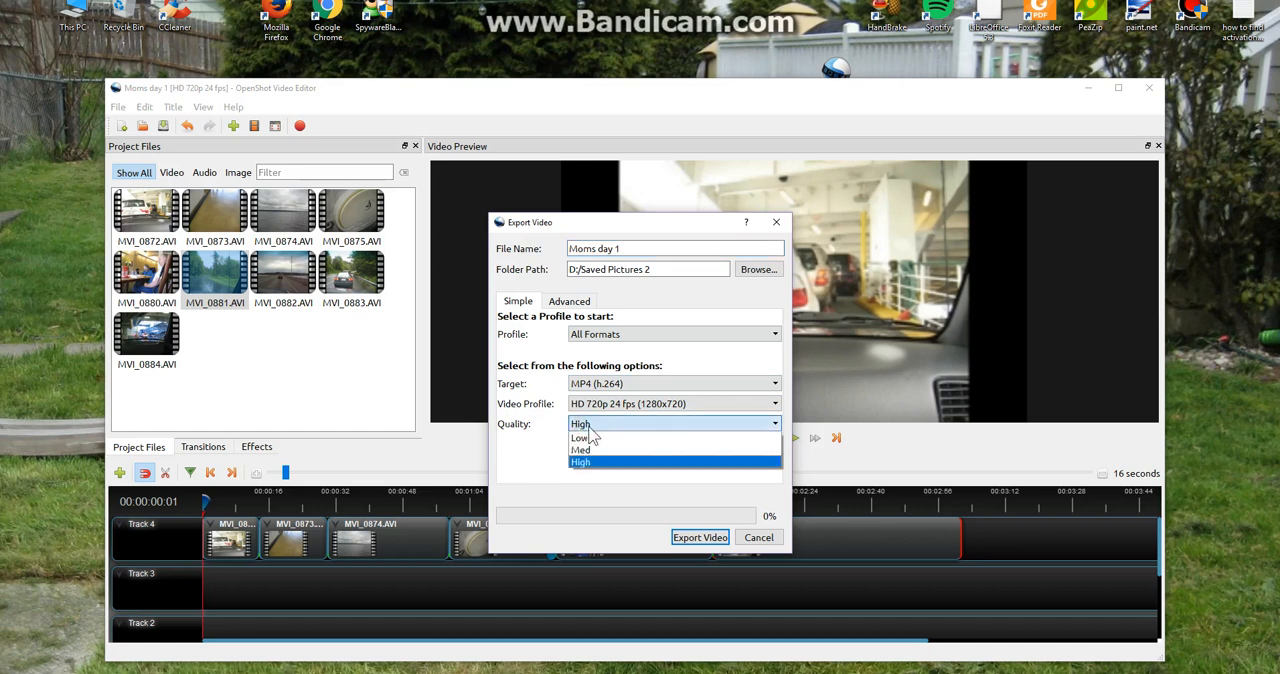
mouse_move(580, 438)
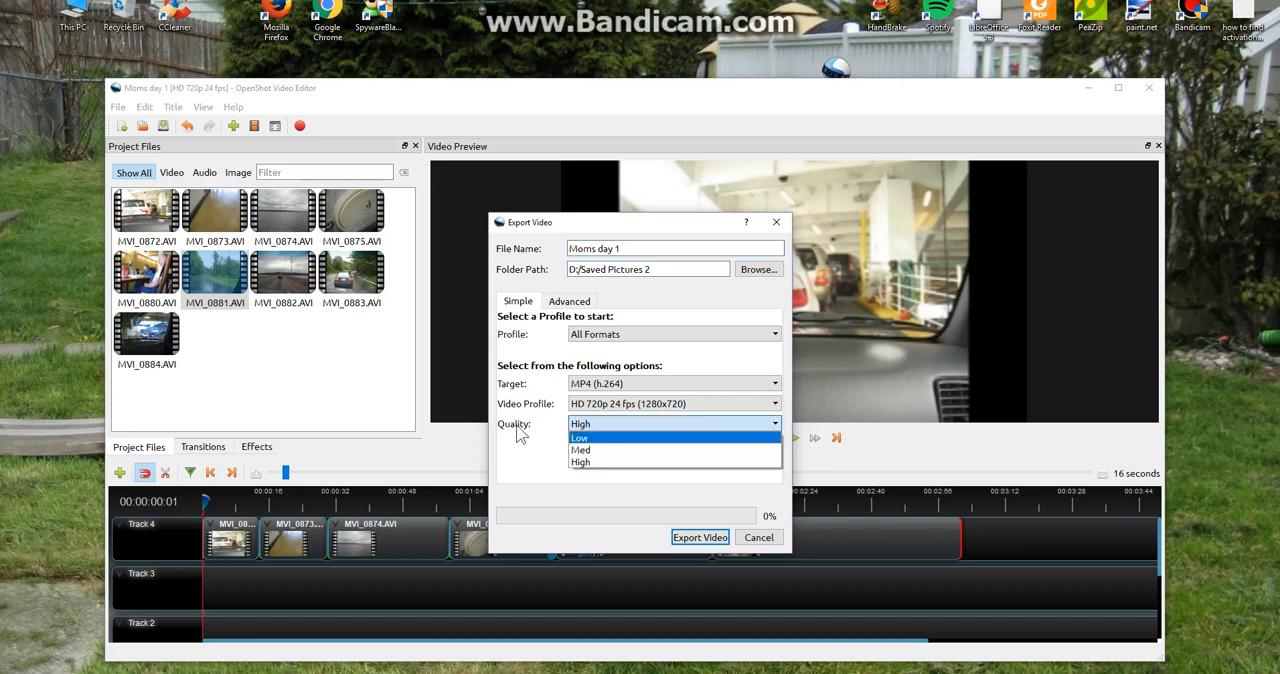
left_click(580, 436)
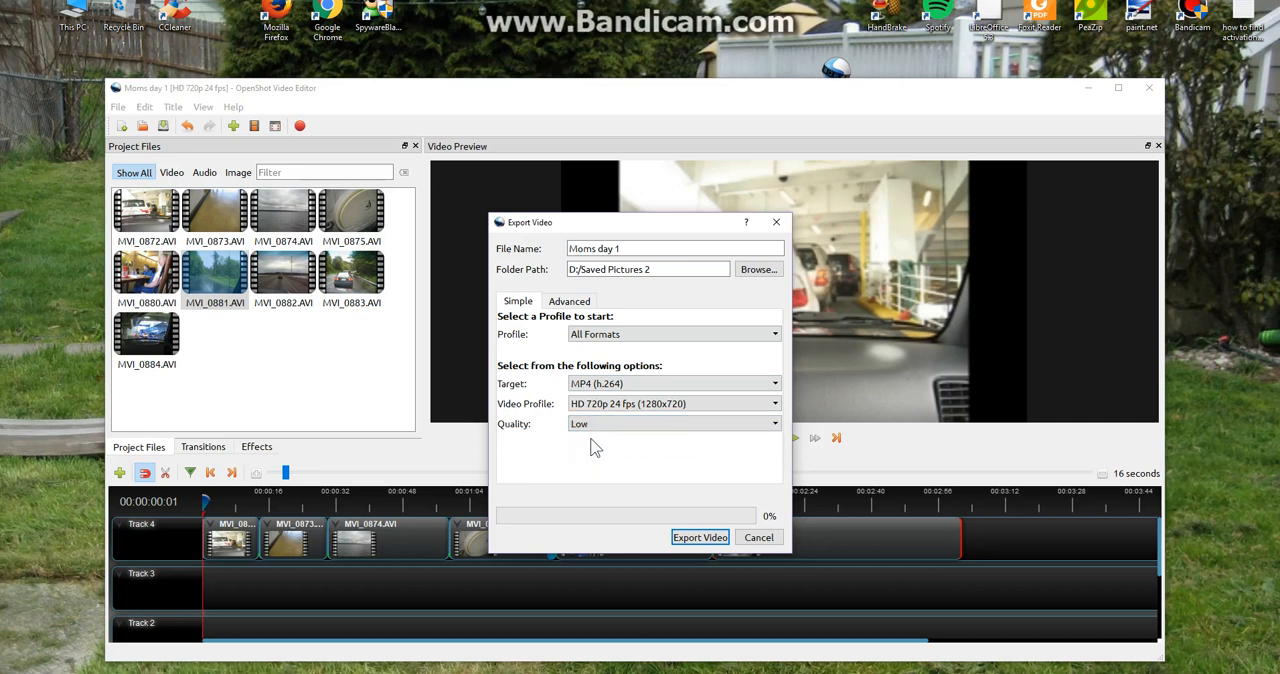
mouse_move(592, 444)
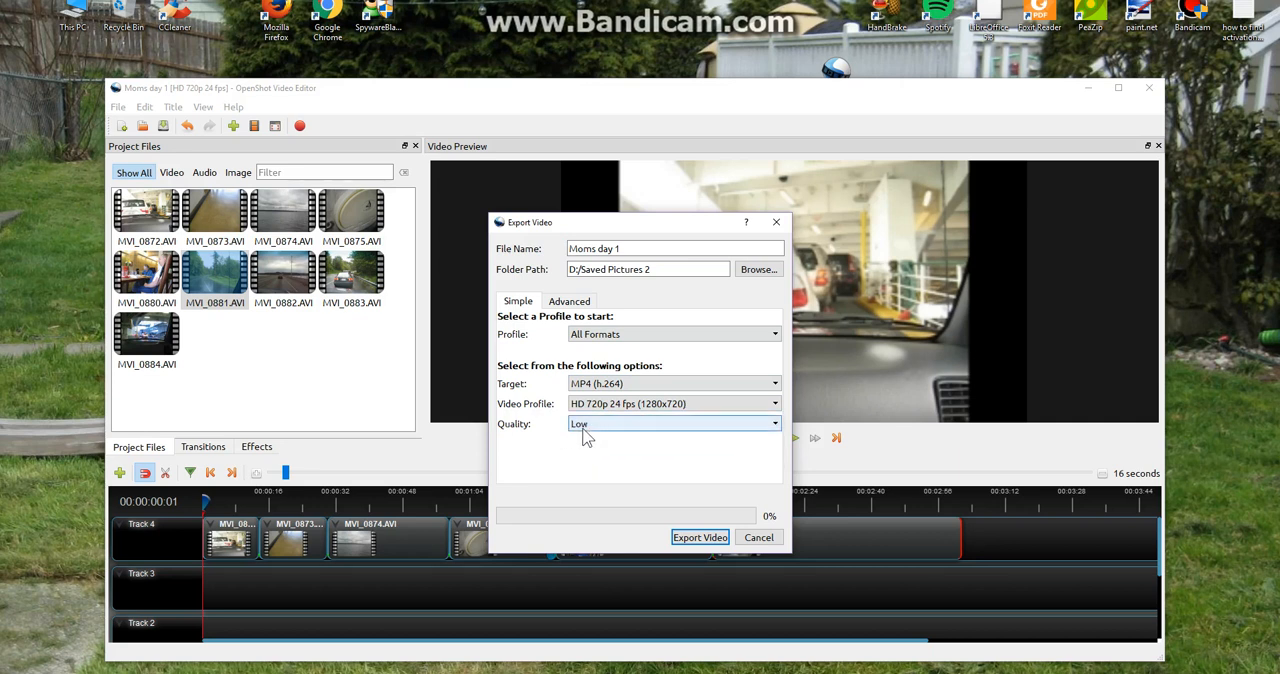
Try High export quality, then settle back on Low
left_click(672, 424)
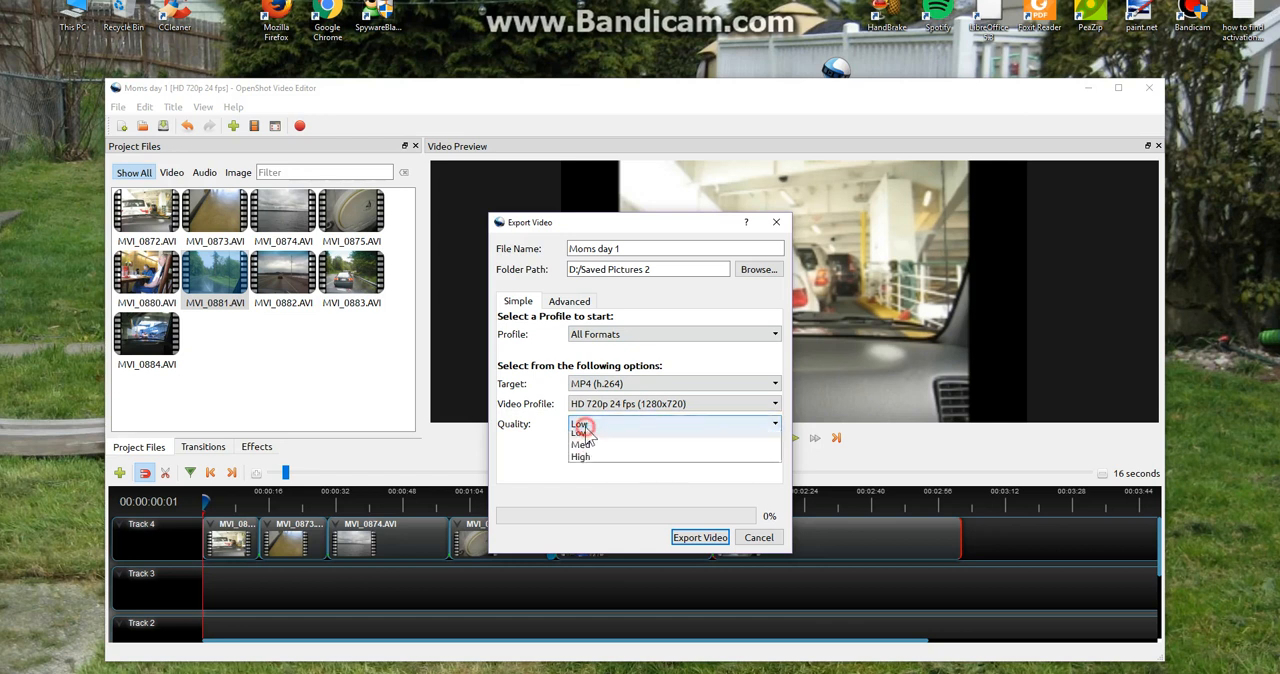
left_click(580, 456)
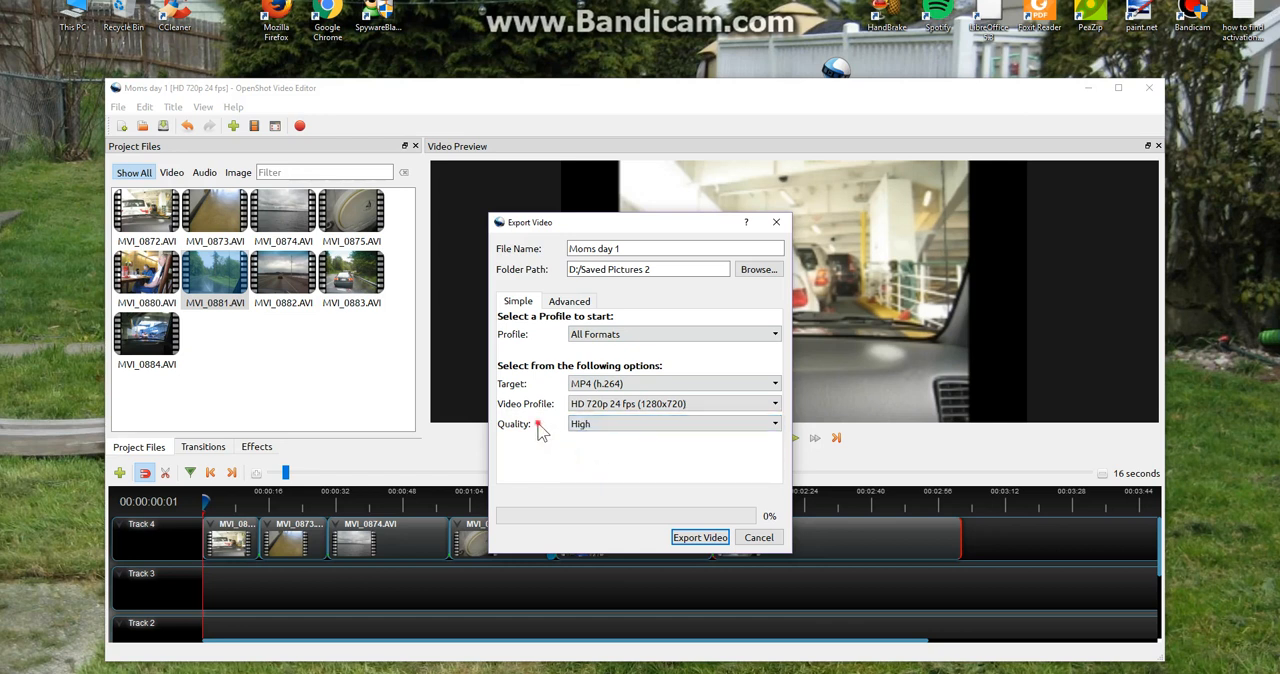
left_click(672, 424)
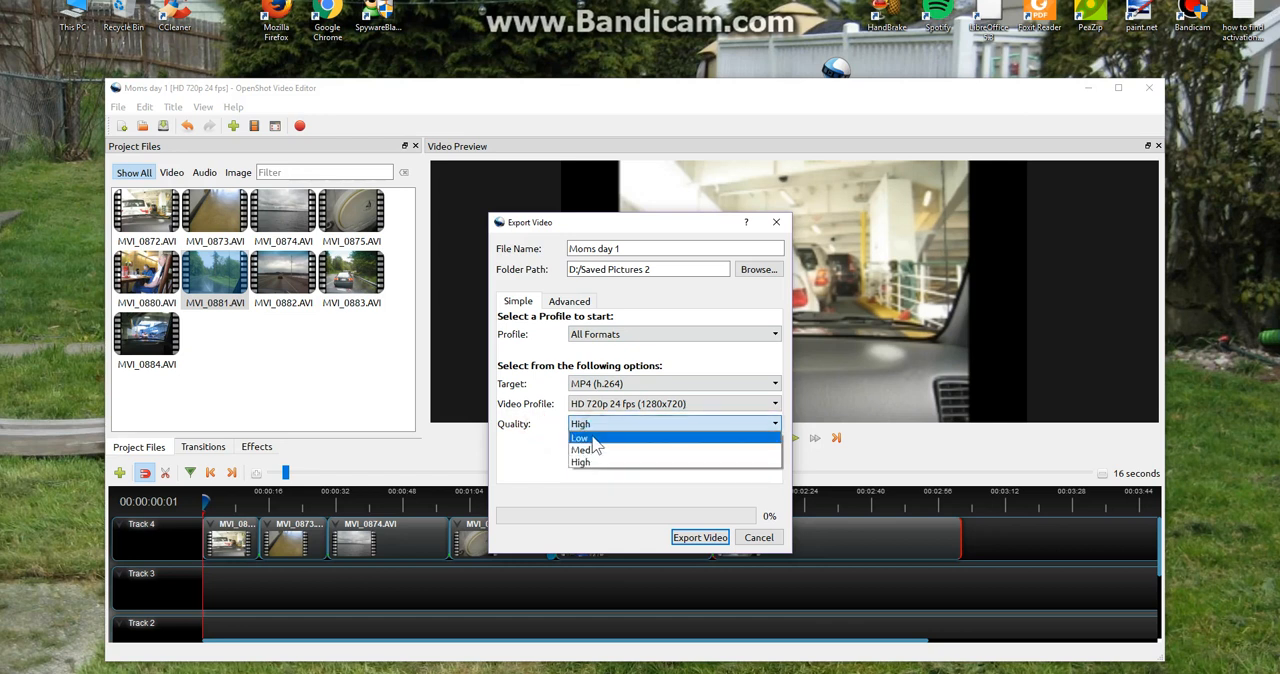
left_click(580, 438)
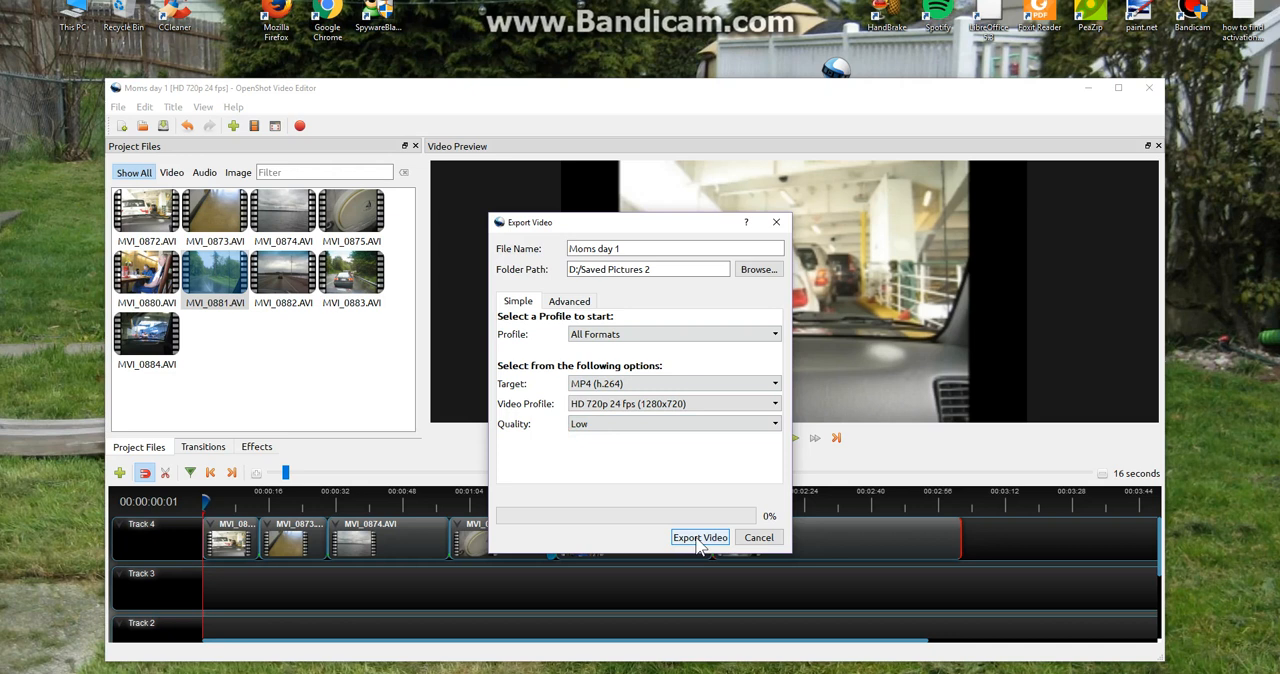
Start the Moms day 1 export and bring up File Explorer on Data Disk (D:) while it renders
left_click(700, 536)
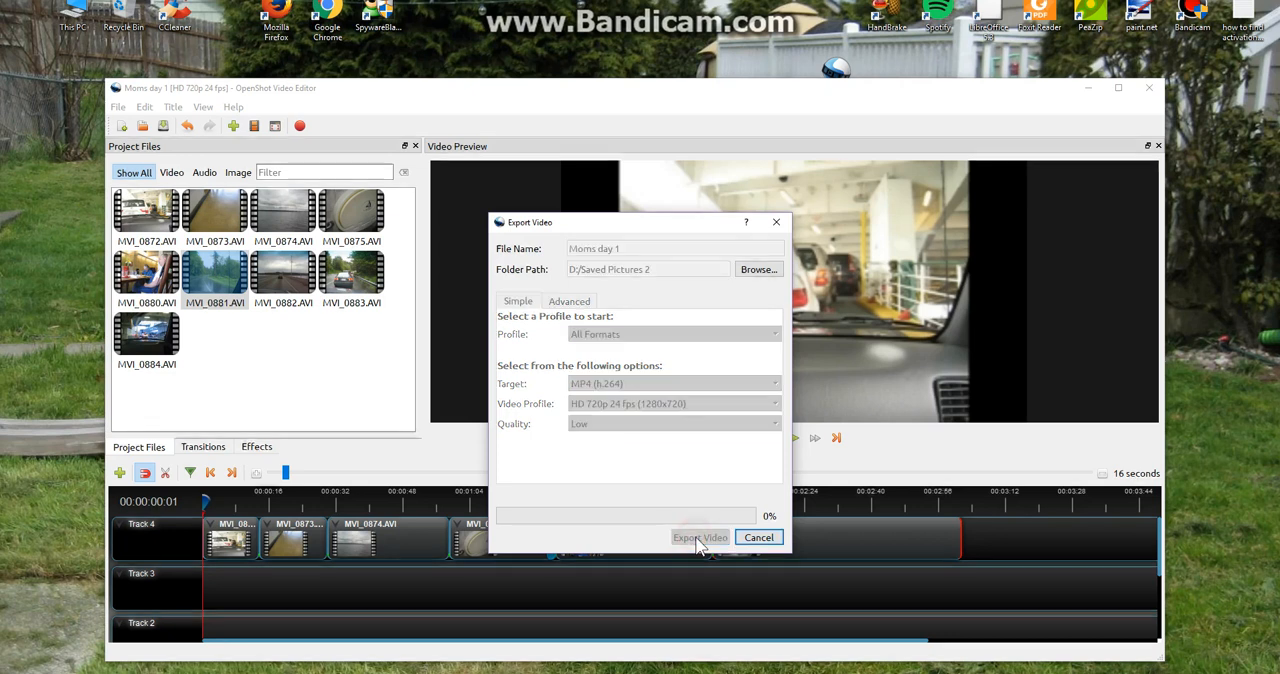
left_click(700, 536)
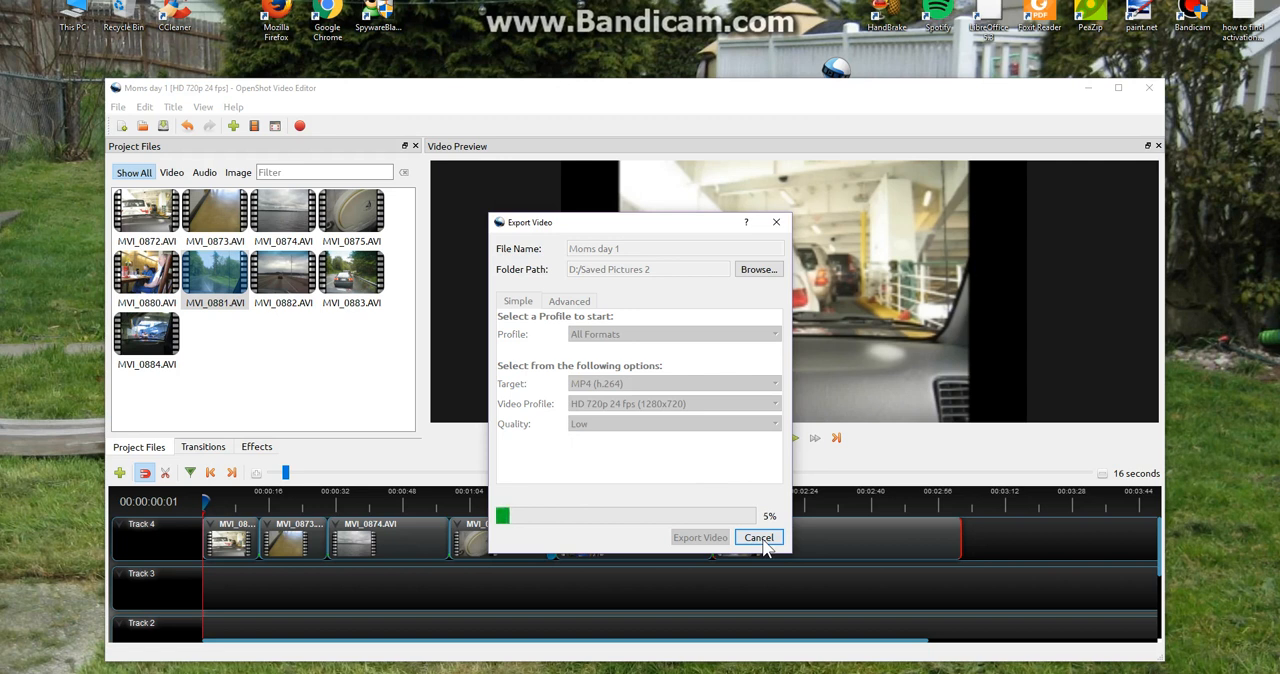
left_click(758, 536)
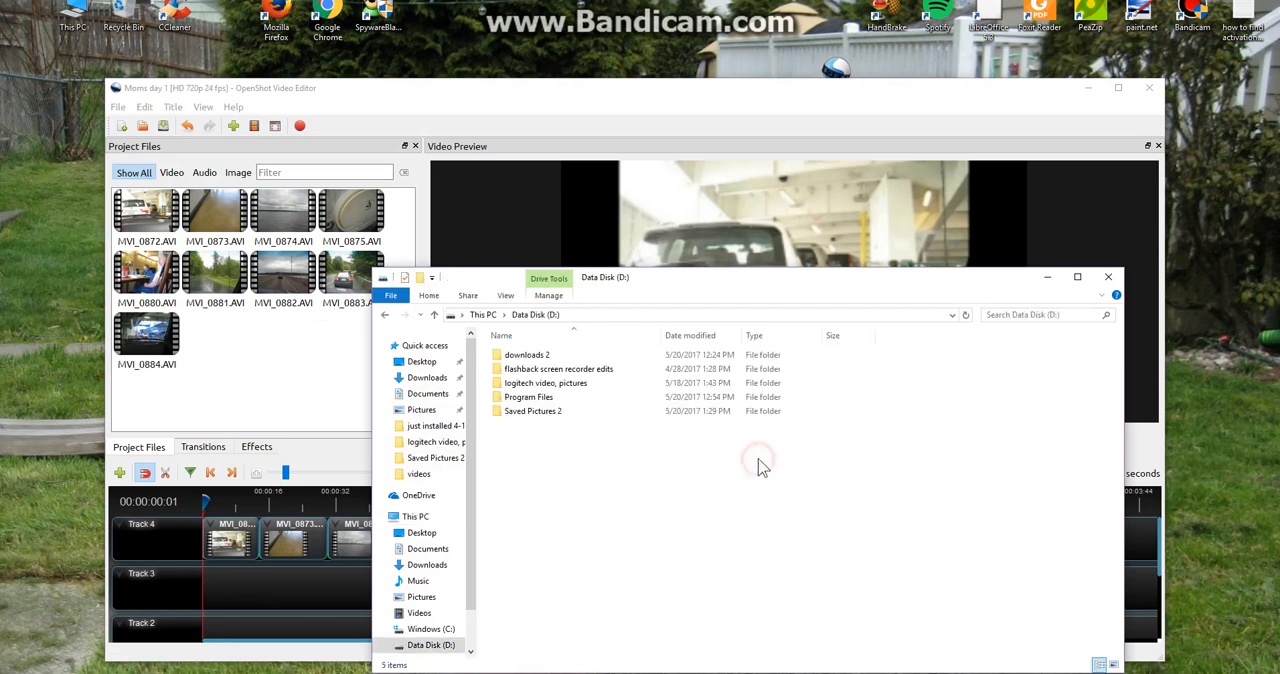
Verify the Moms day 1 MP4 sits in Saved Pictures 2, then close the Explorer window
double_click(532, 412)
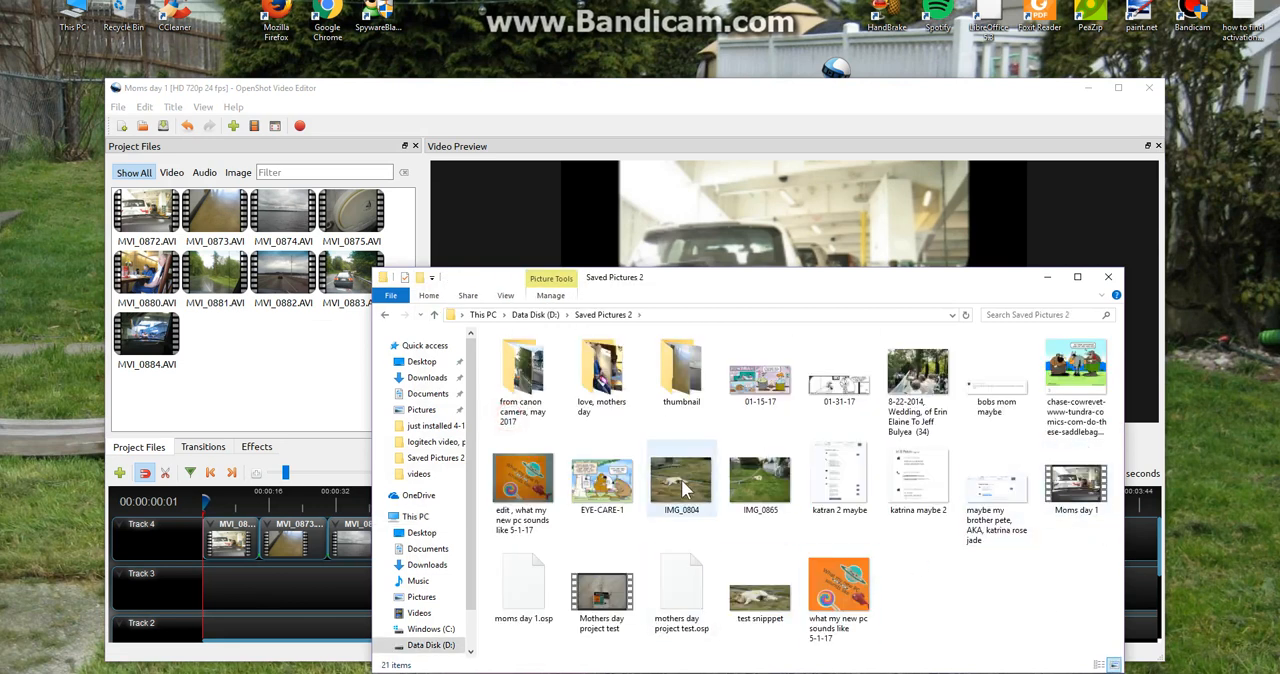
left_click(1076, 370)
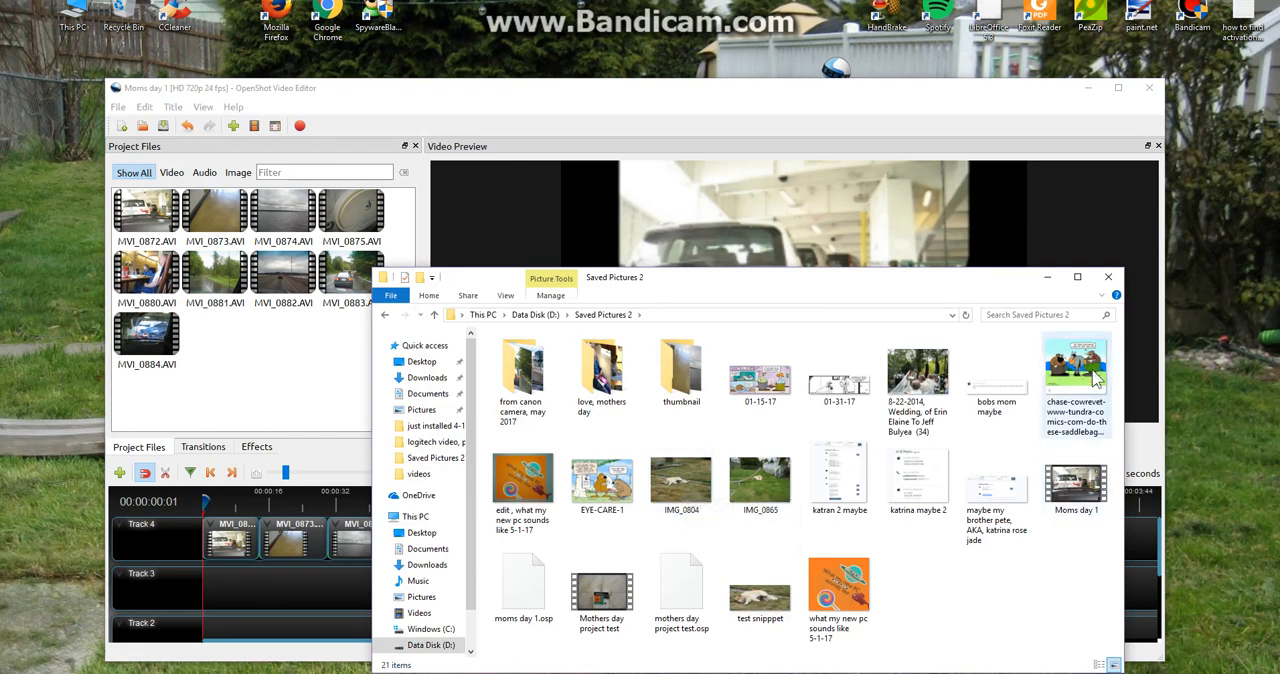
mouse_move(1076, 490)
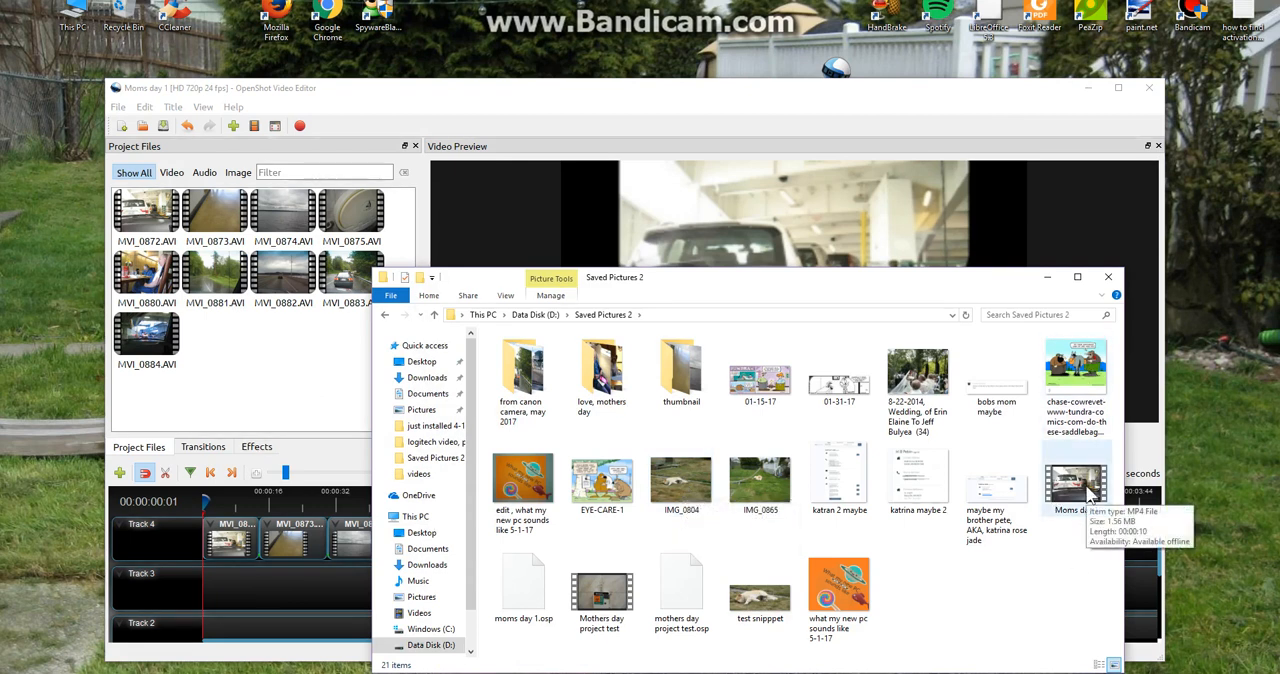
mouse_move(1060, 574)
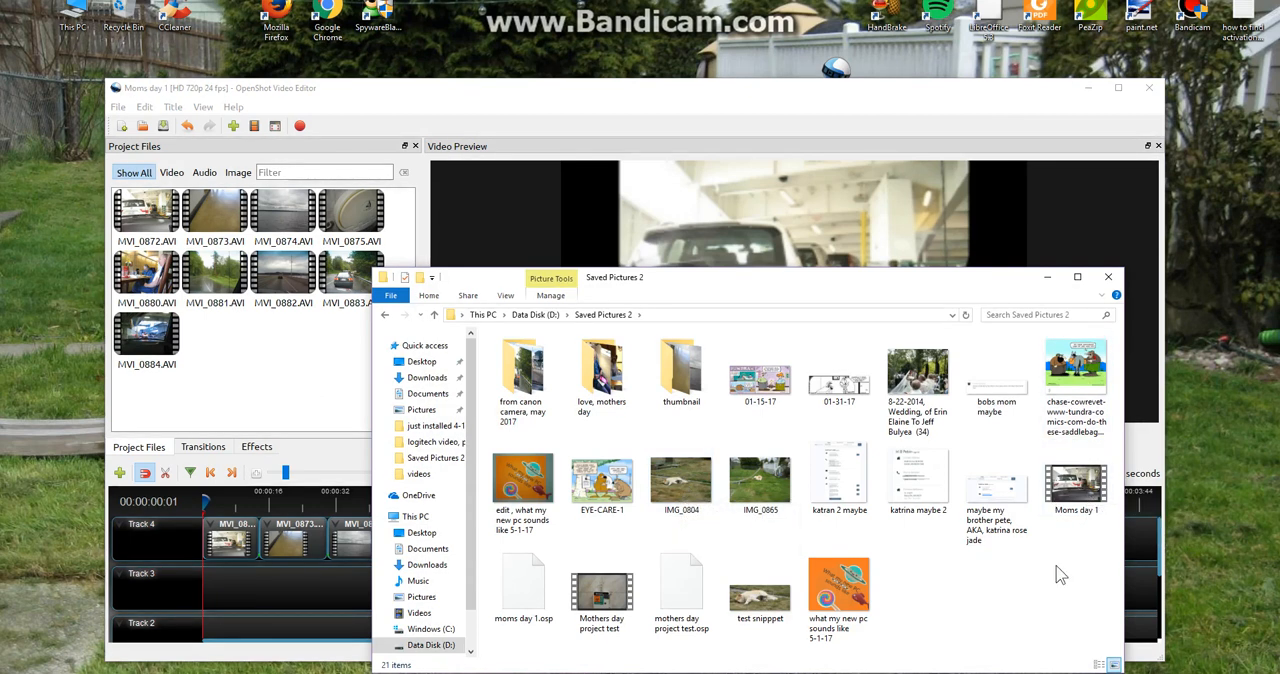
mouse_move(1108, 276)
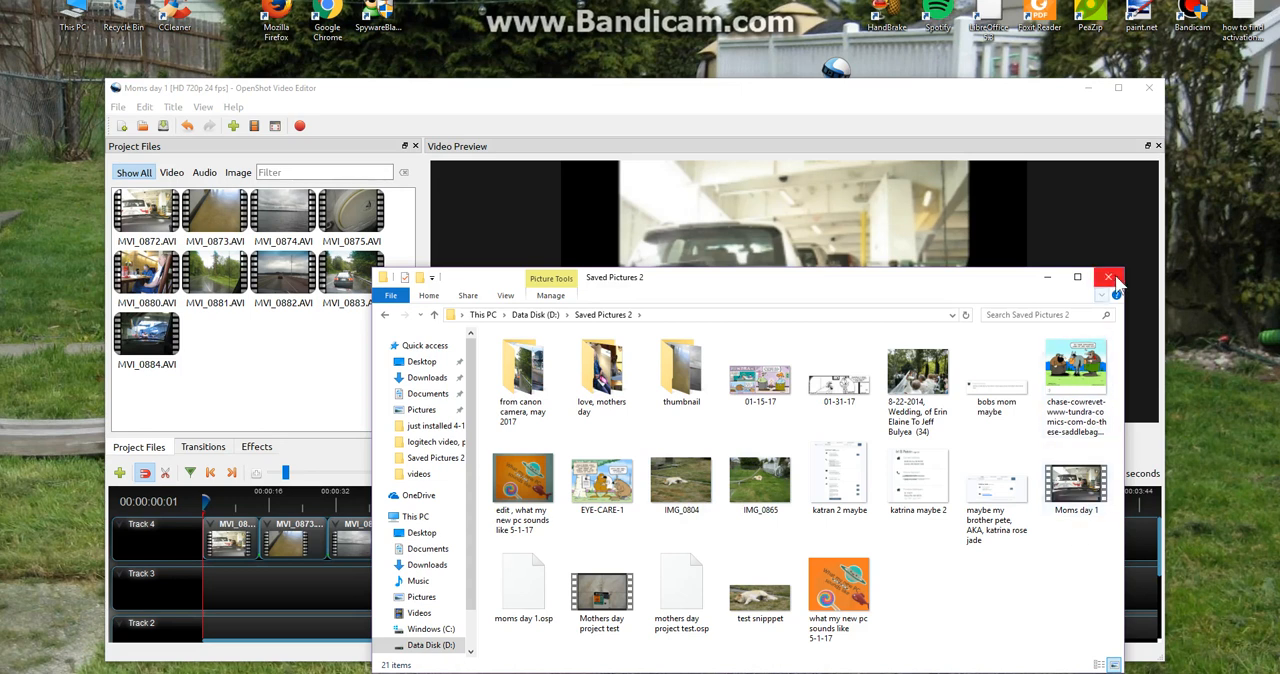
left_click(1108, 276)
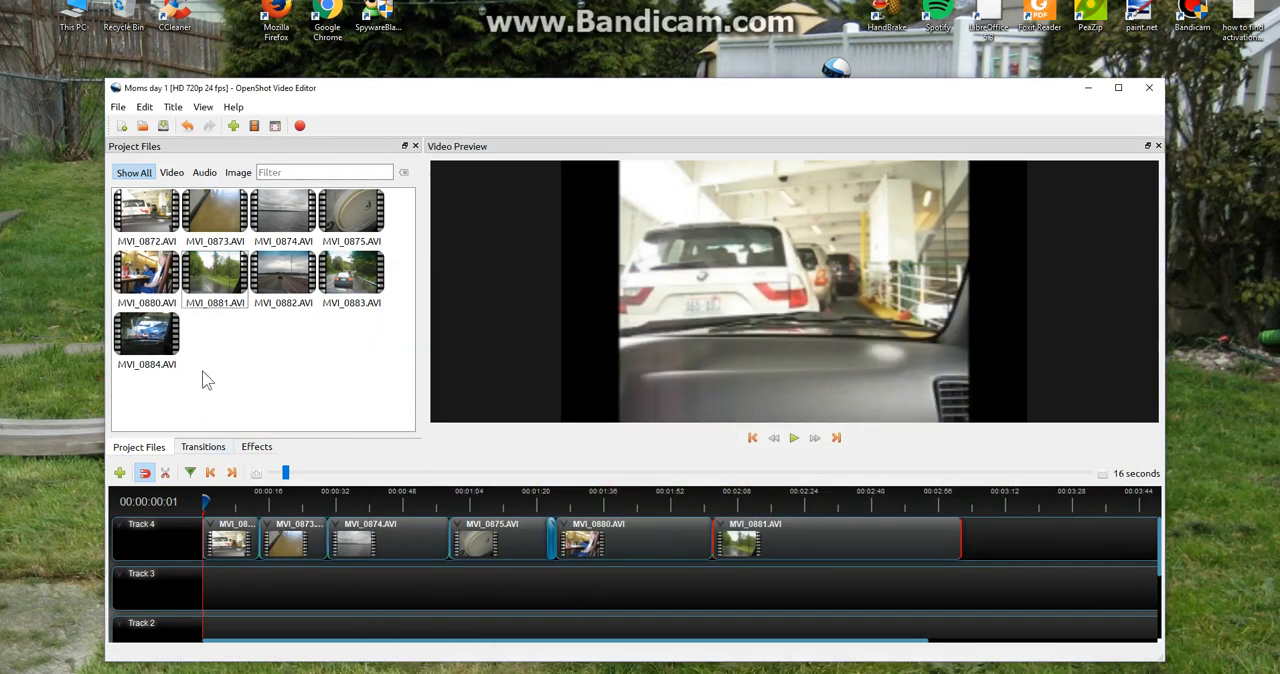
mouse_move(180, 84)
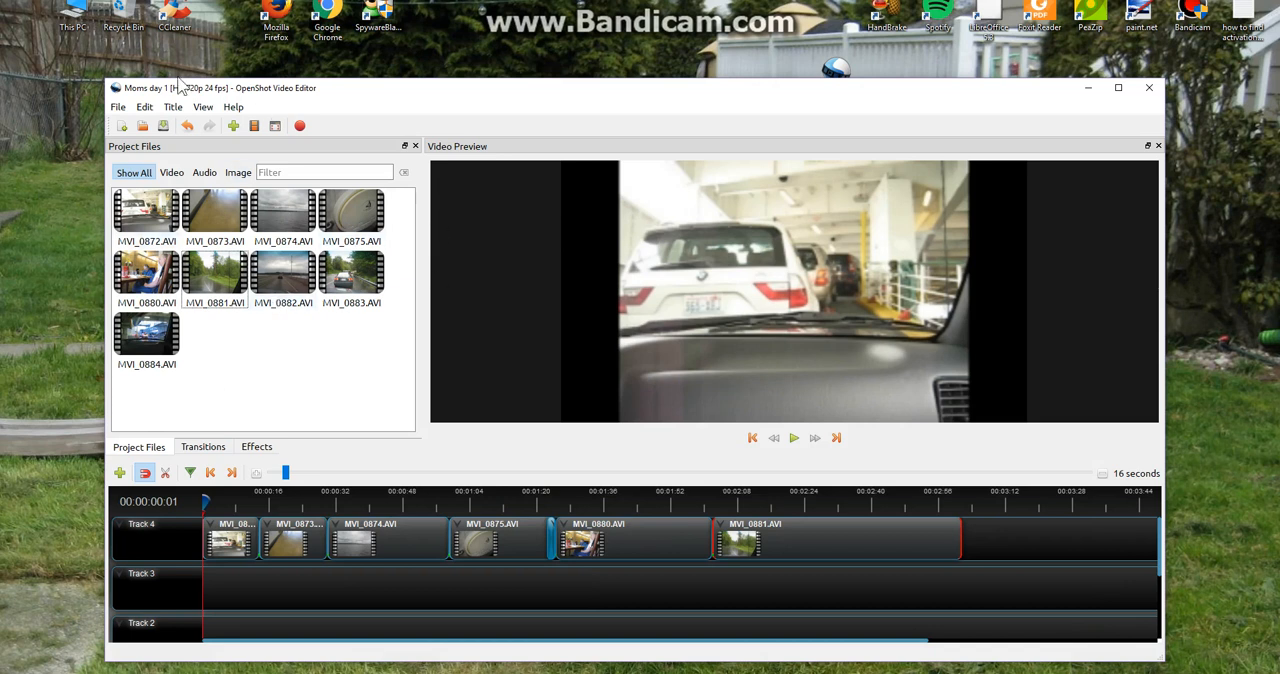
mouse_move(636, 100)
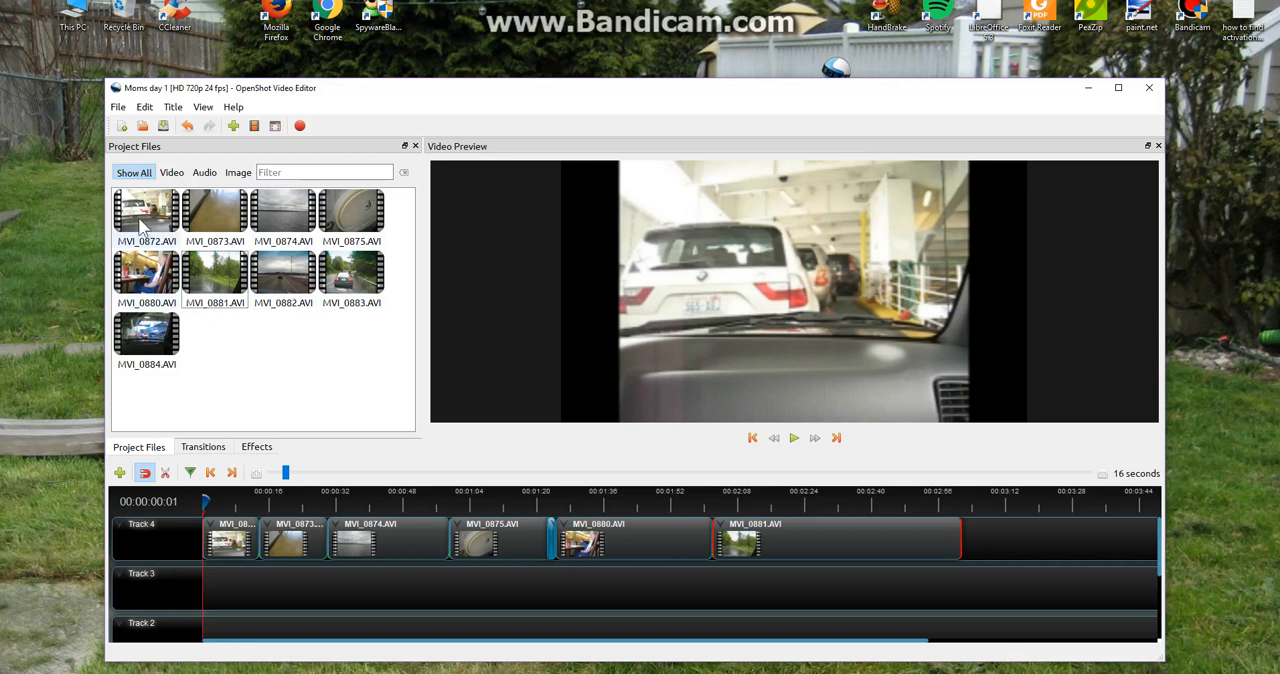
Remove all imported clips from the project files
left_click(146, 210)
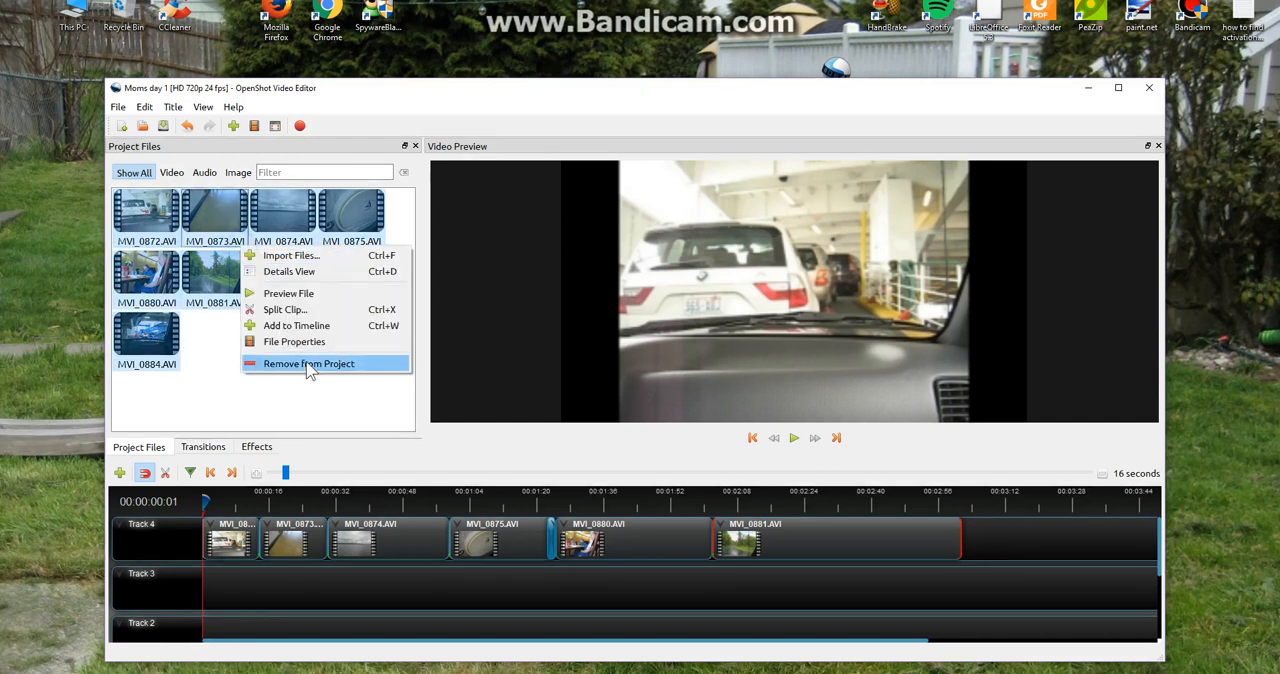
left_click(308, 364)
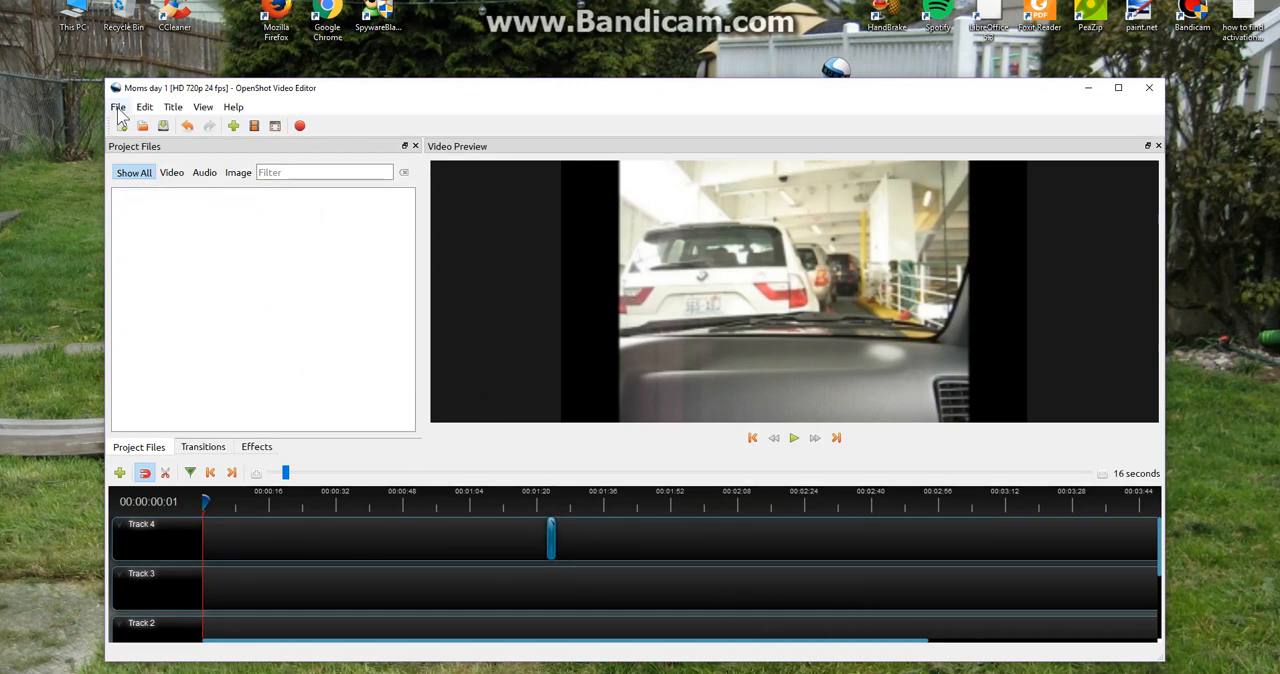
Quit OpenShot without saving the project changes
left_click(118, 108)
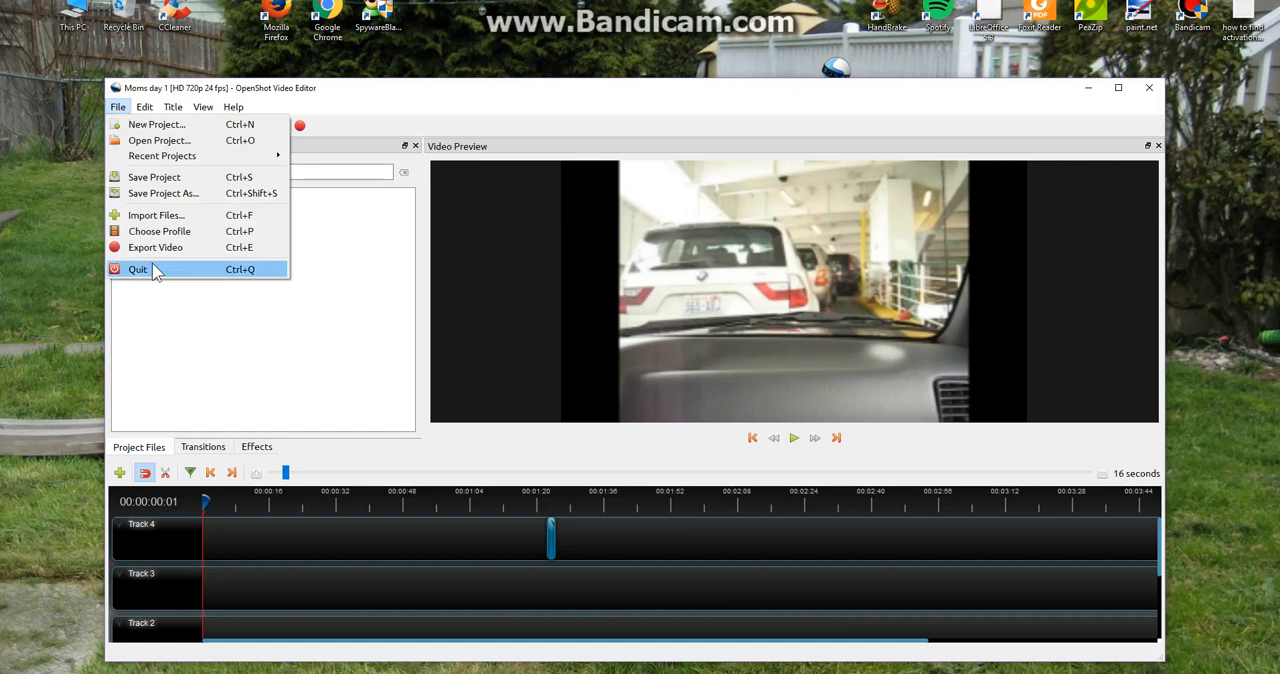
left_click(138, 268)
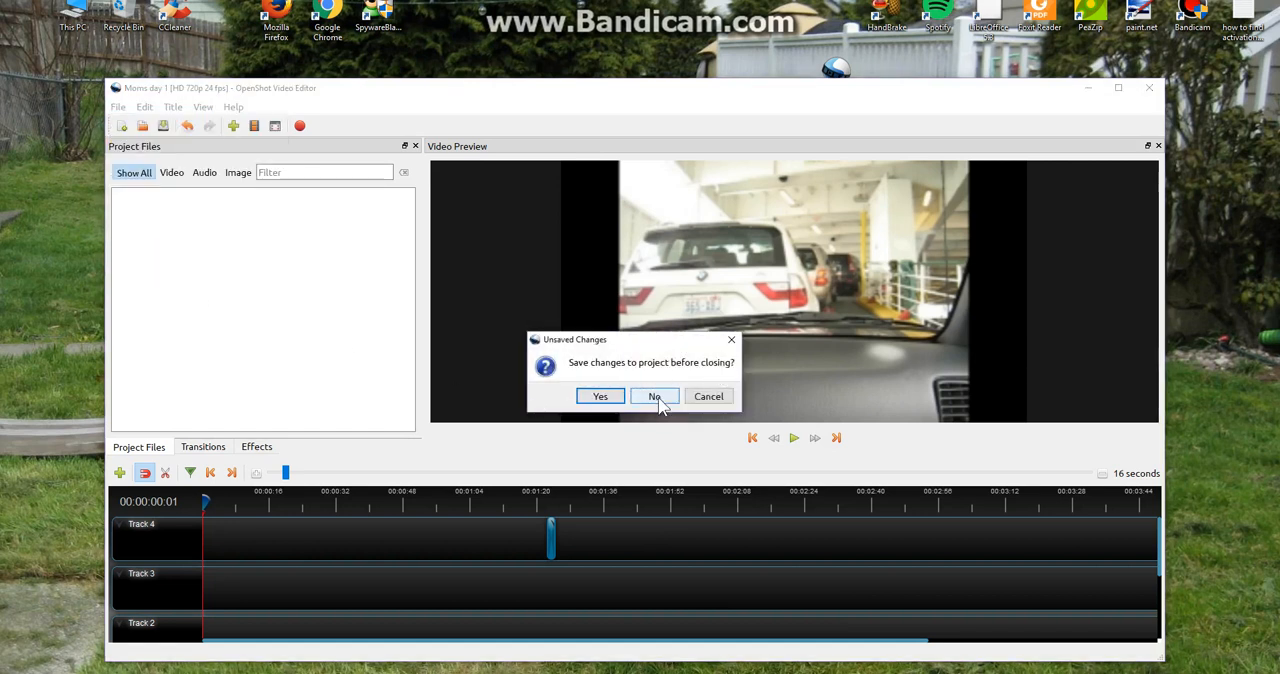
left_click(656, 396)
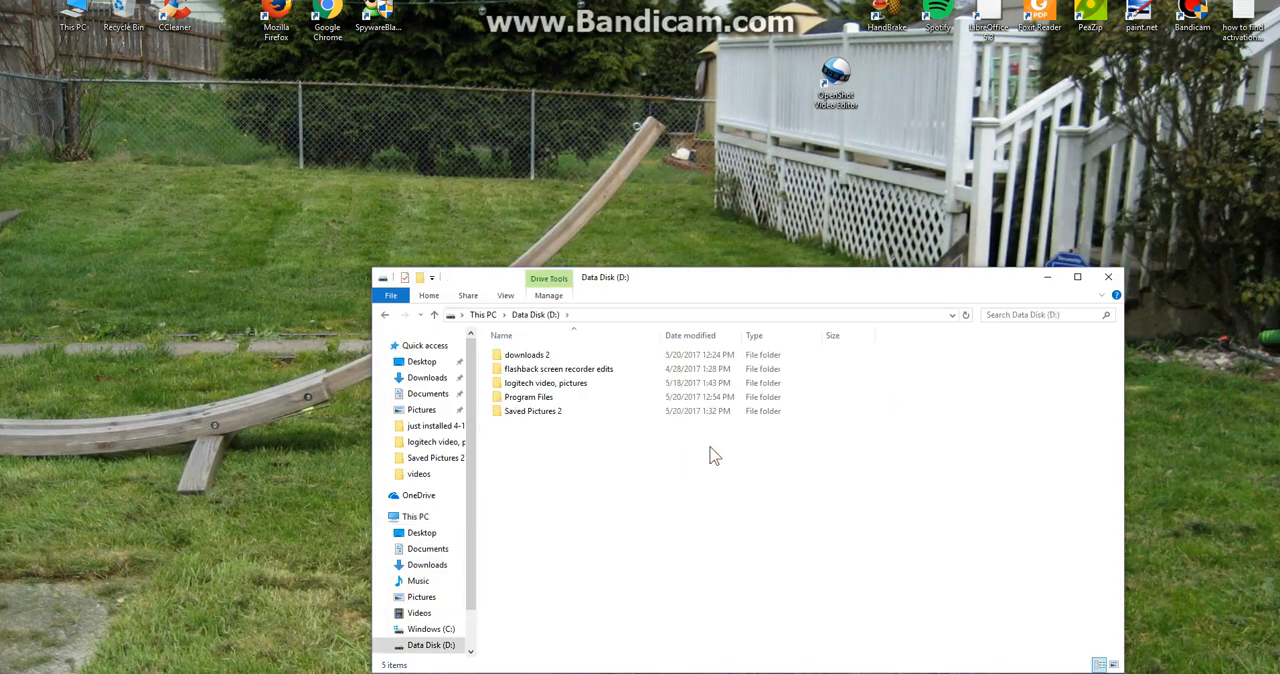
Play the exported Moms day 1 video from Saved Pictures 2 in Movies & TV, then close the player
left_click(532, 412)
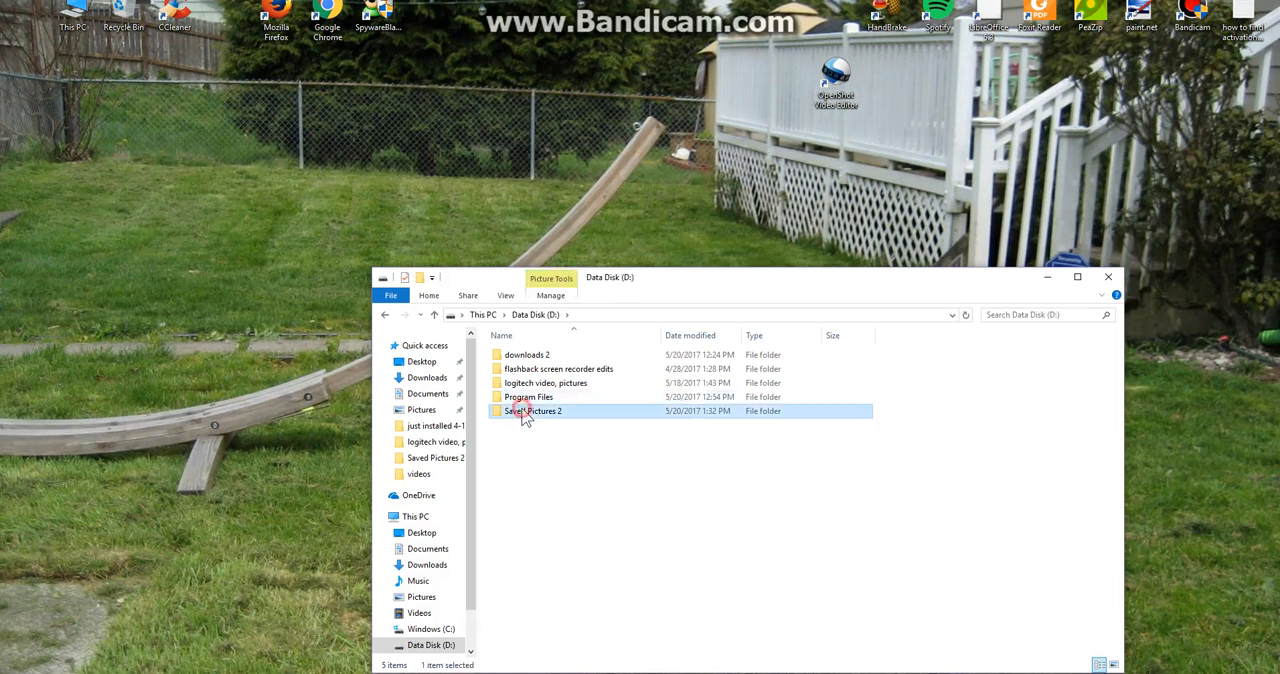
double_click(534, 412)
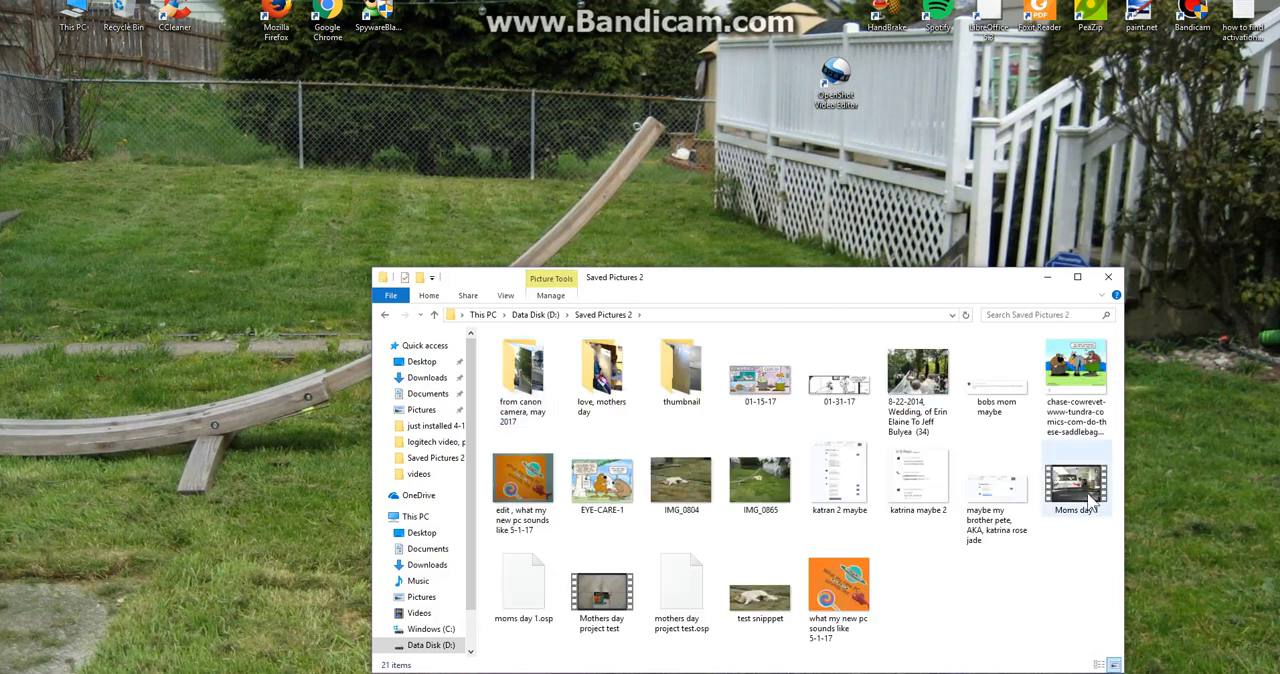
left_click(1076, 480)
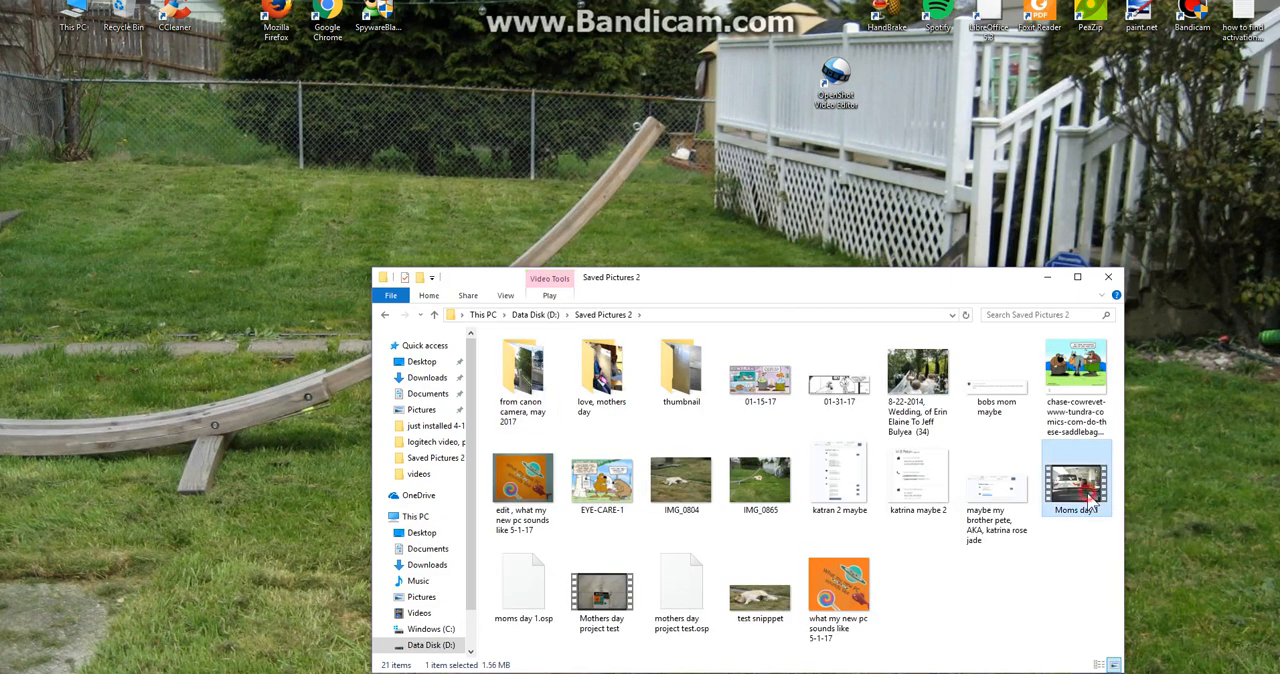
double_click(1076, 478)
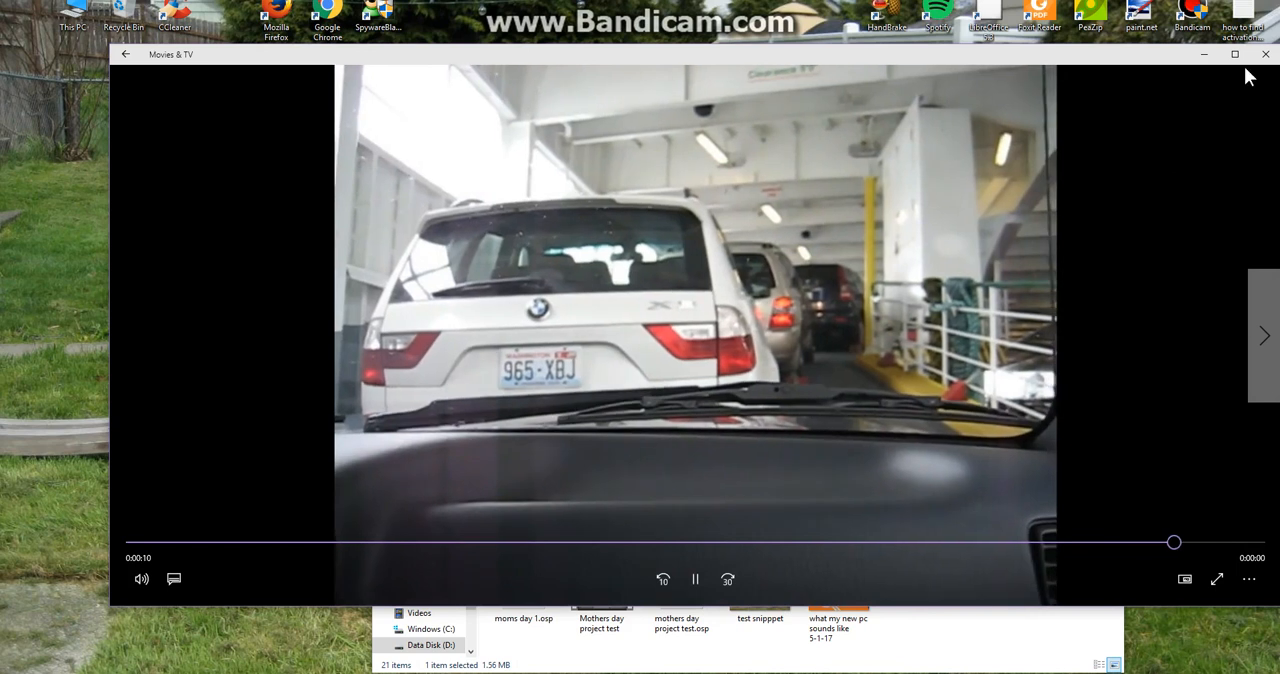
left_click(1264, 54)
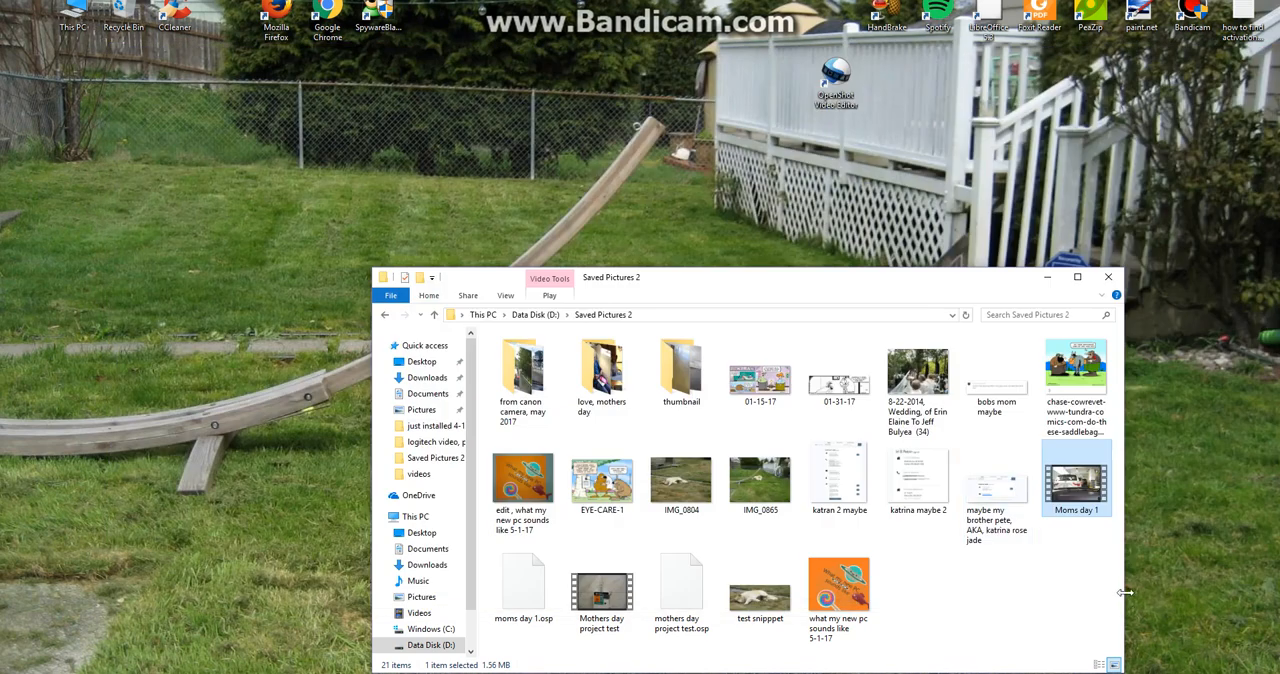